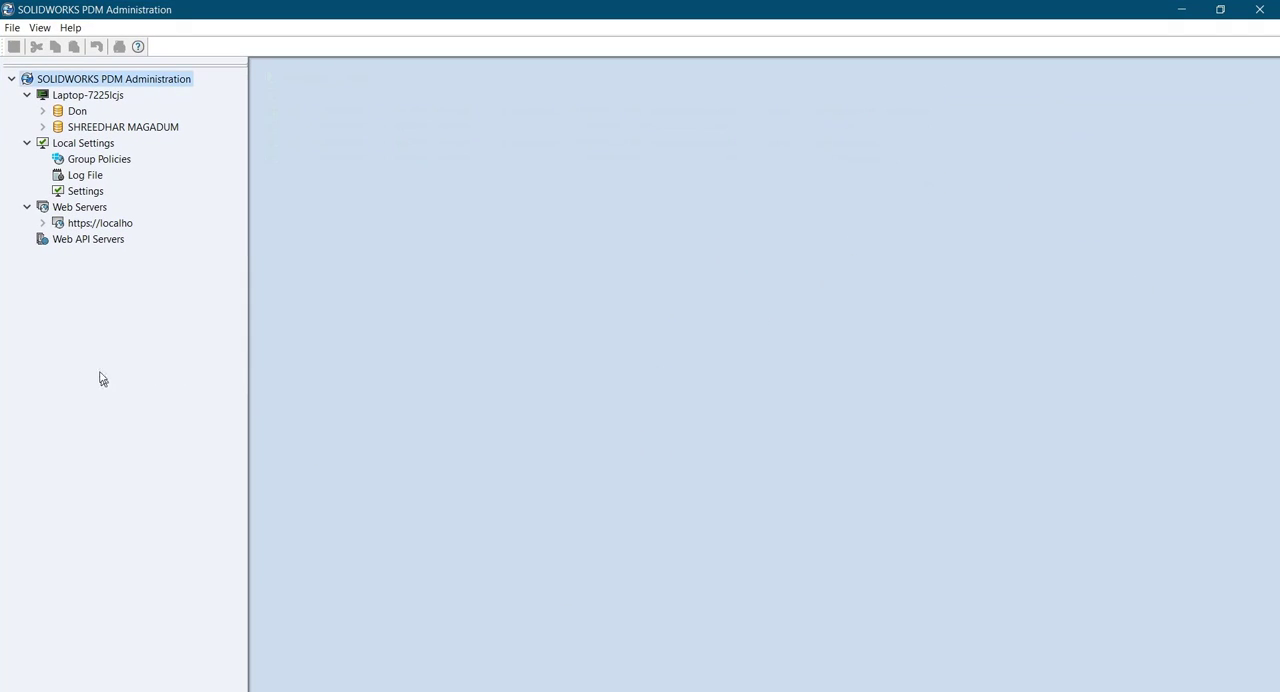
- Explore the Don vault to browse its empty folder in File Explorer
right_click(88, 95)
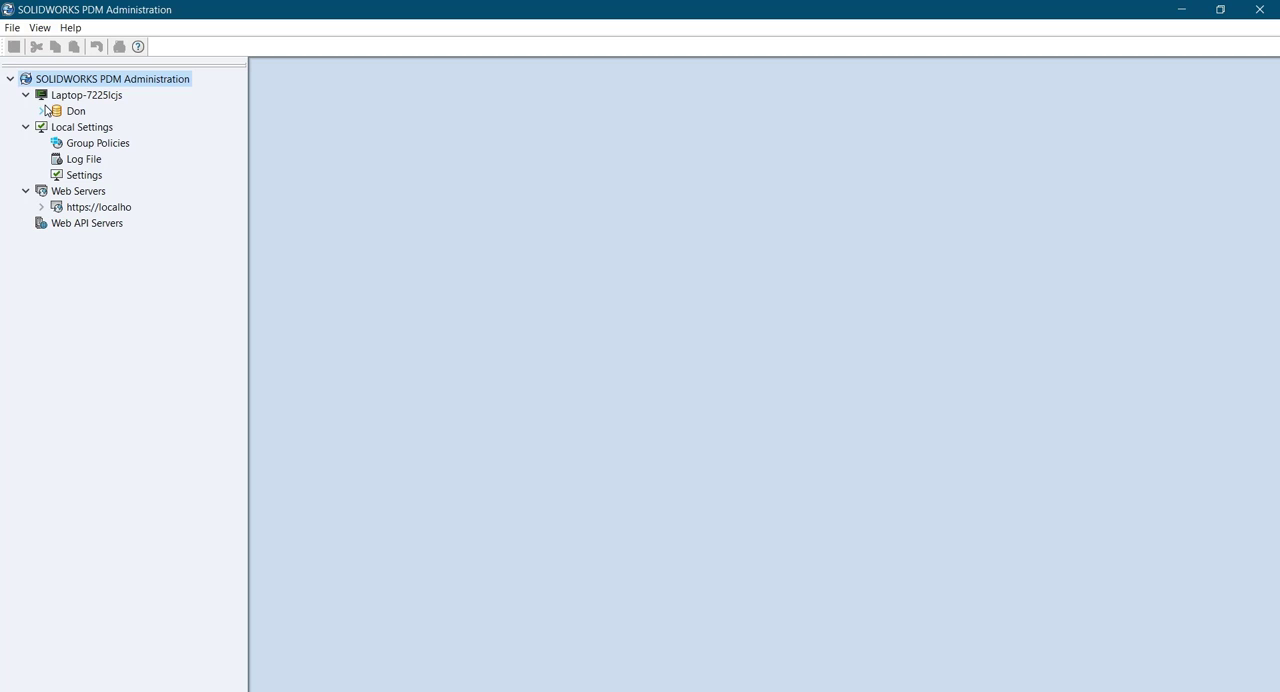
left_click(76, 111)
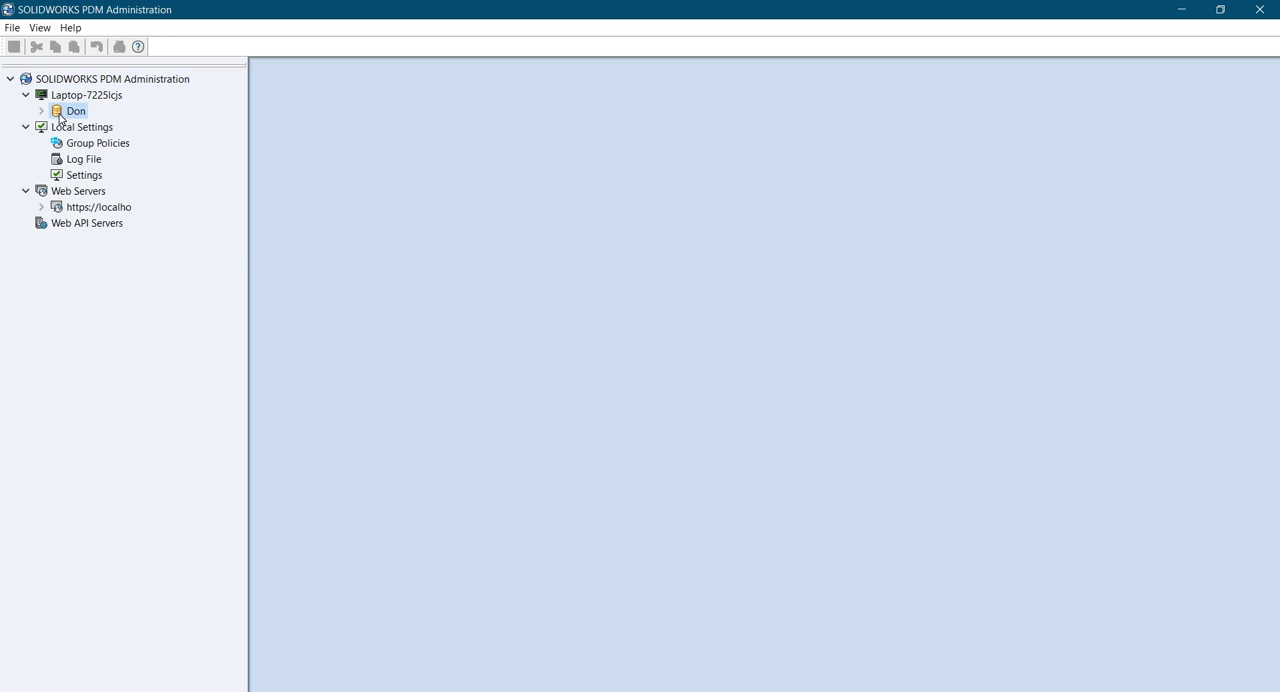
right_click(76, 110)
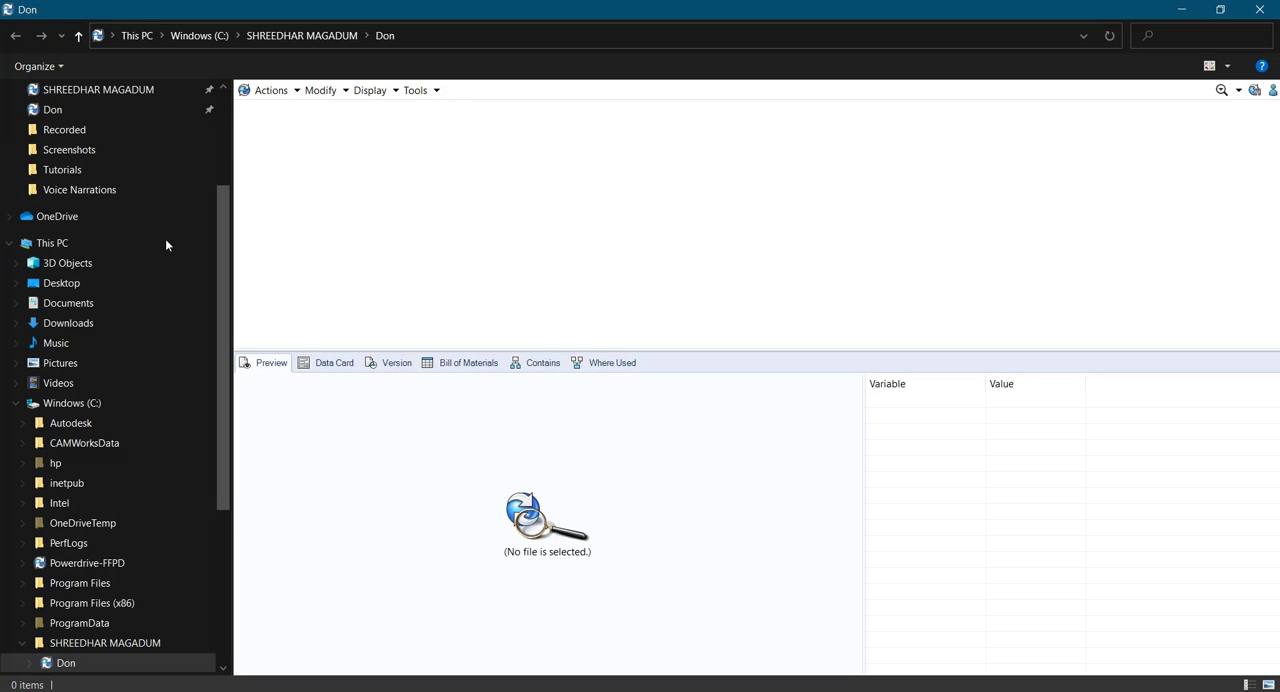
scroll("down", 3)
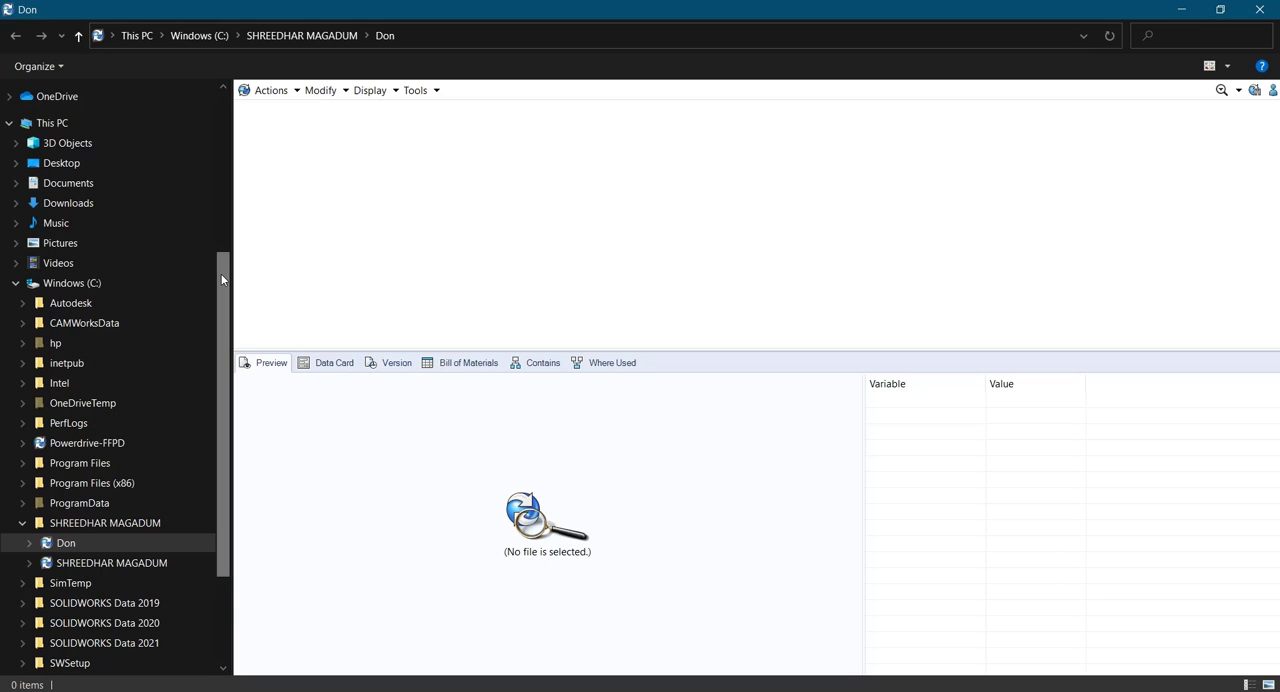
scroll("down", 3)
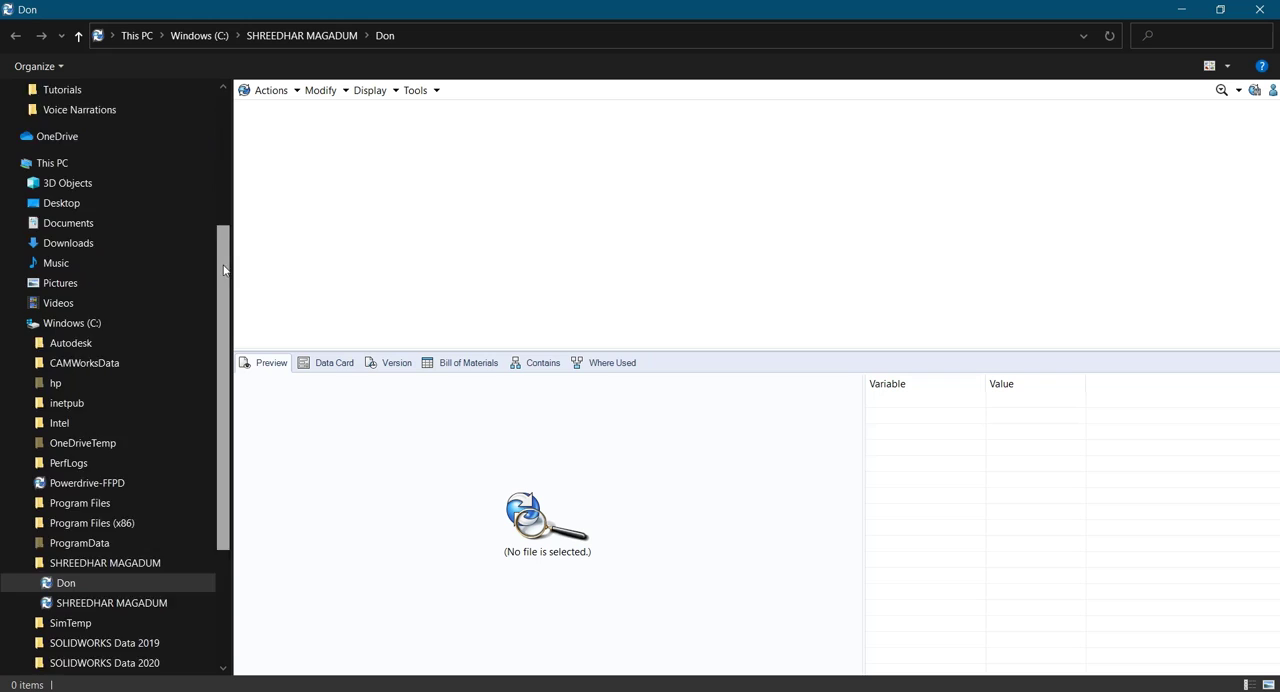
scroll("down", 3)
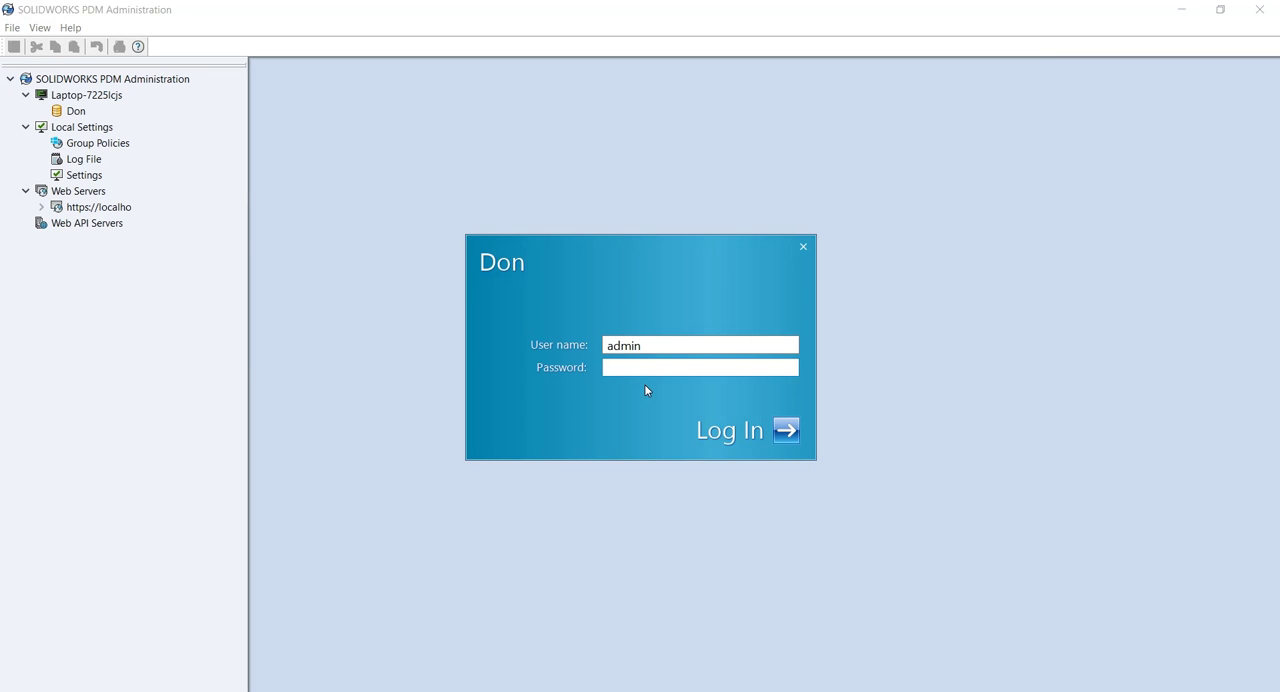
- Log into the Don vault as admin and expand its Users node
left_click(745, 430)
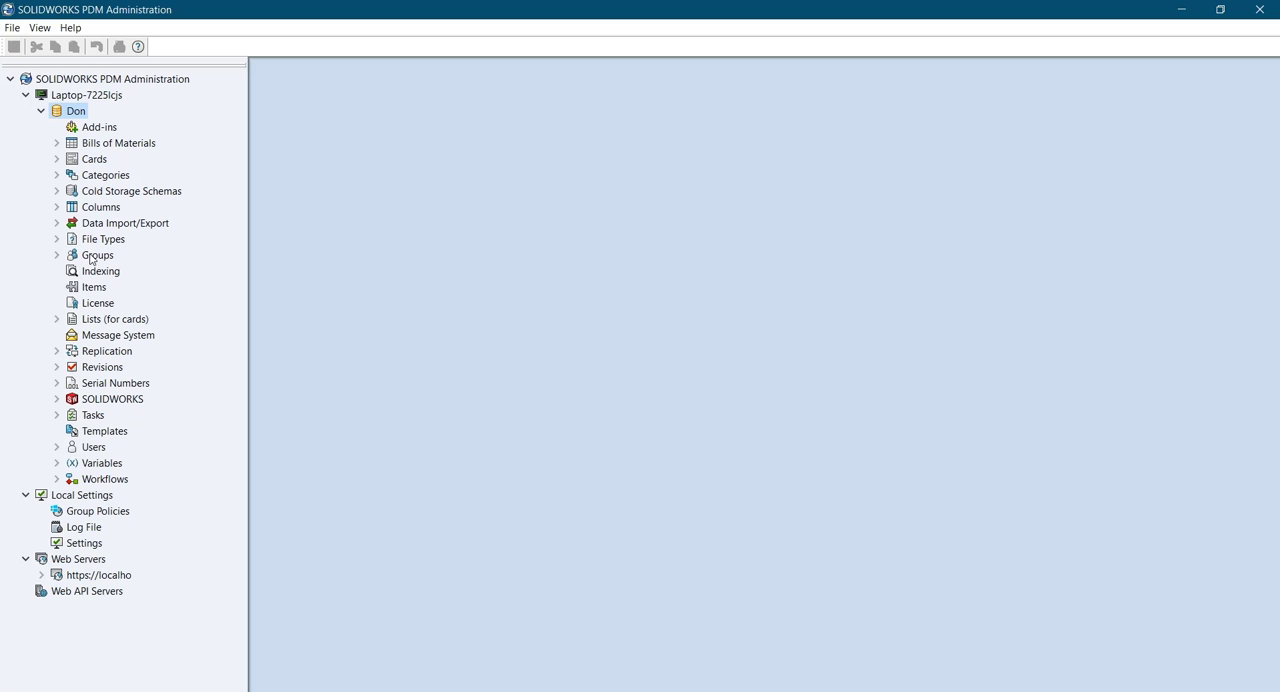
mouse_move(72, 450)
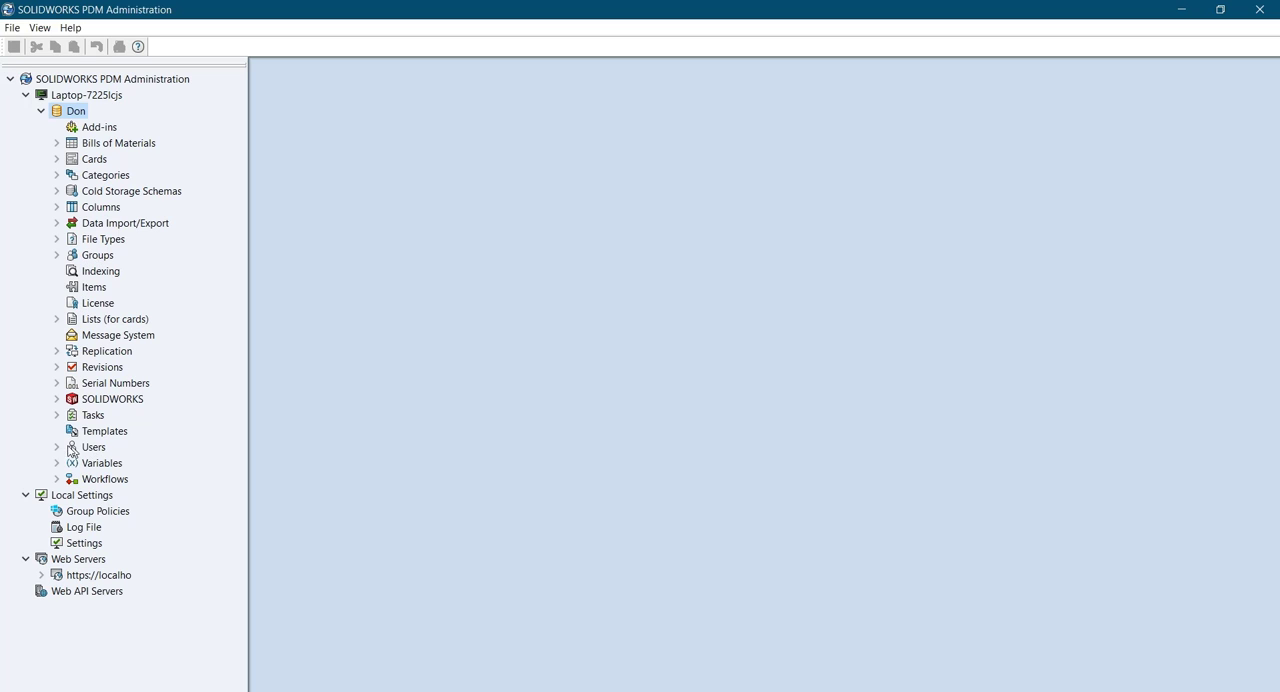
left_click(57, 447)
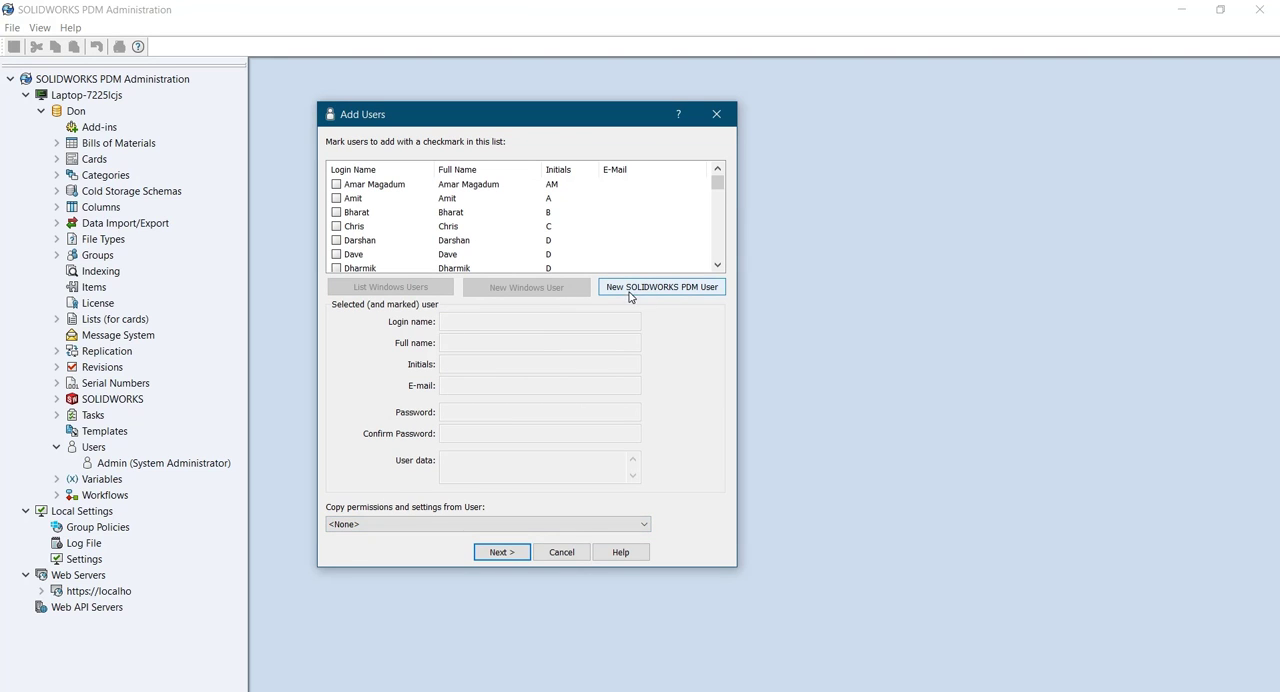
left_click(661, 287)
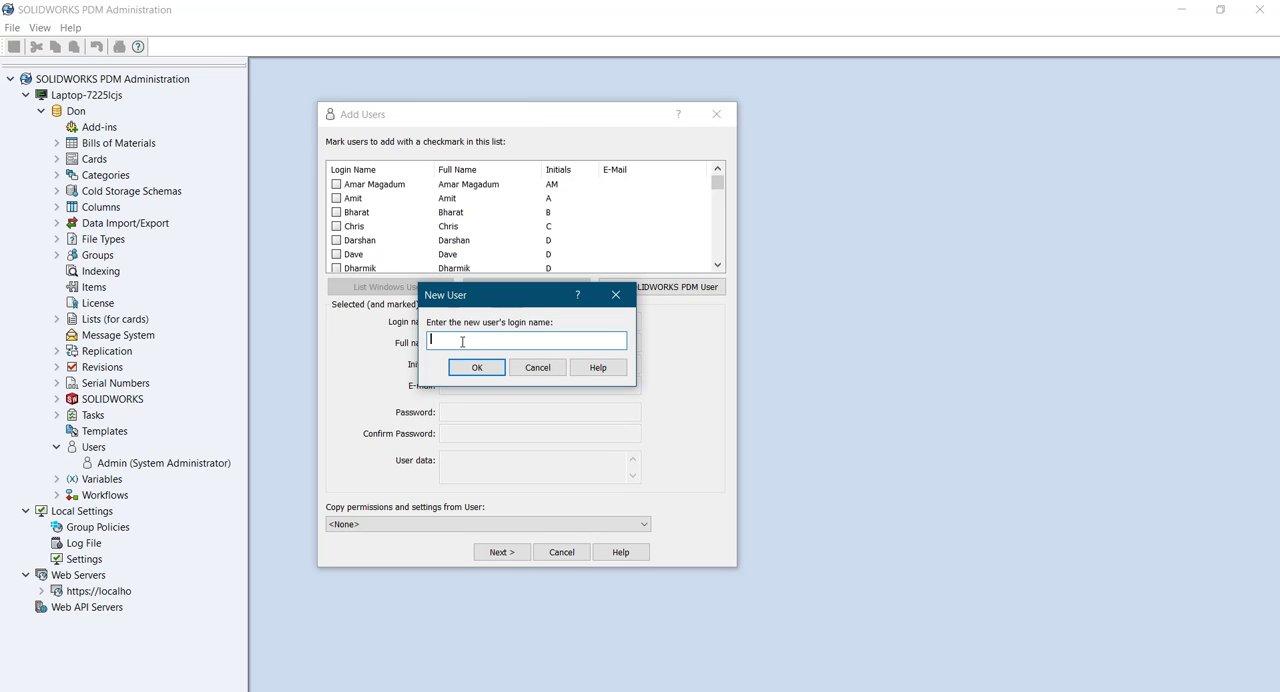
type("S")
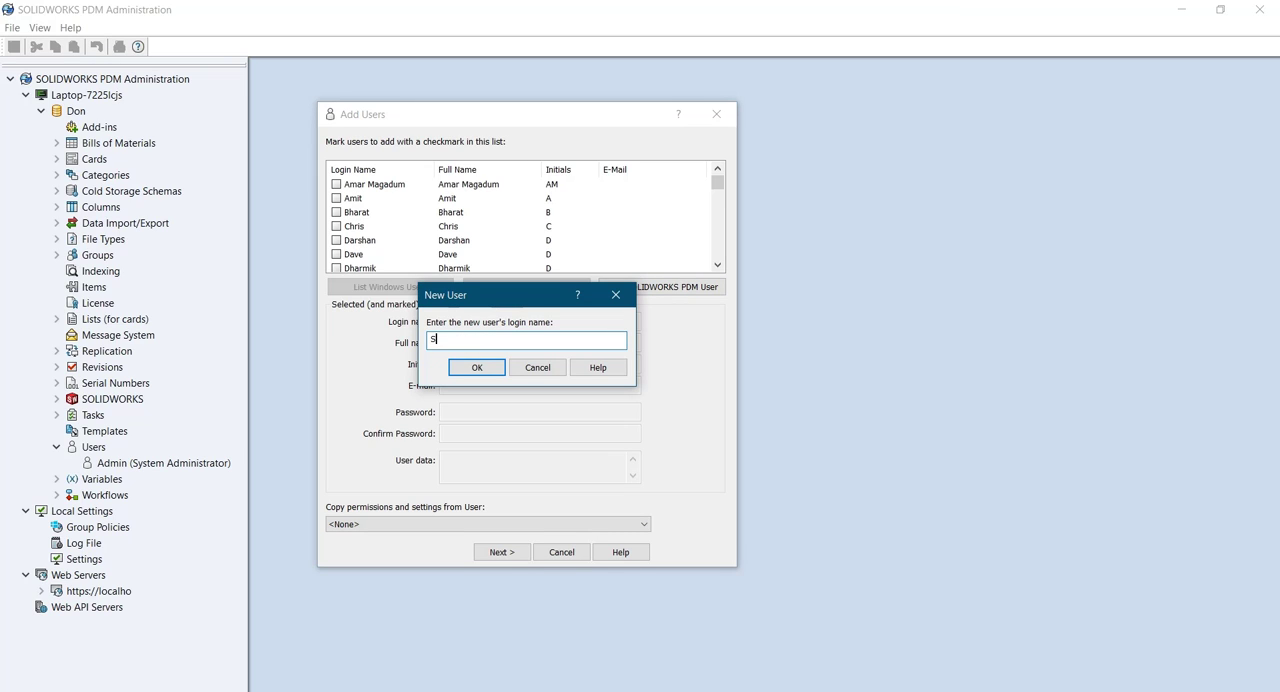
type("achin S")
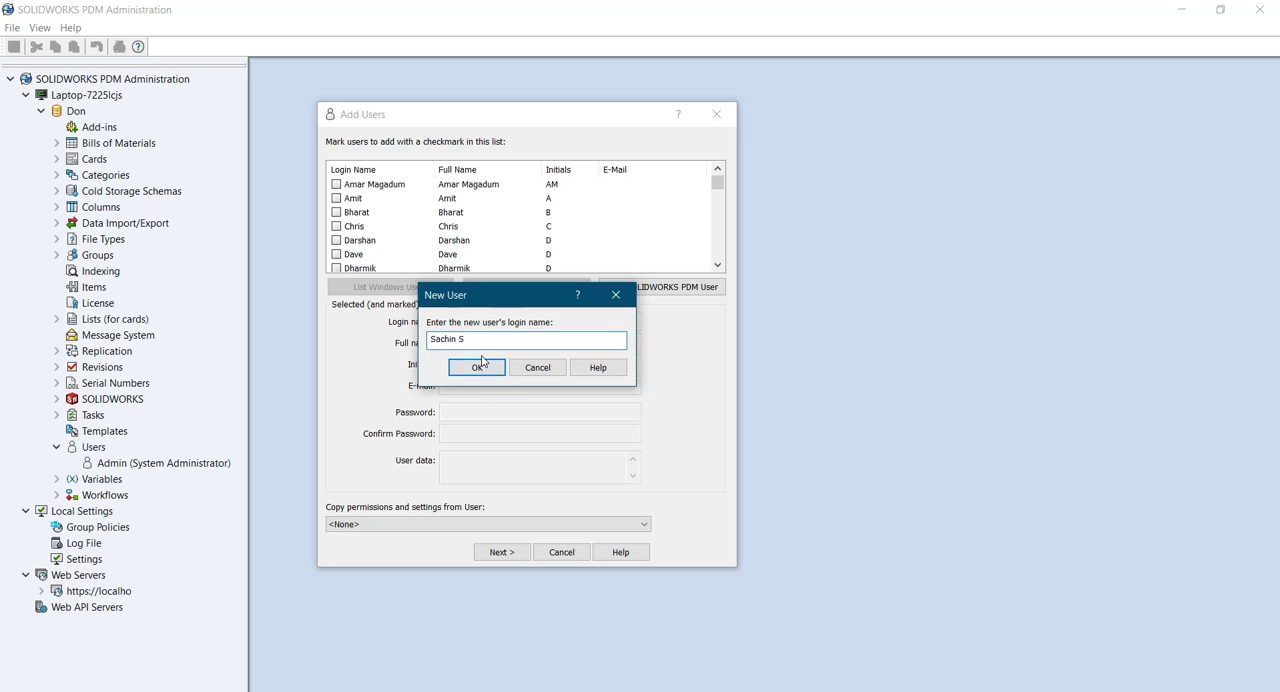
left_click(476, 367)
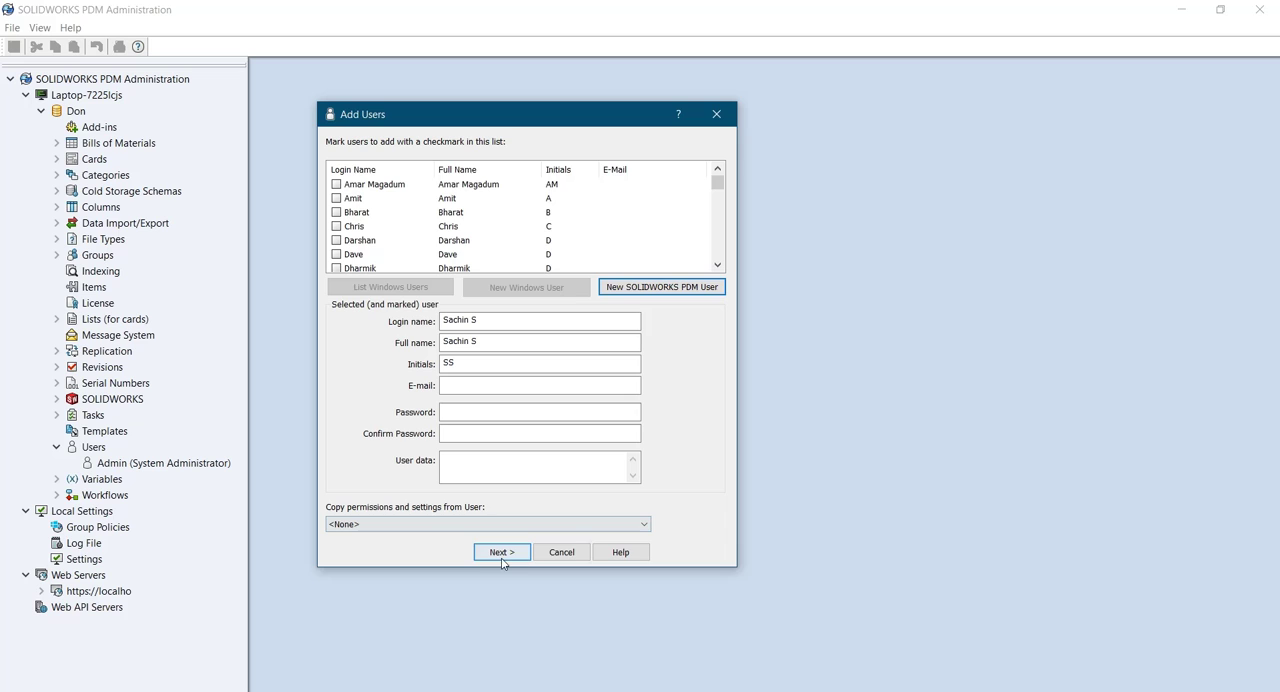
left_click(501, 552)
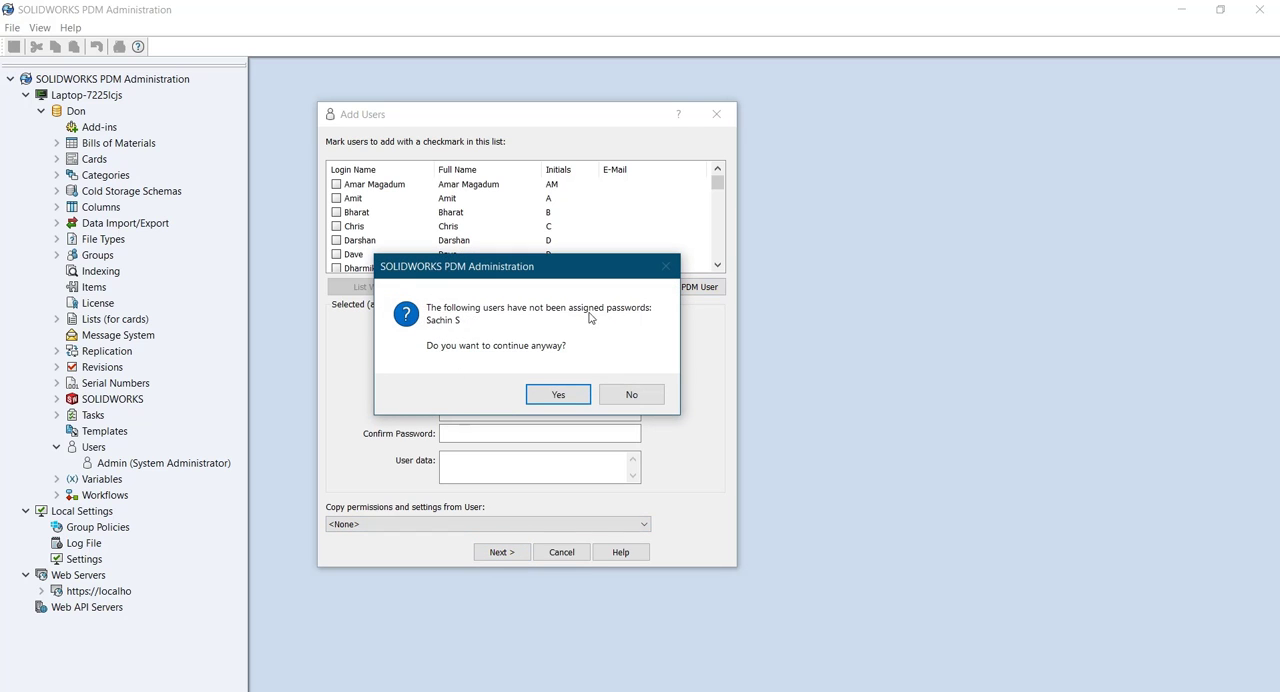
mouse_move(576, 315)
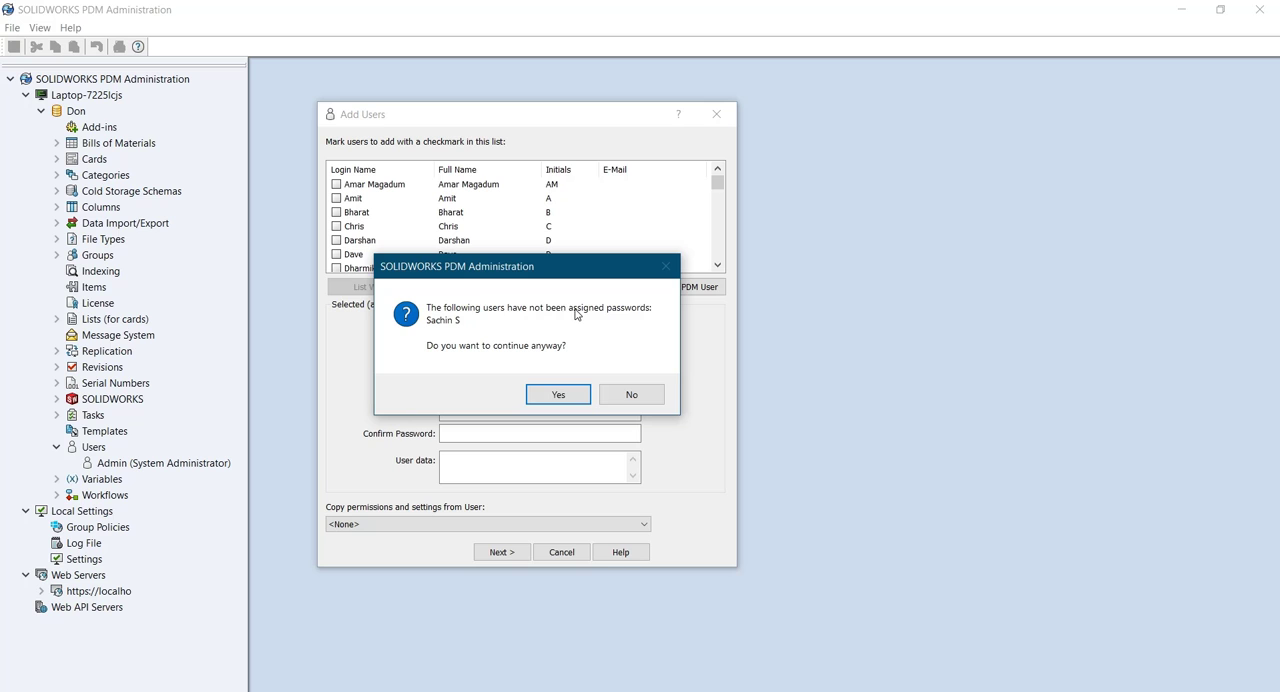
mouse_move(558, 393)
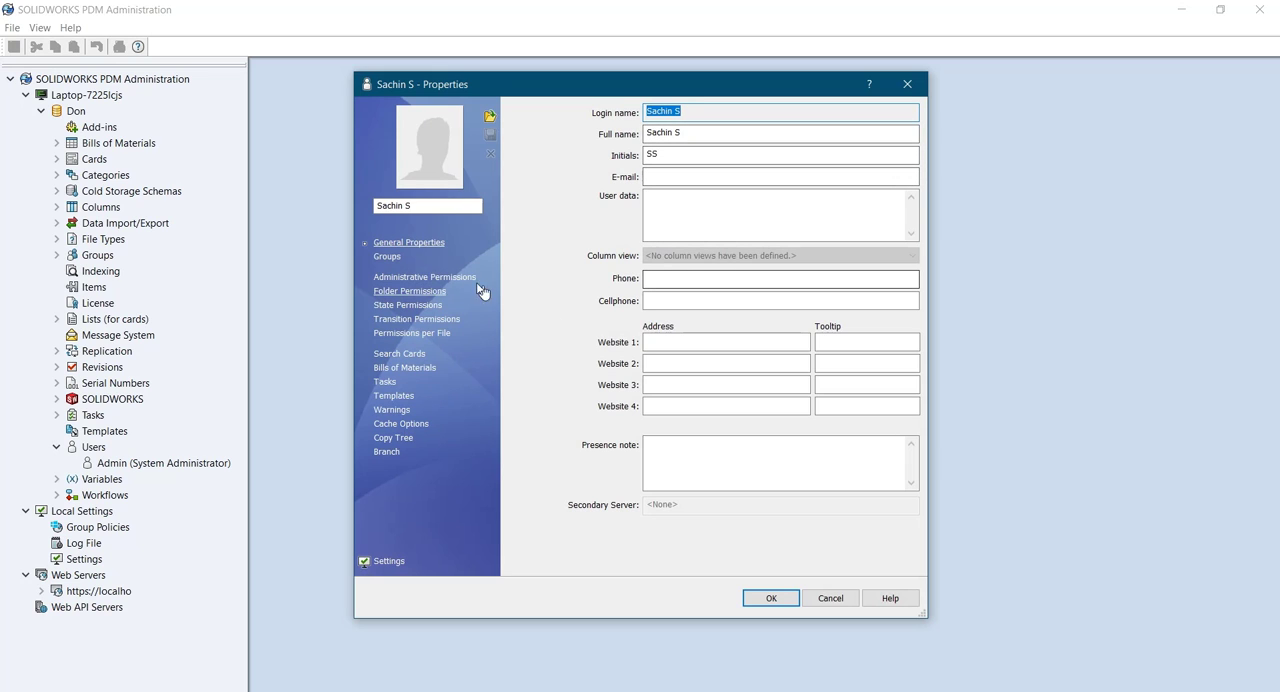
left_click(424, 277)
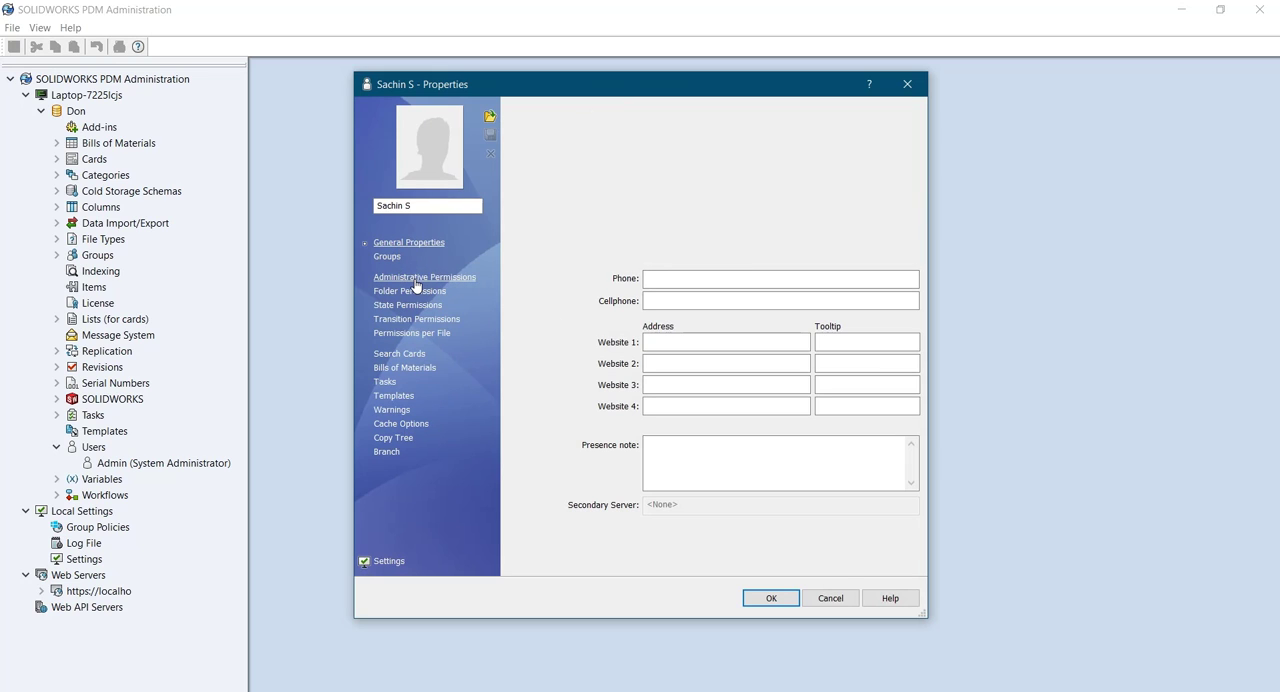
left_click(424, 277)
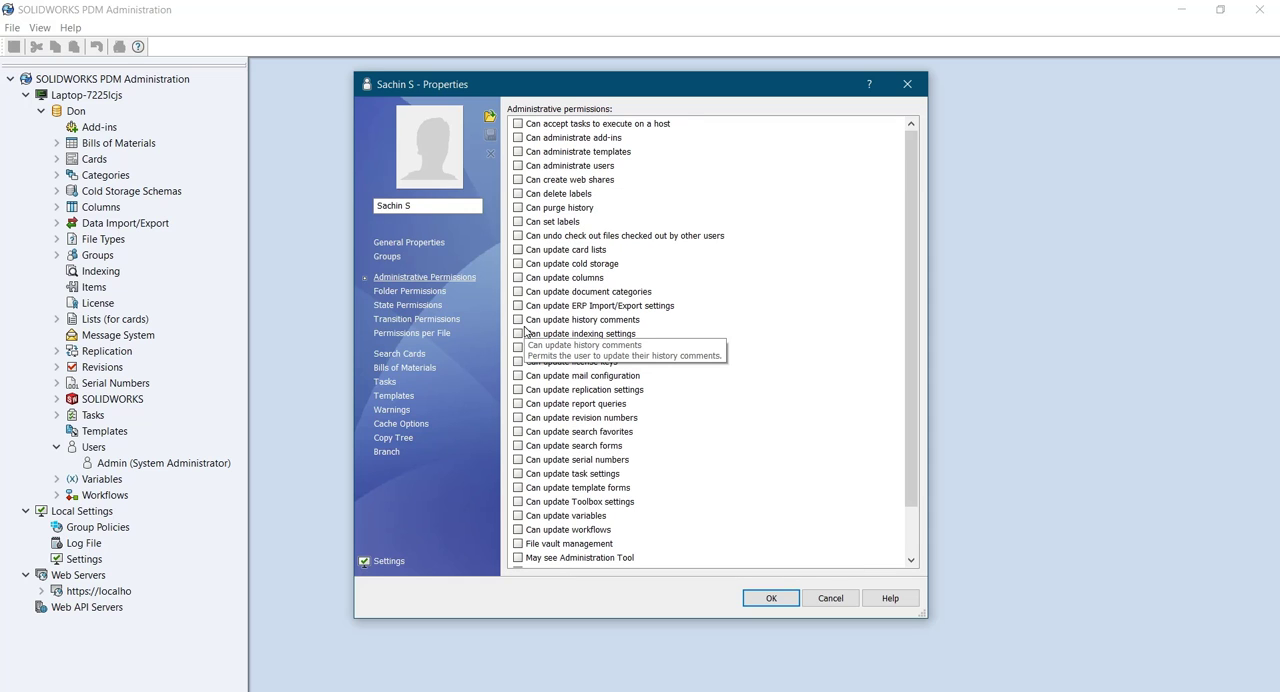
scroll("down", 3)
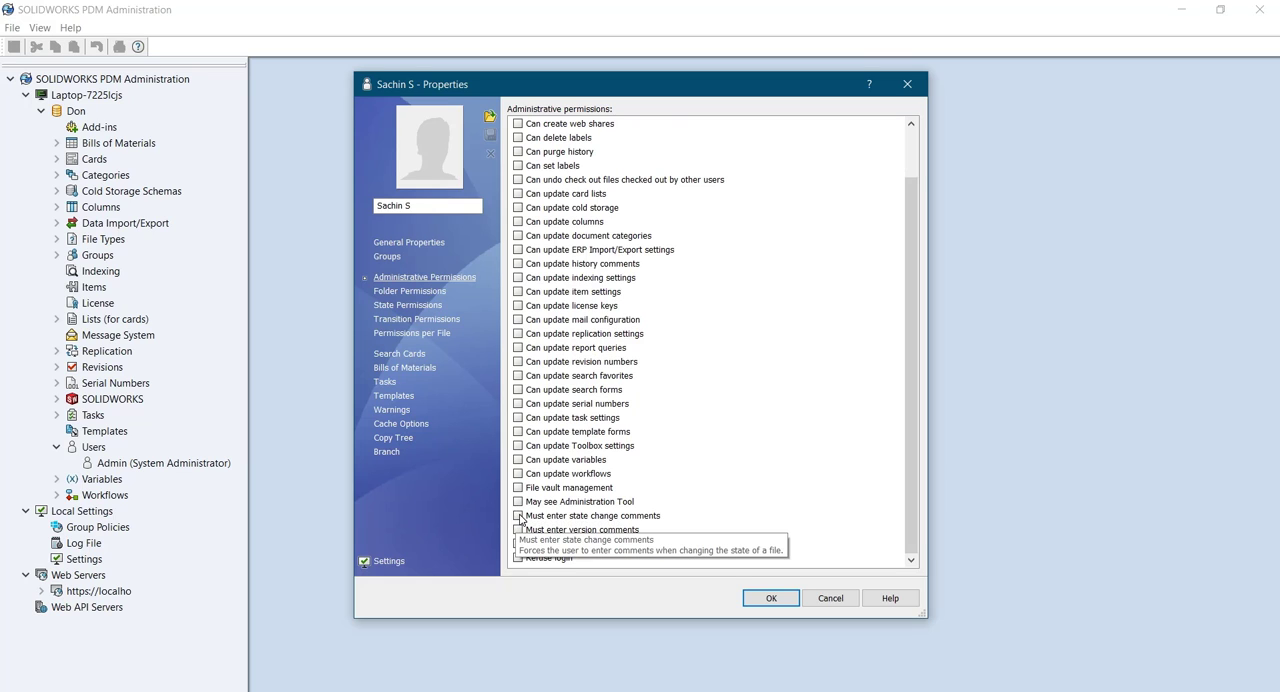
left_click(518, 515)
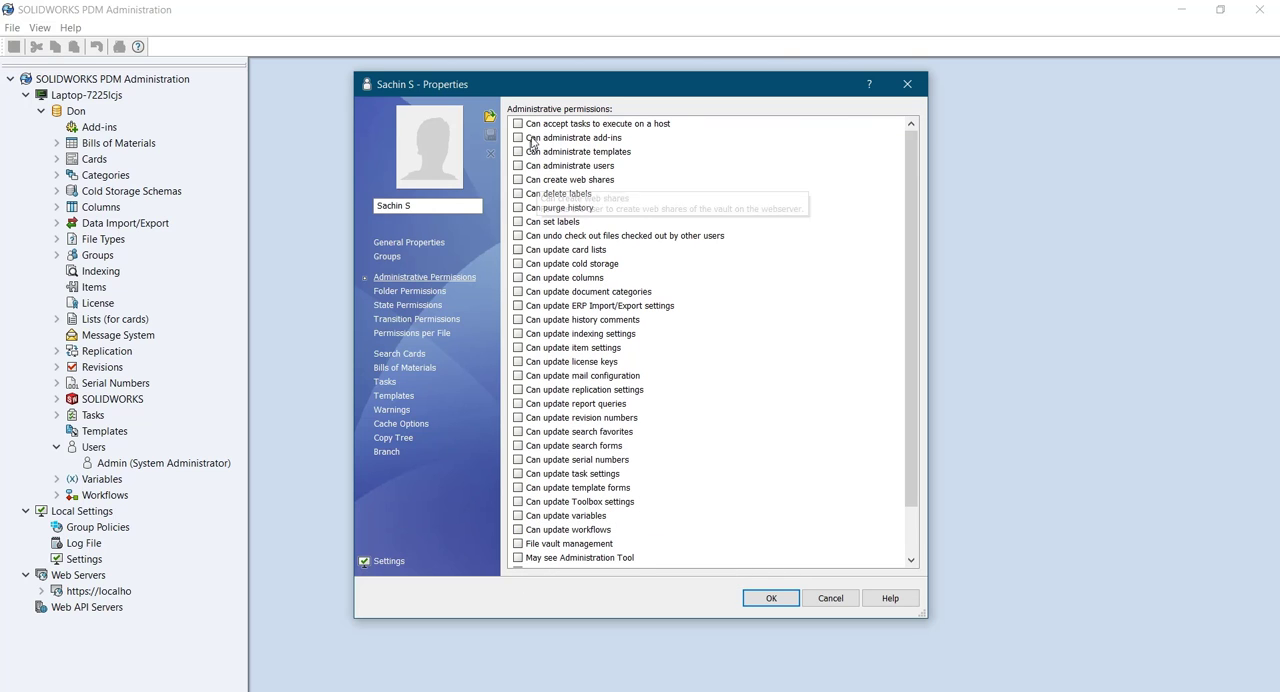
left_click(518, 123)
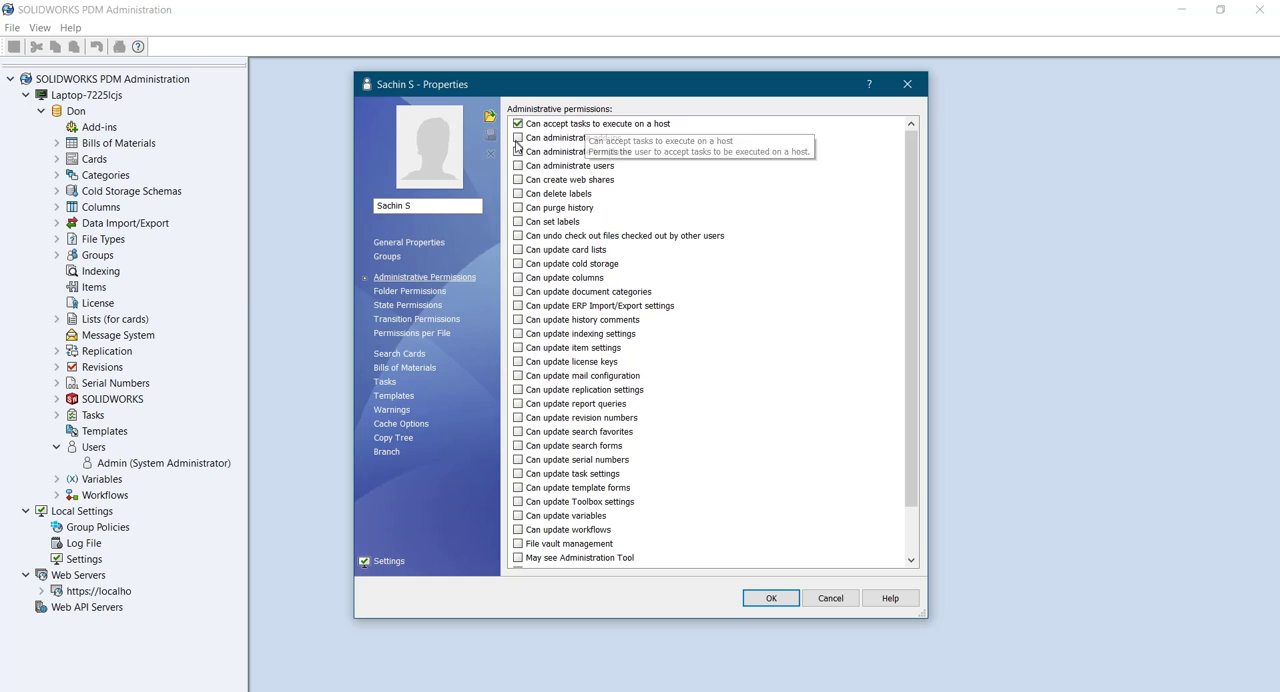
left_click(517, 137)
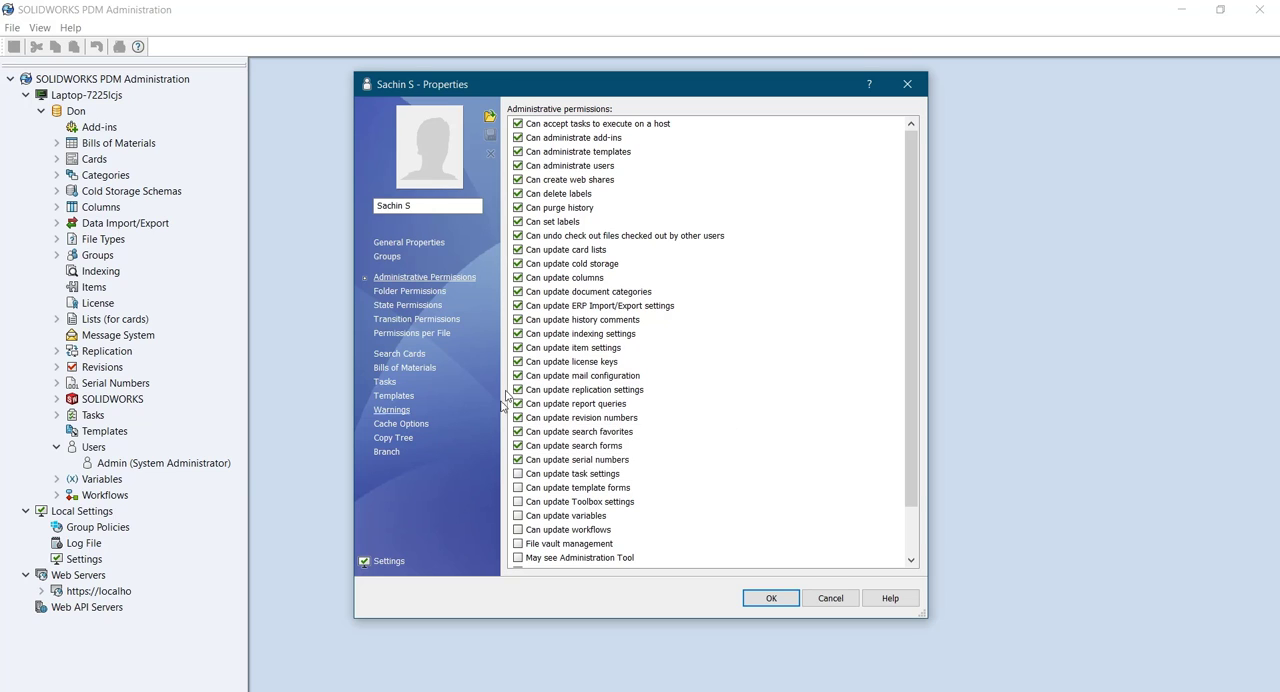
mouse_move(409, 291)
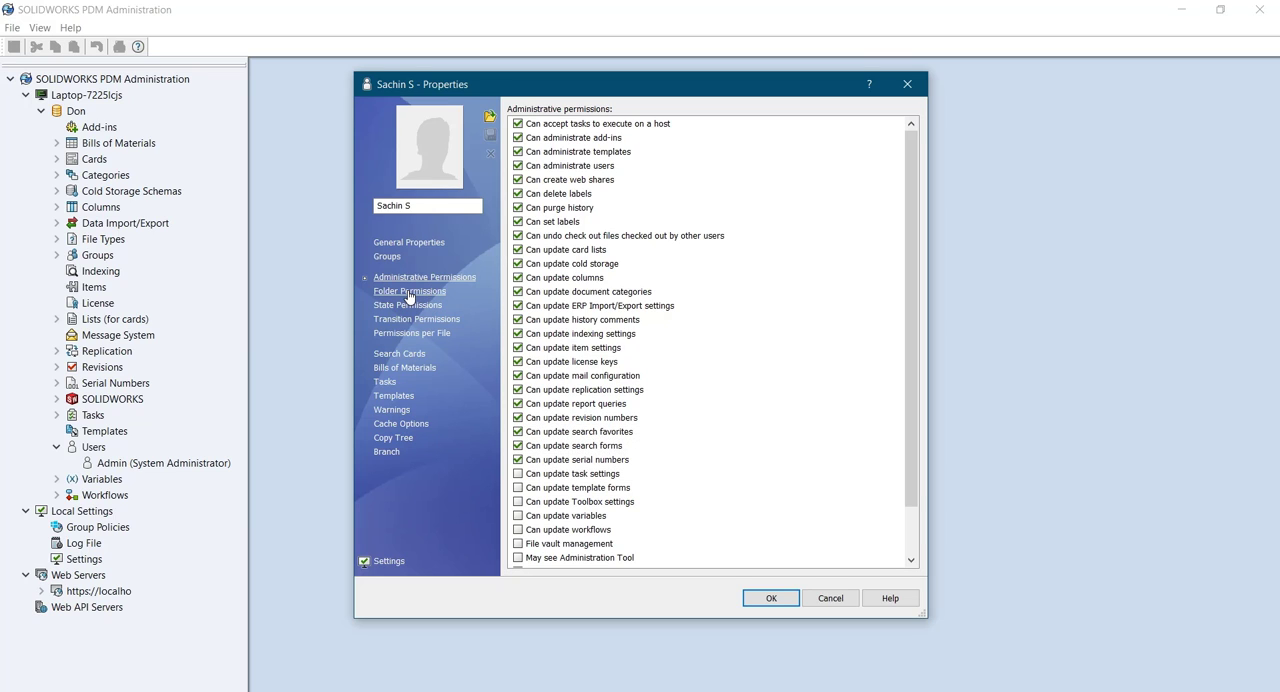
left_click(409, 290)
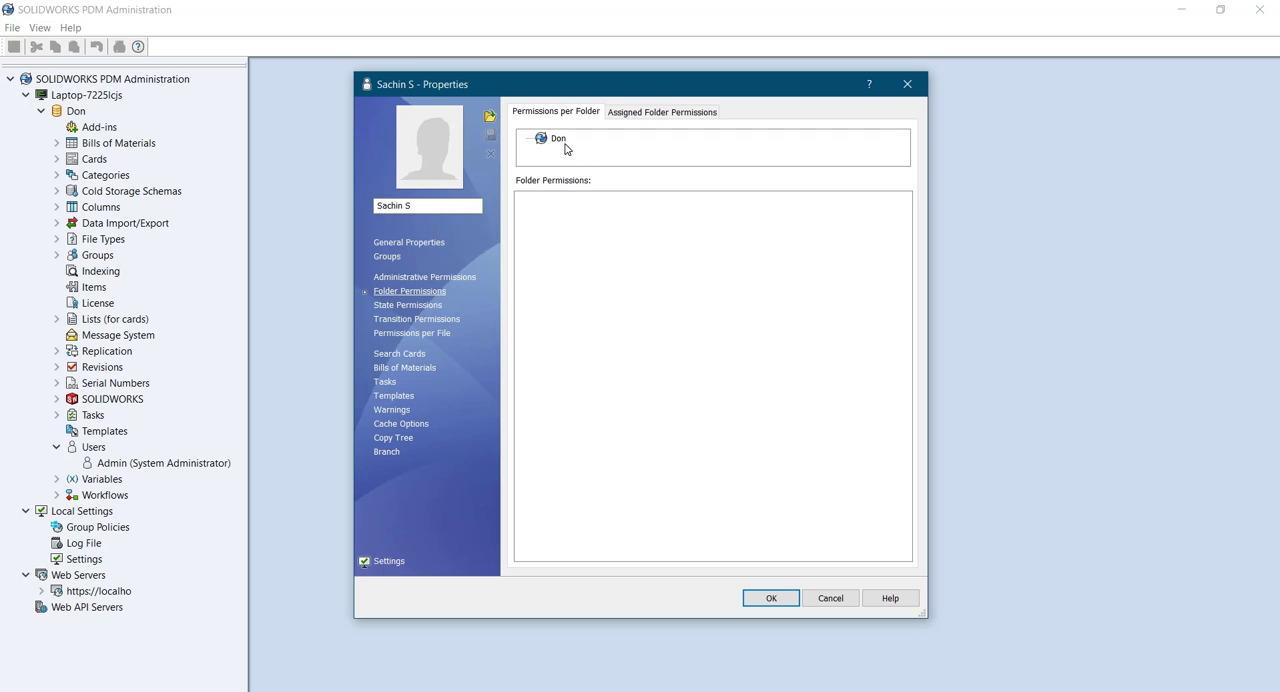
left_click(661, 111)
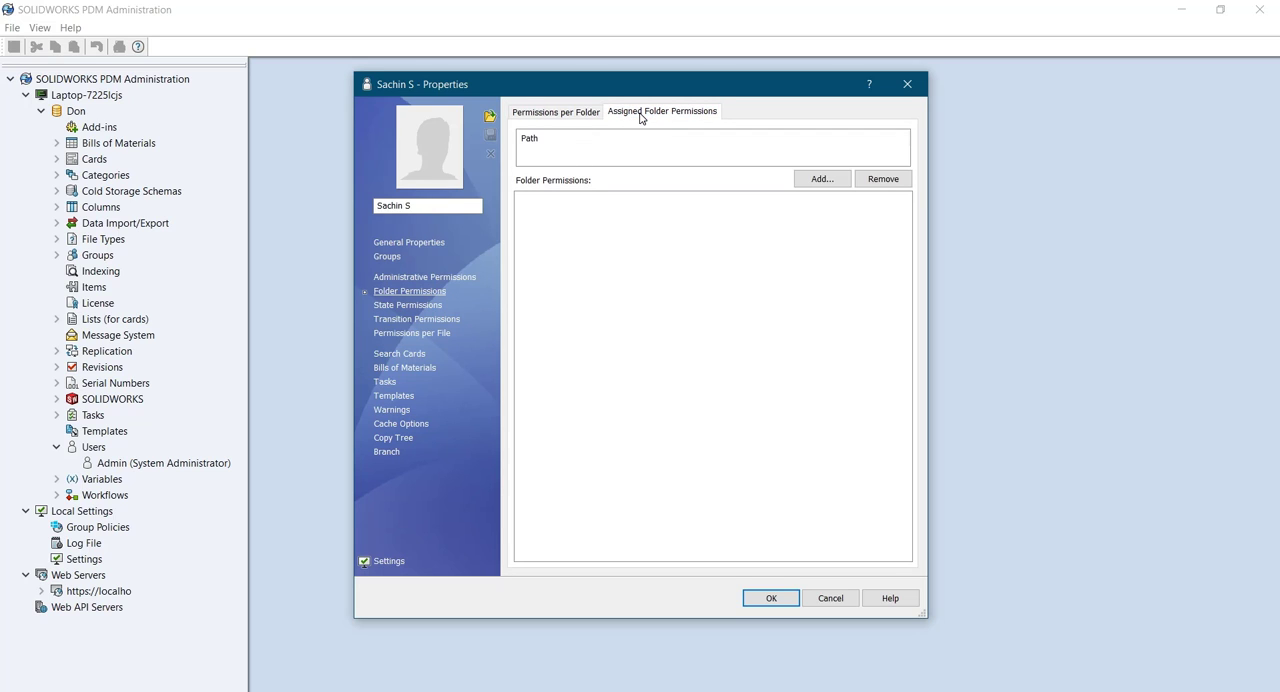
mouse_move(550, 236)
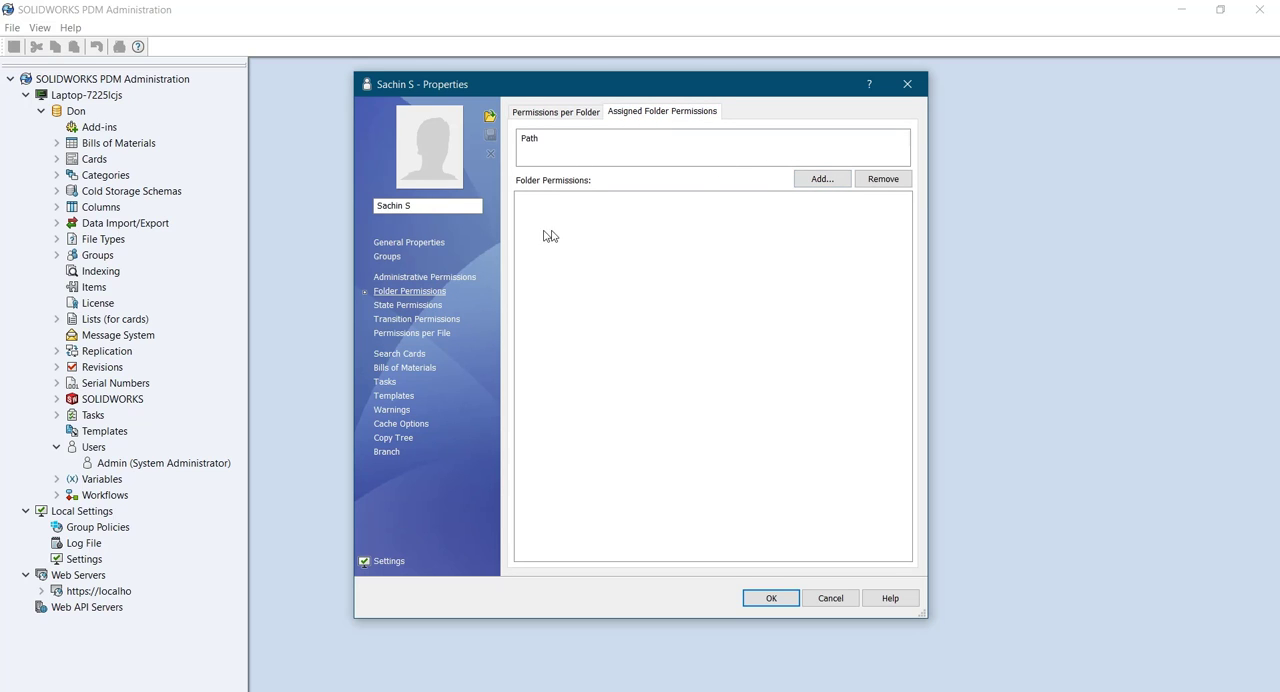
left_click(407, 305)
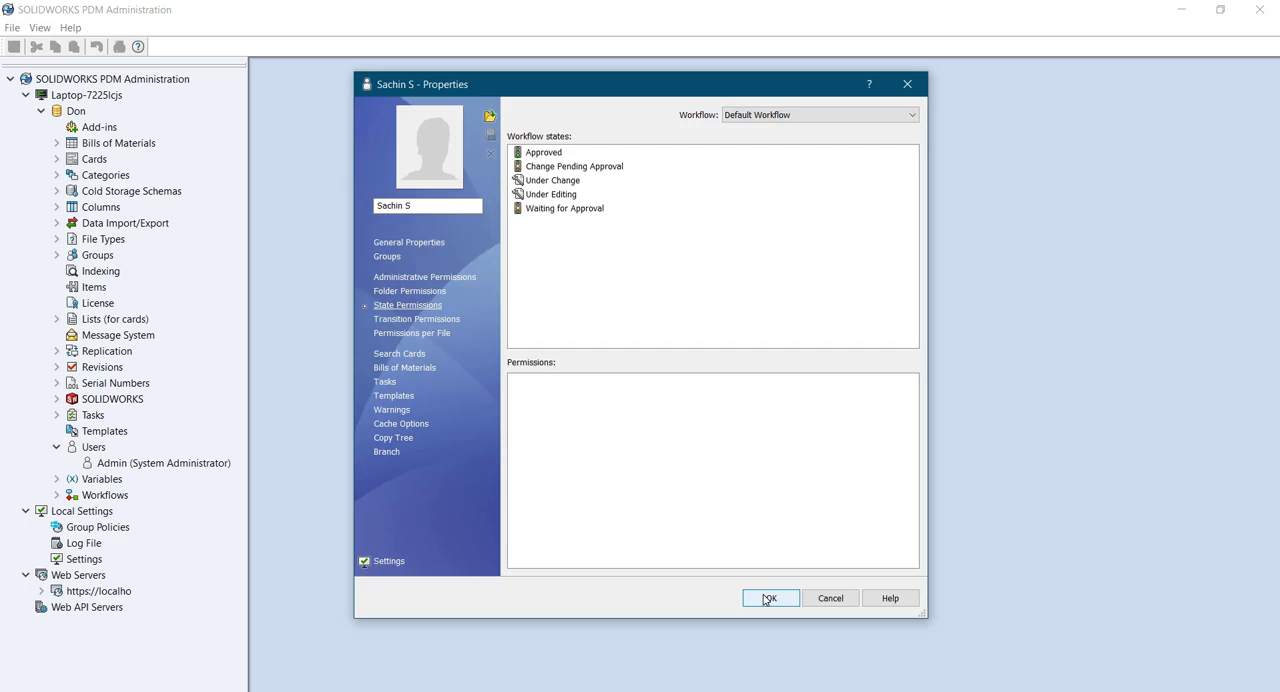
left_click(769, 597)
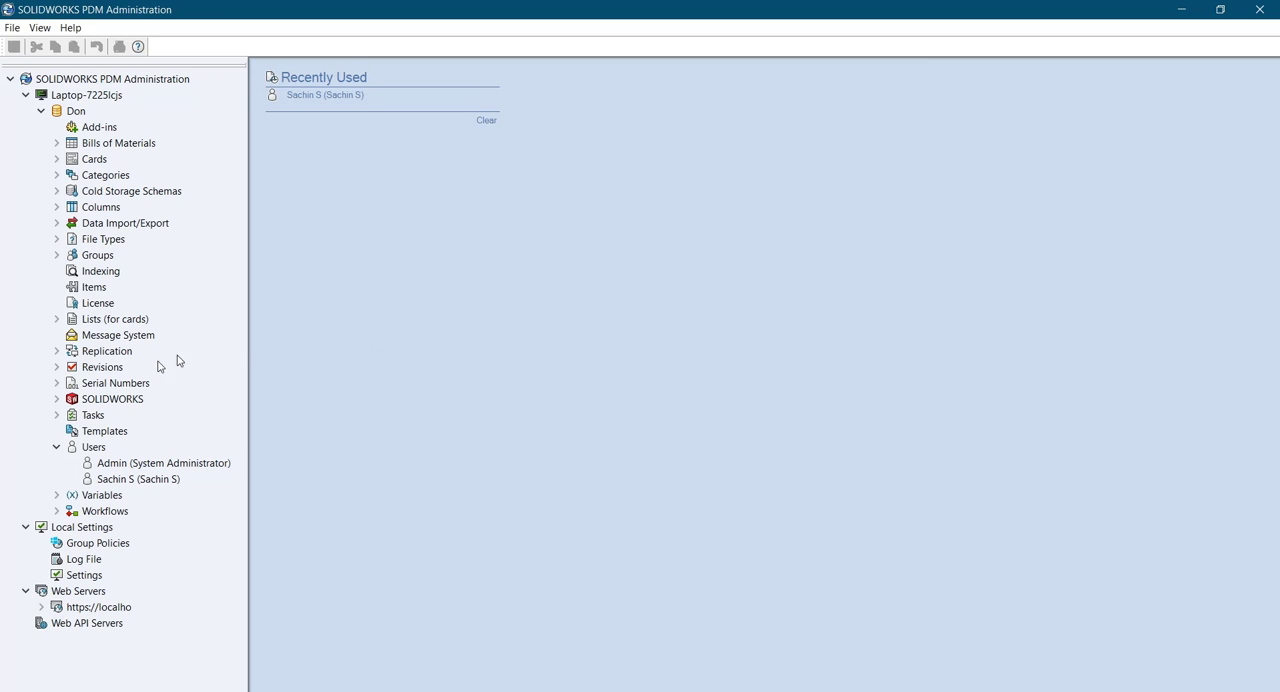
right_click(93, 447)
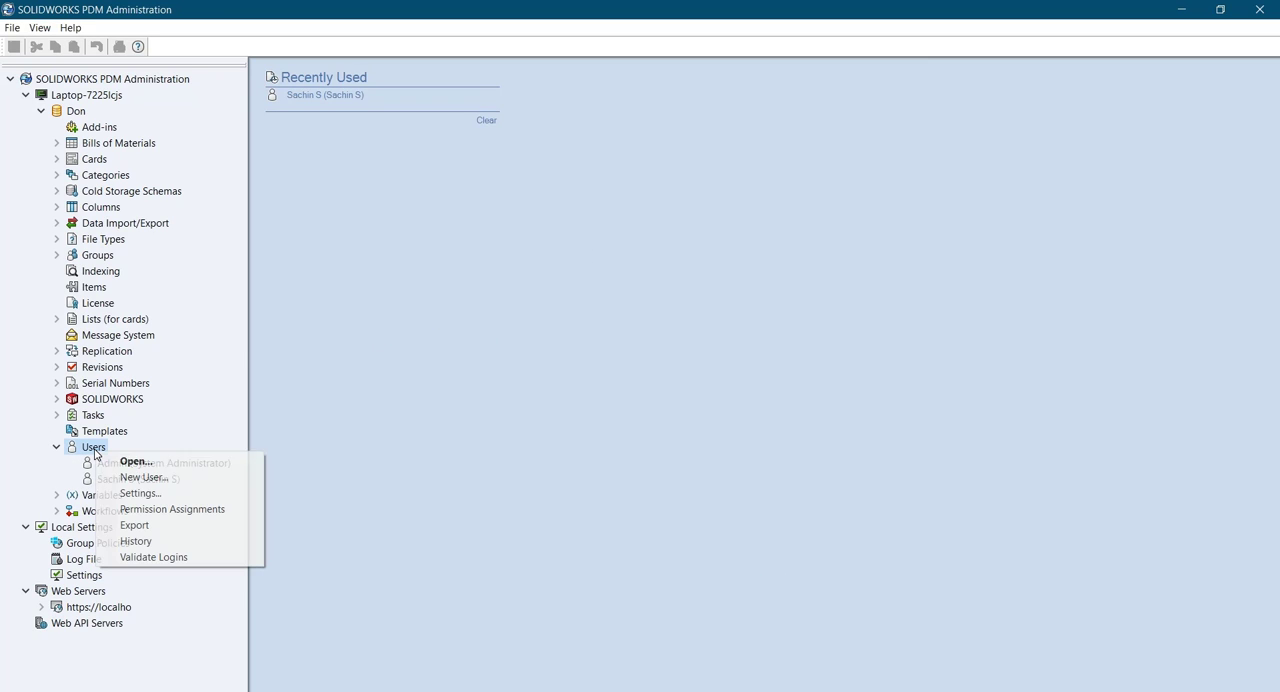
left_click(142, 477)
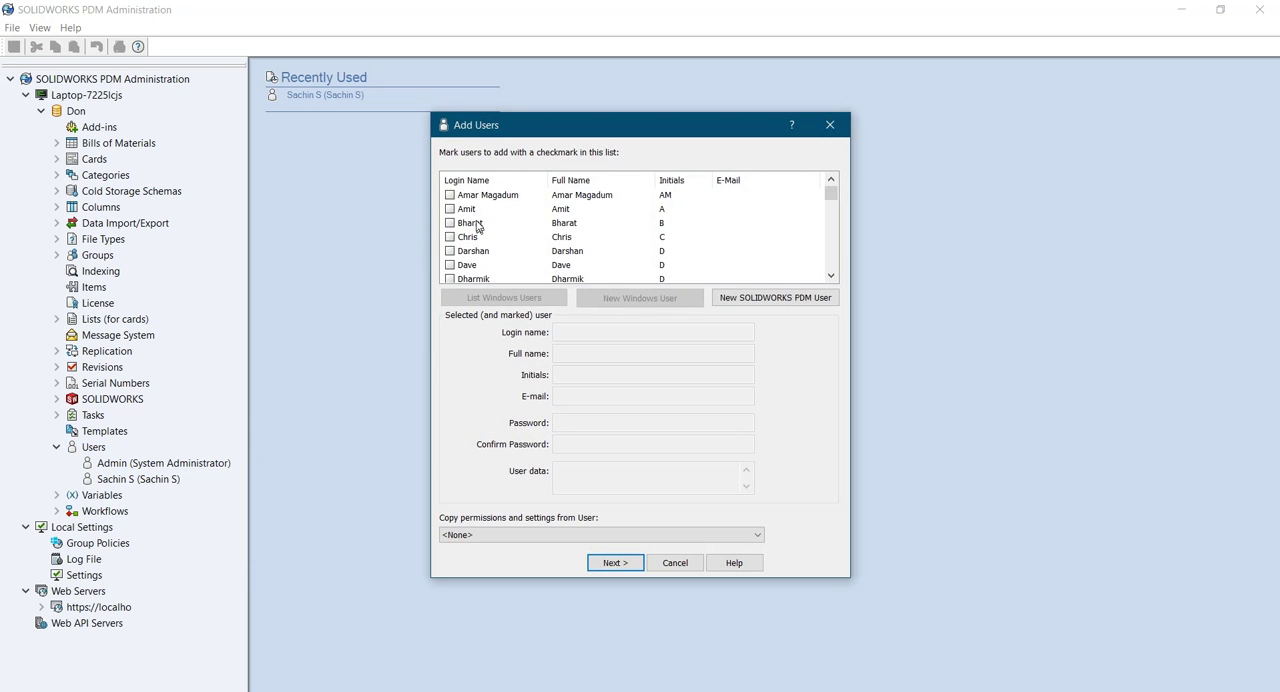
left_click(450, 194)
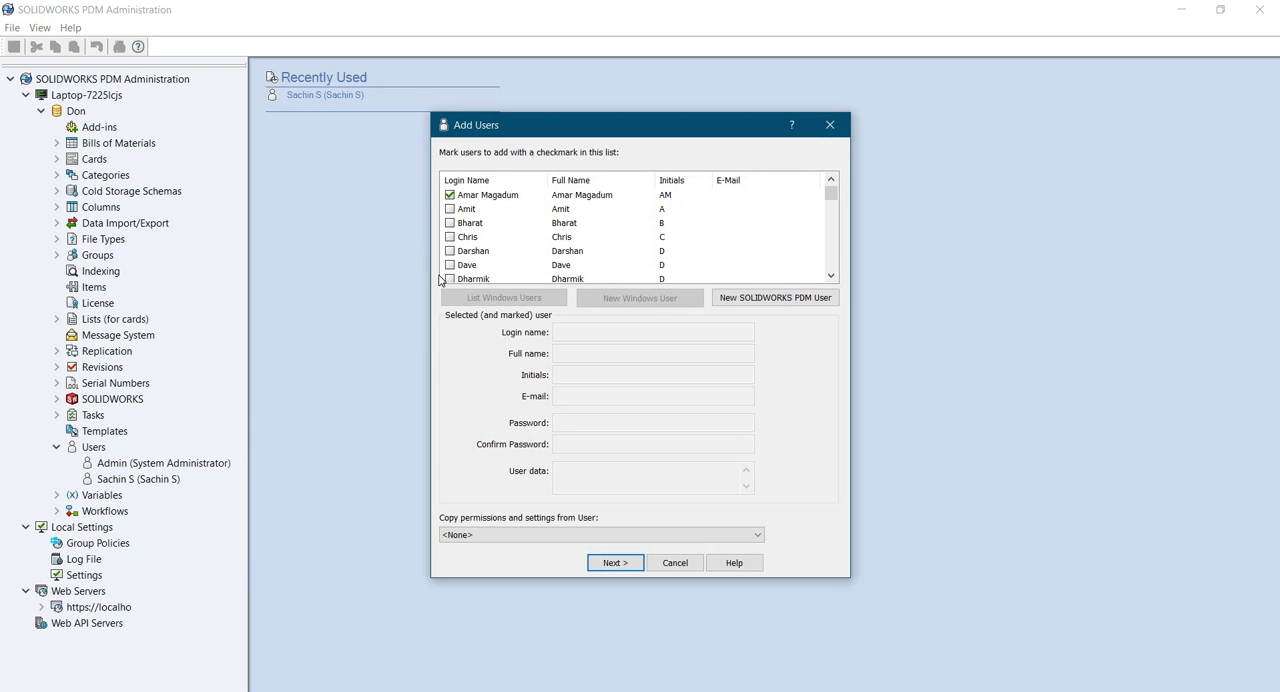
left_click(473, 265)
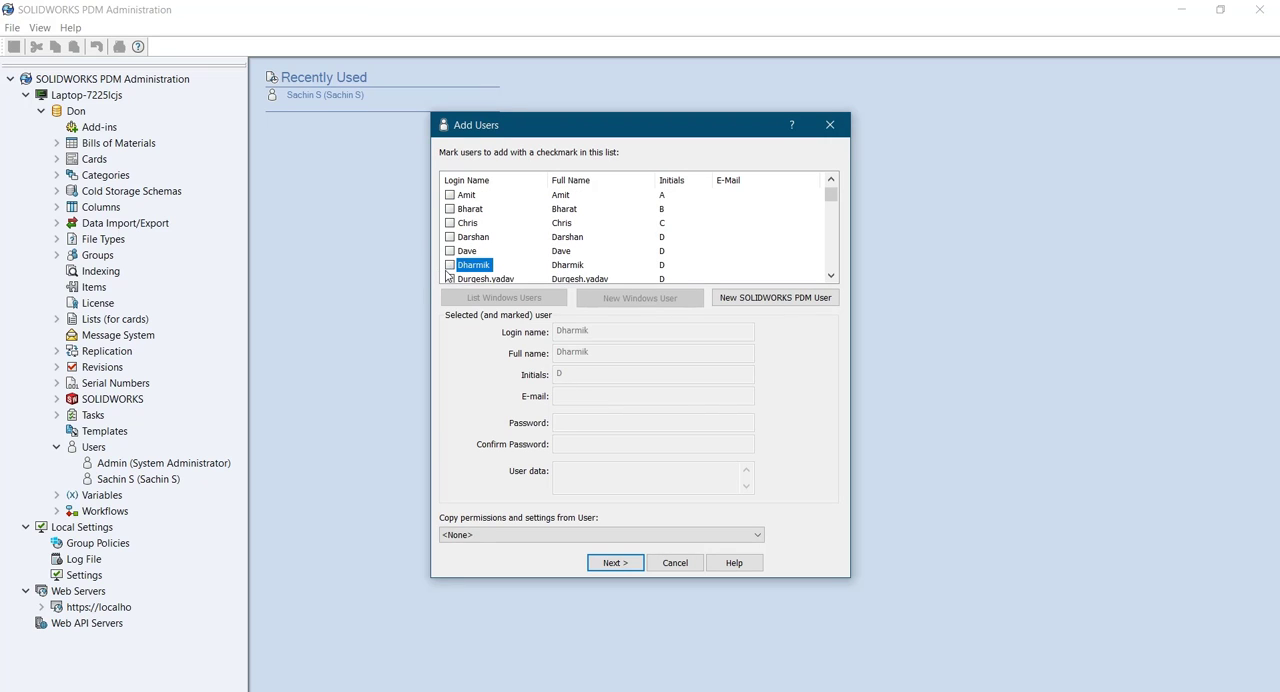
scroll("down", 3)
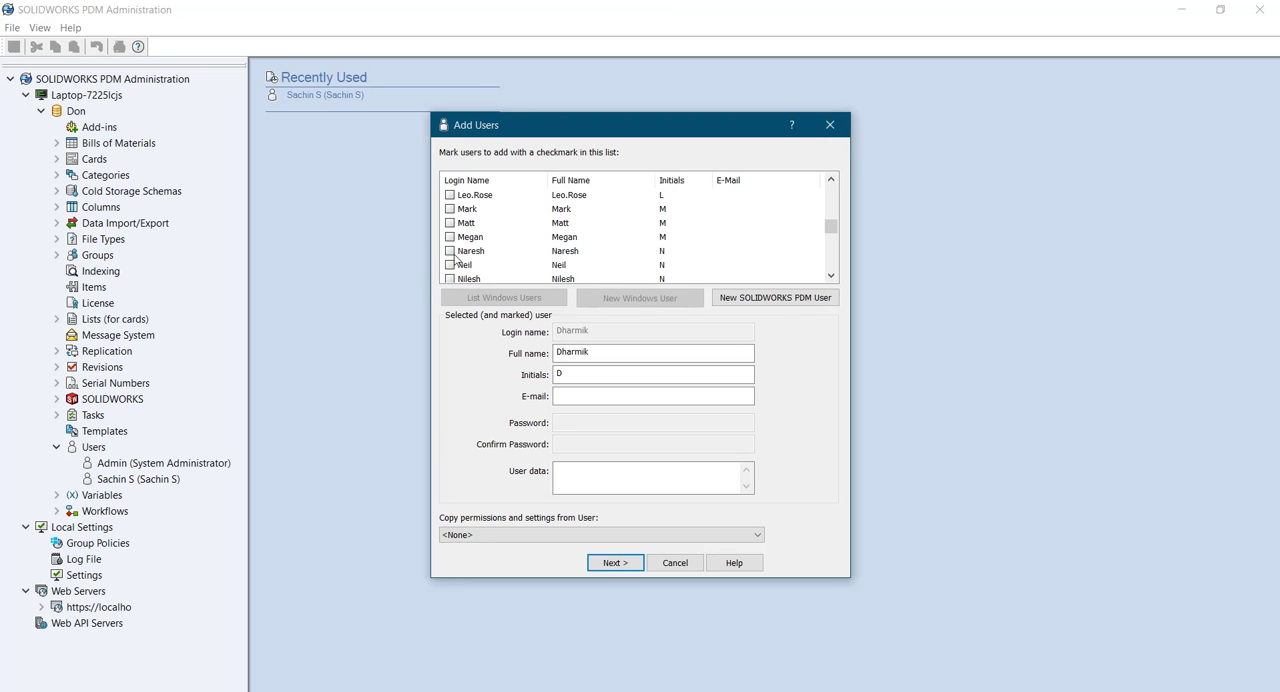
scroll("down", 3)
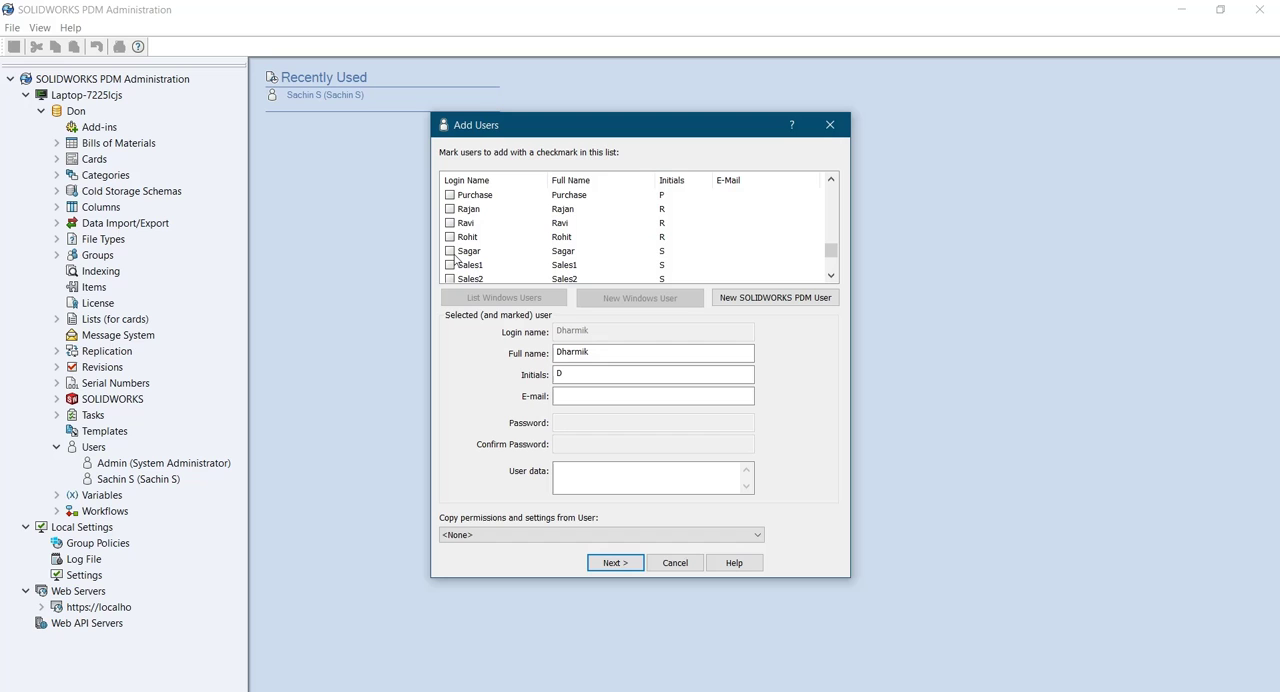
left_click(450, 208)
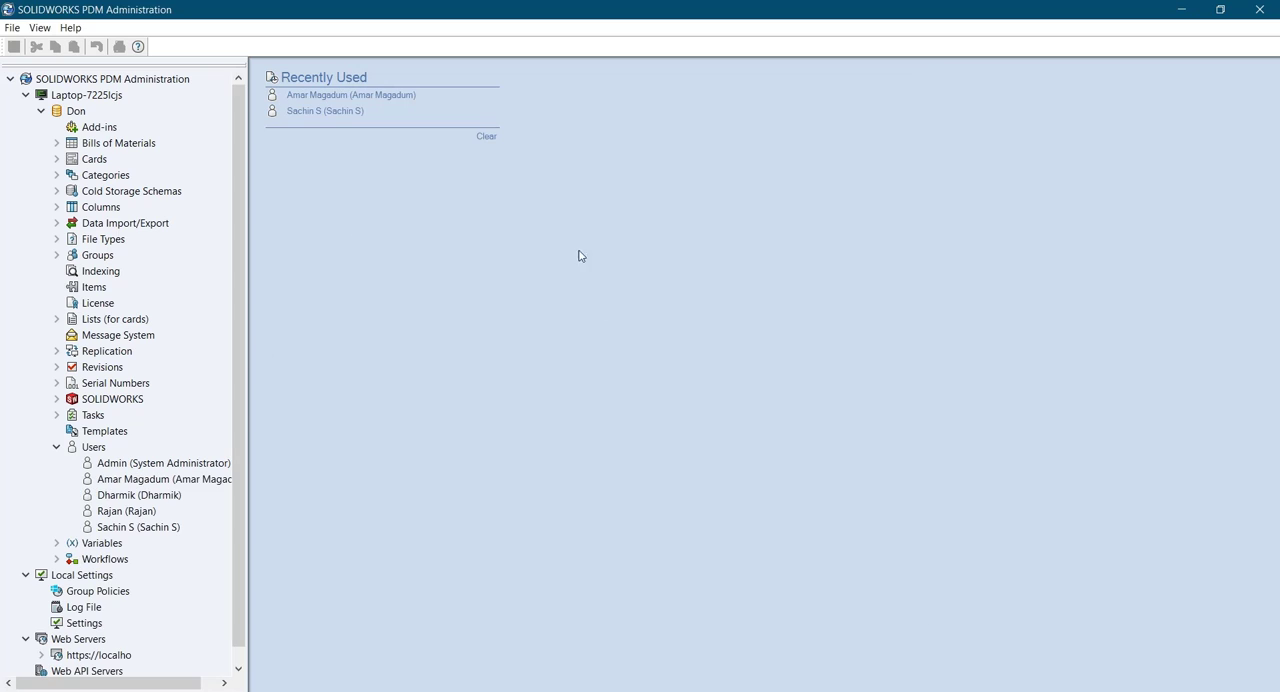
mouse_move(150, 537)
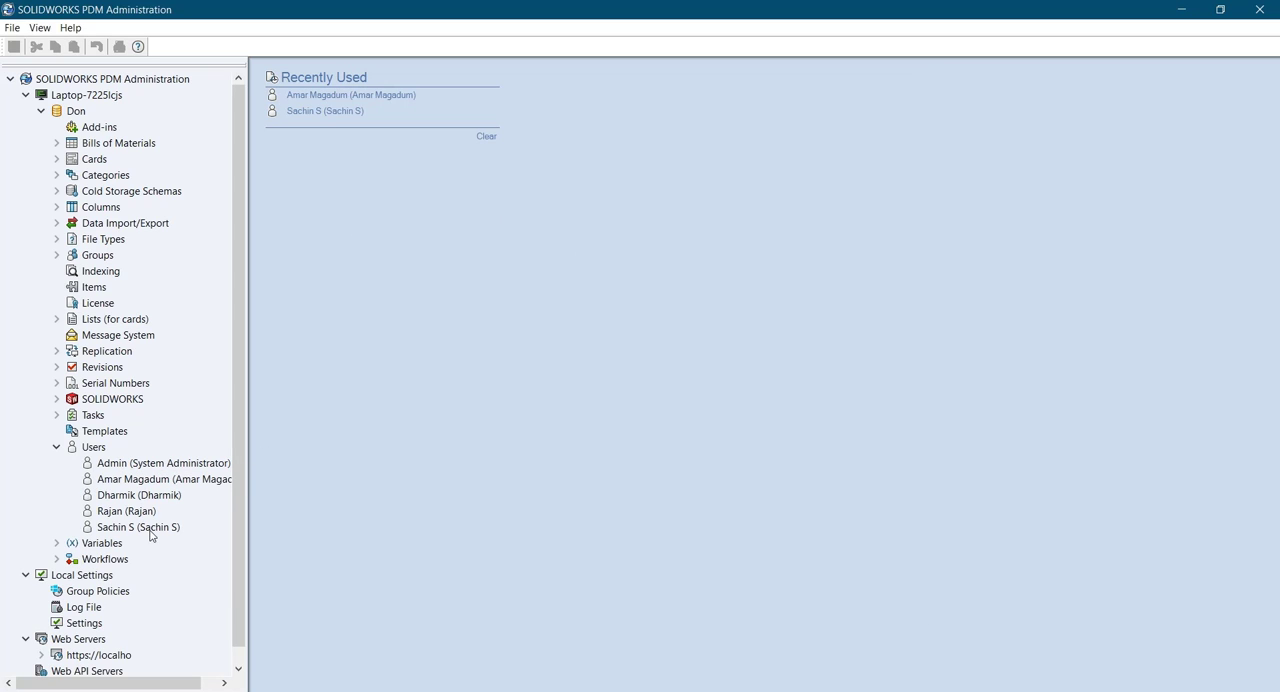
left_click(56, 447)
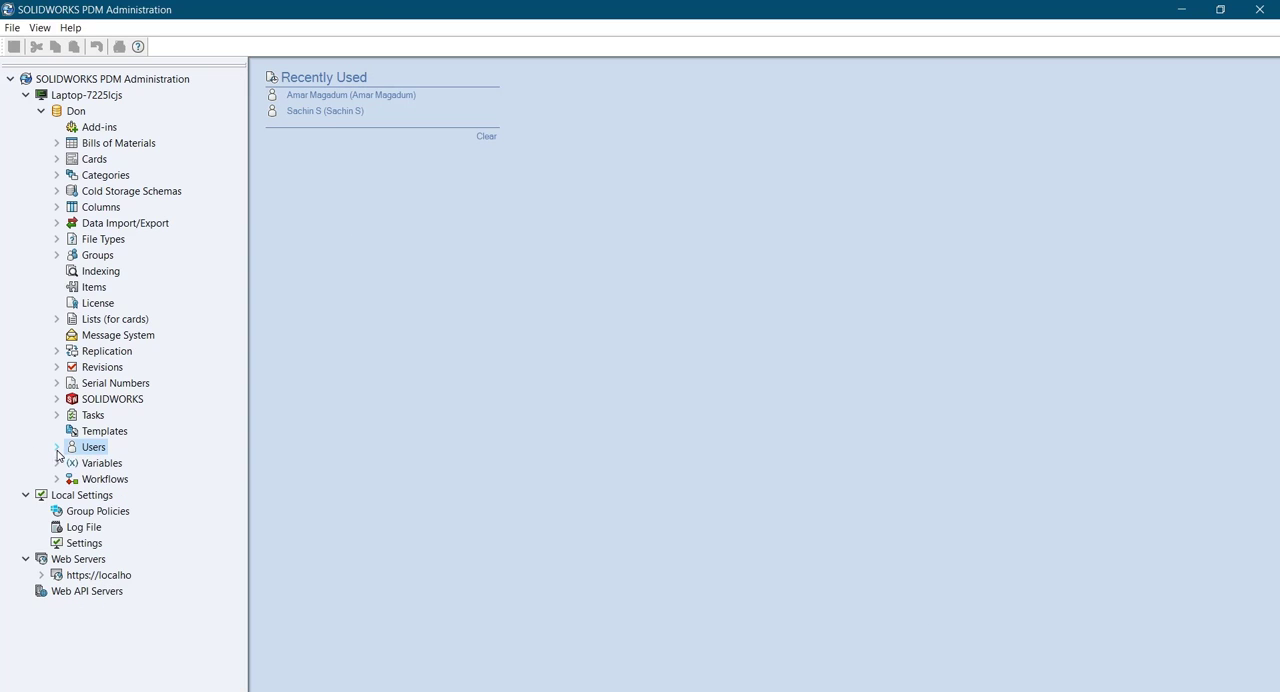
mouse_move(63, 258)
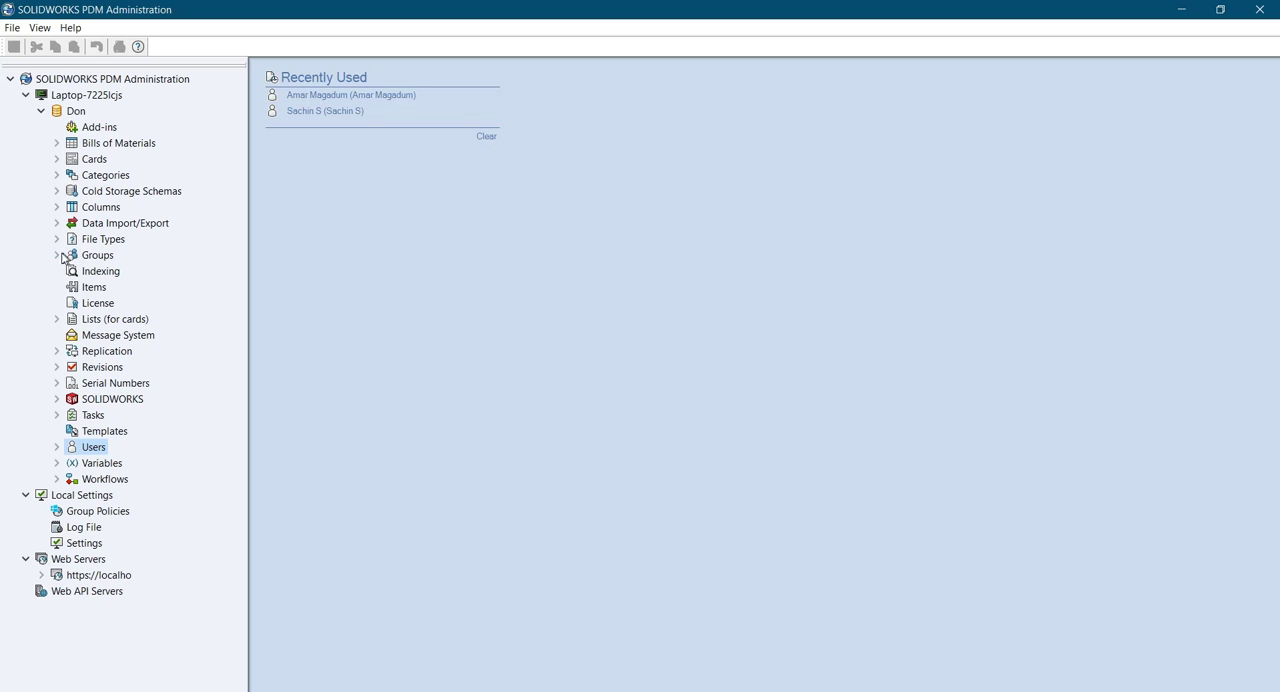
- Create a new group named 'All Users' and save its properties
right_click(97, 255)
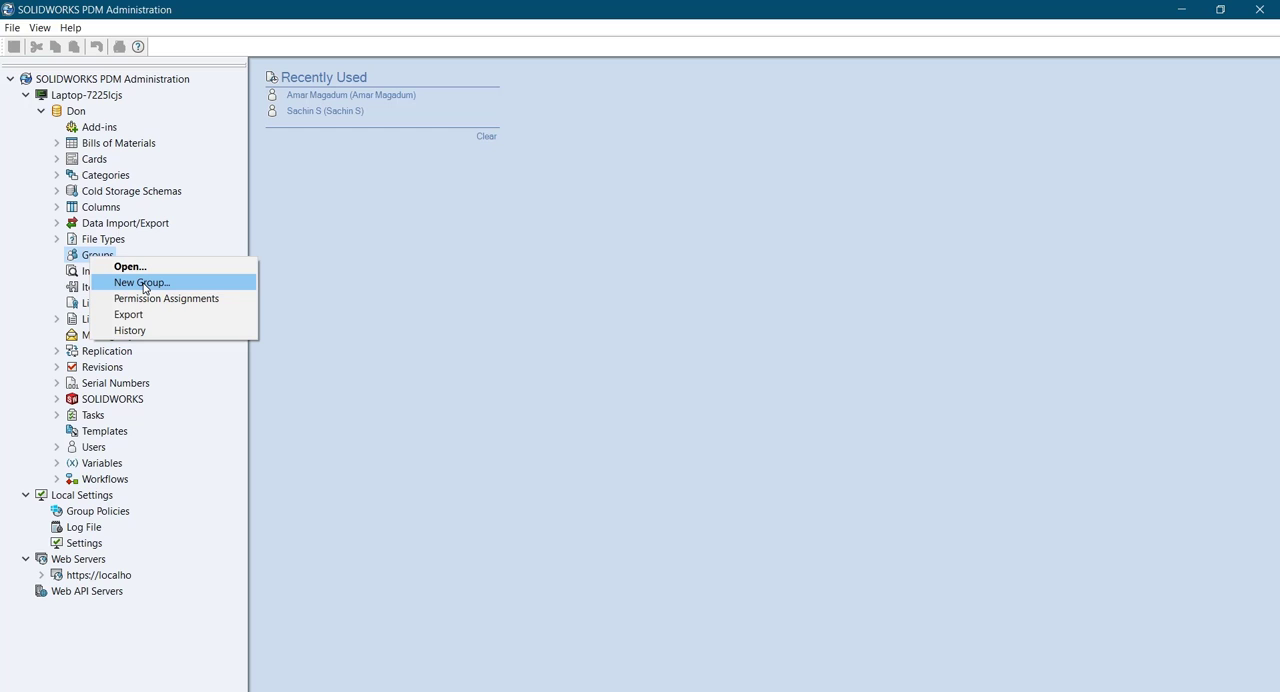
left_click(141, 282)
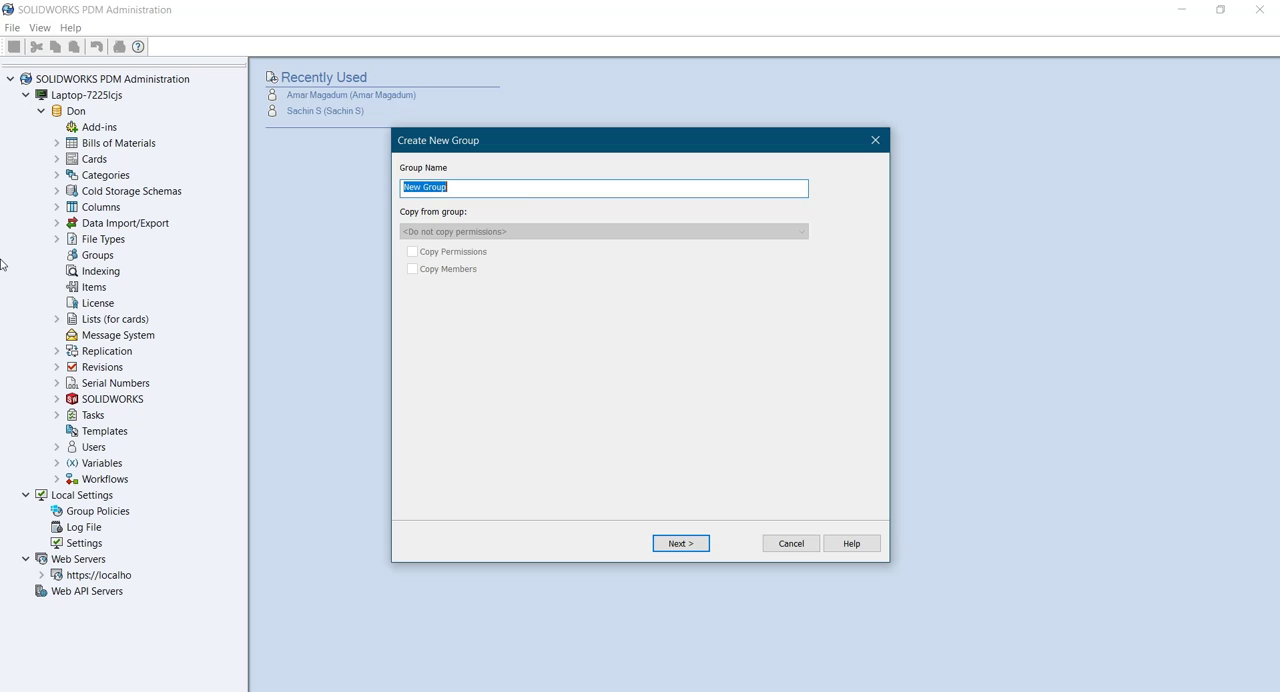
type("All")
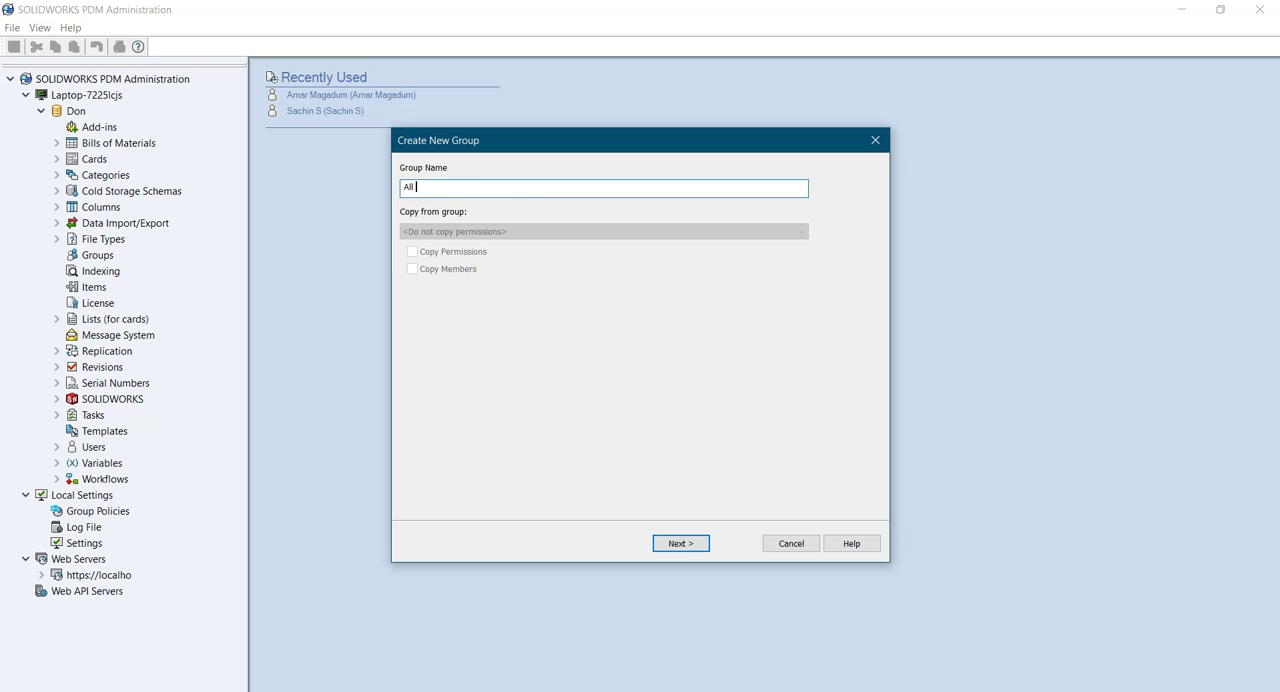
type("User")
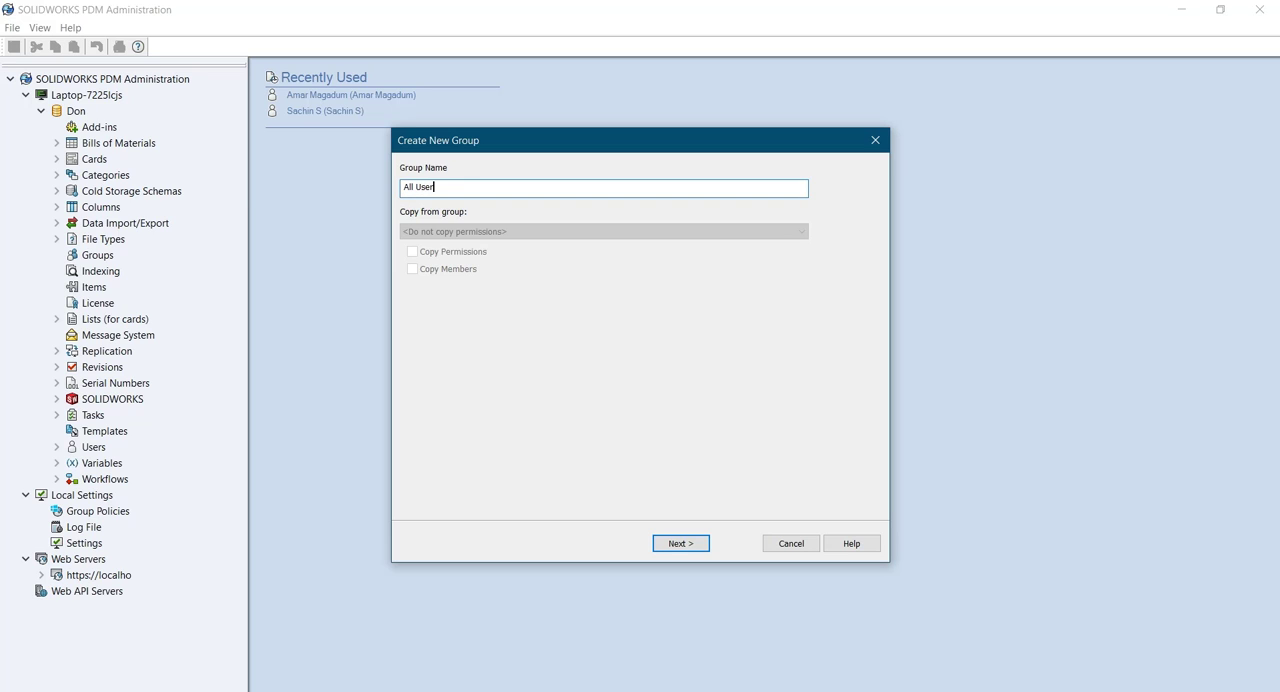
type("s")
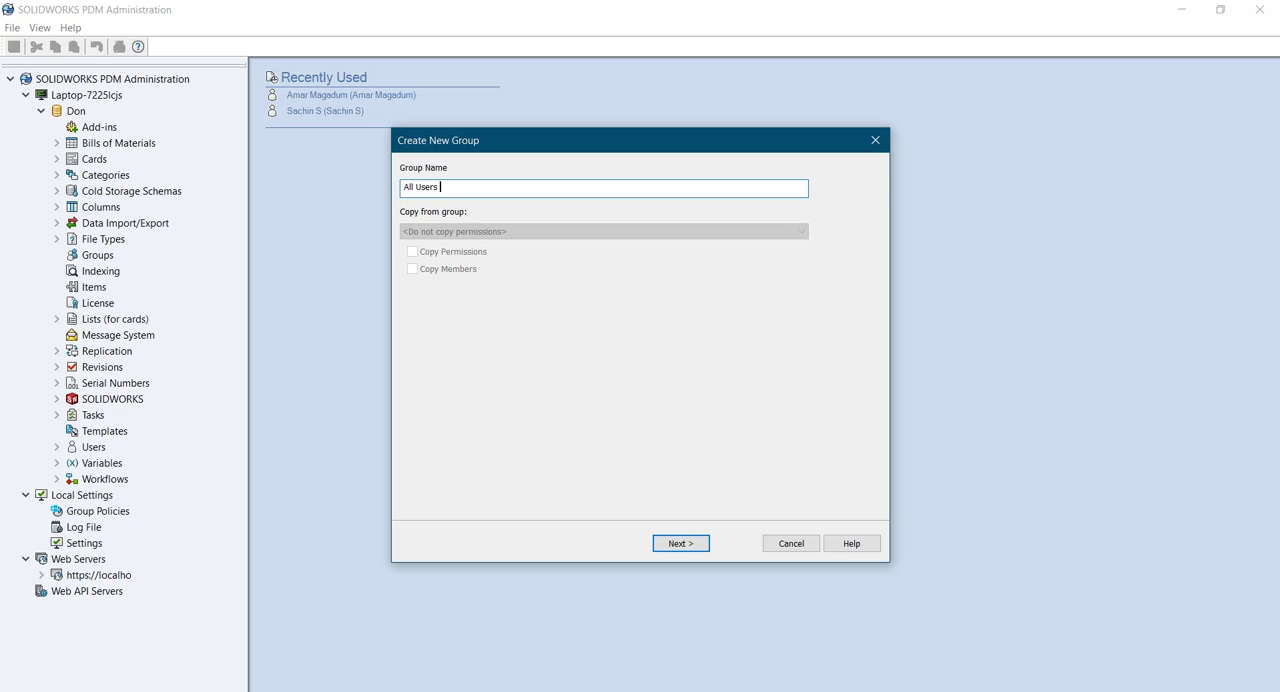
mouse_move(565, 500)
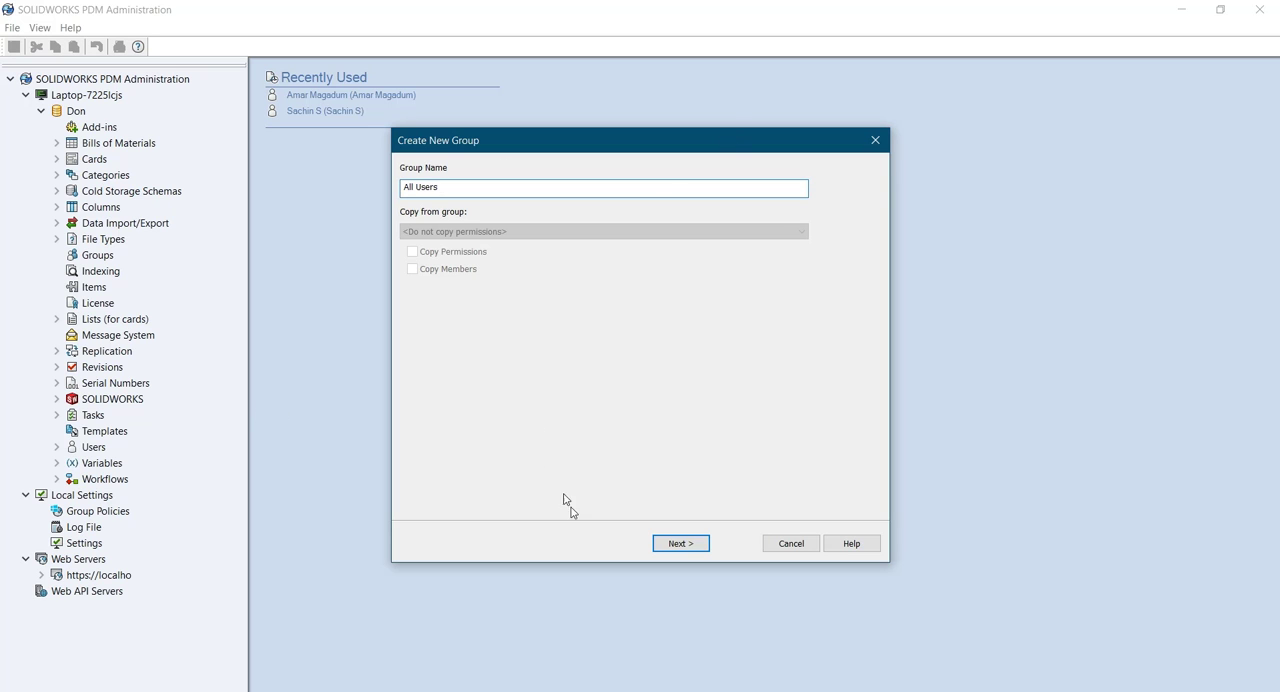
left_click(680, 543)
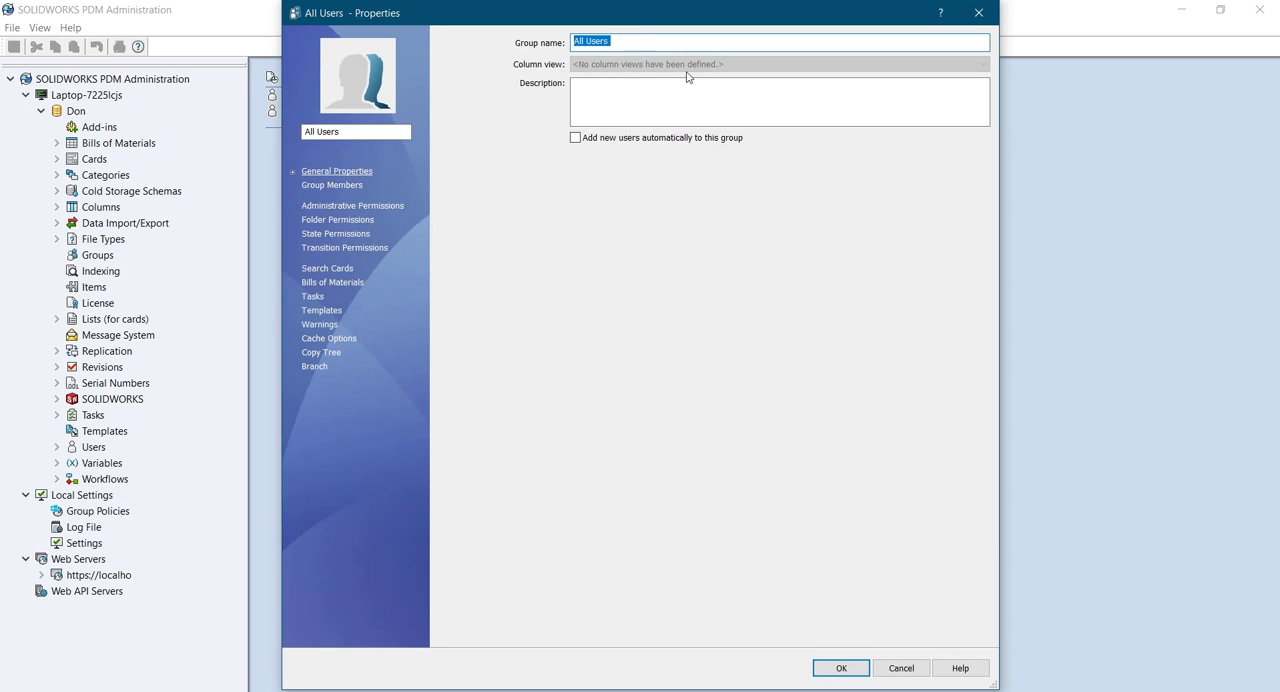
mouse_move(618, 467)
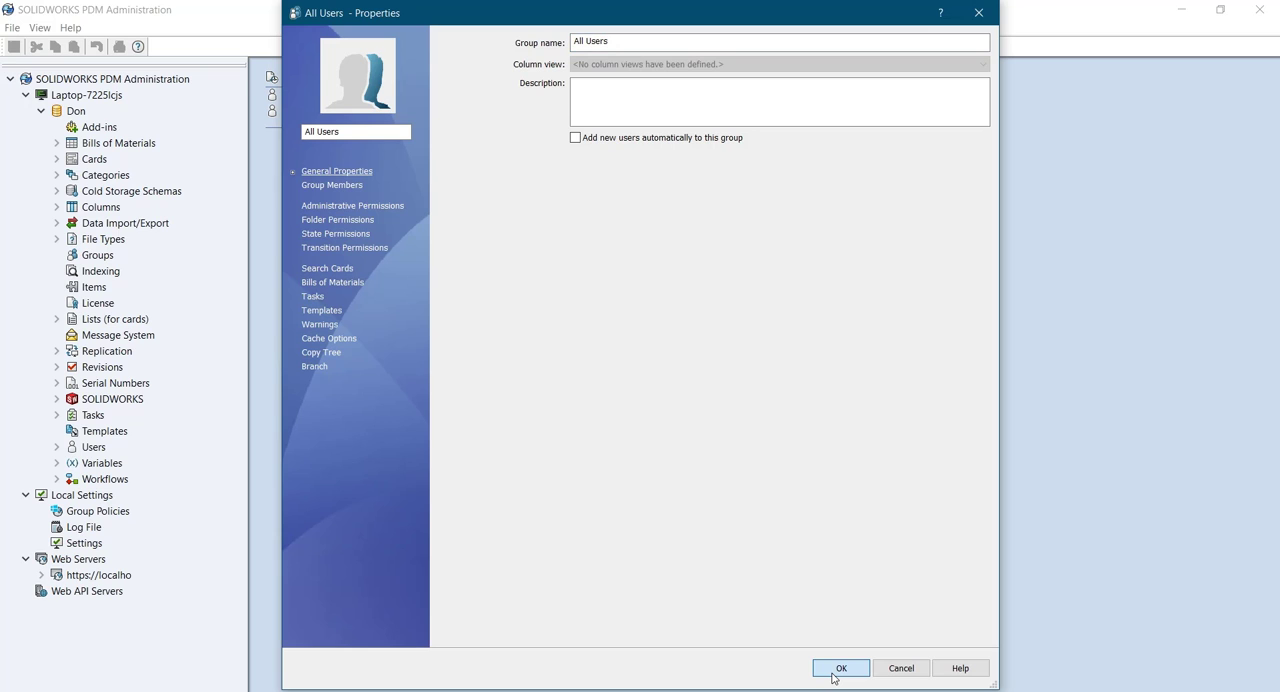
left_click(840, 668)
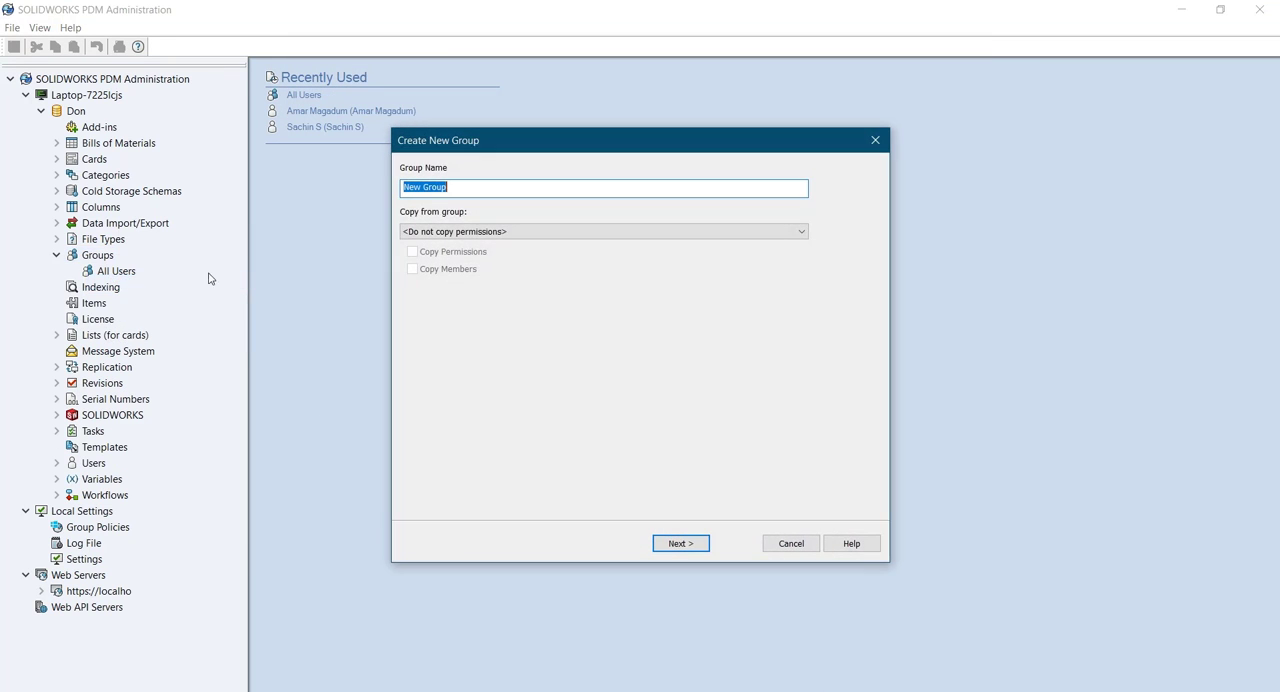
mouse_move(405, 210)
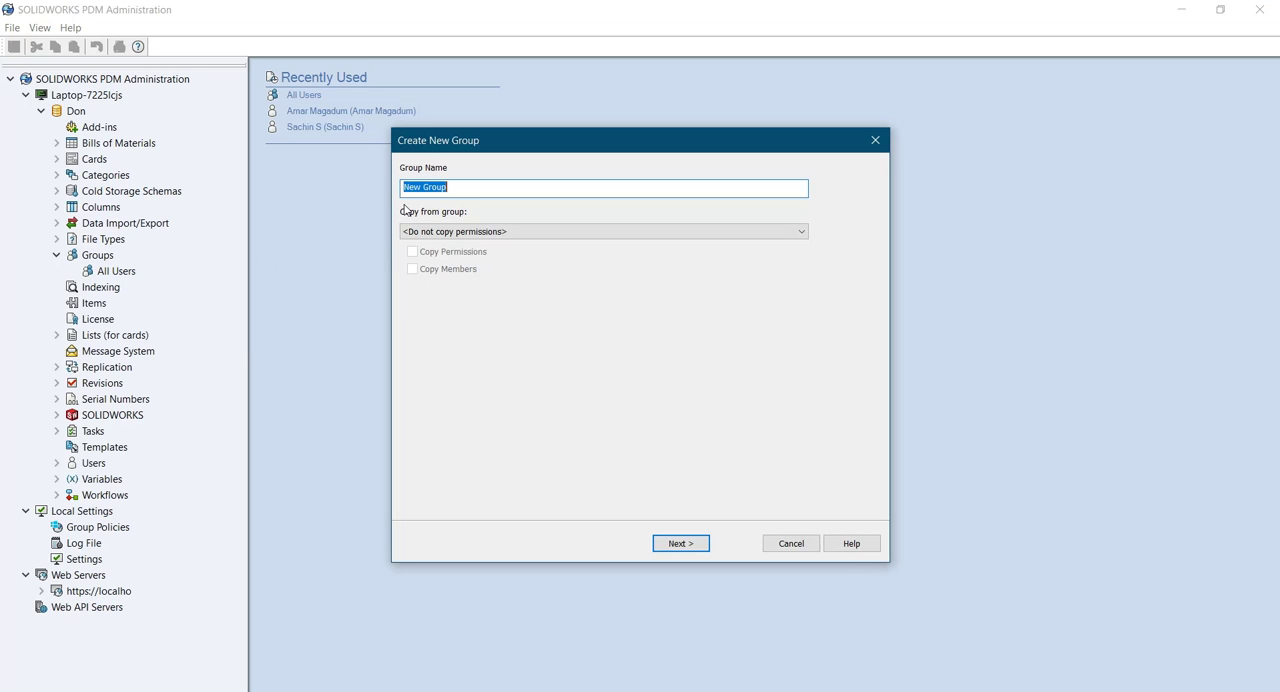
- Name the new group 'Engineering' and save its properties
type("Engineering")
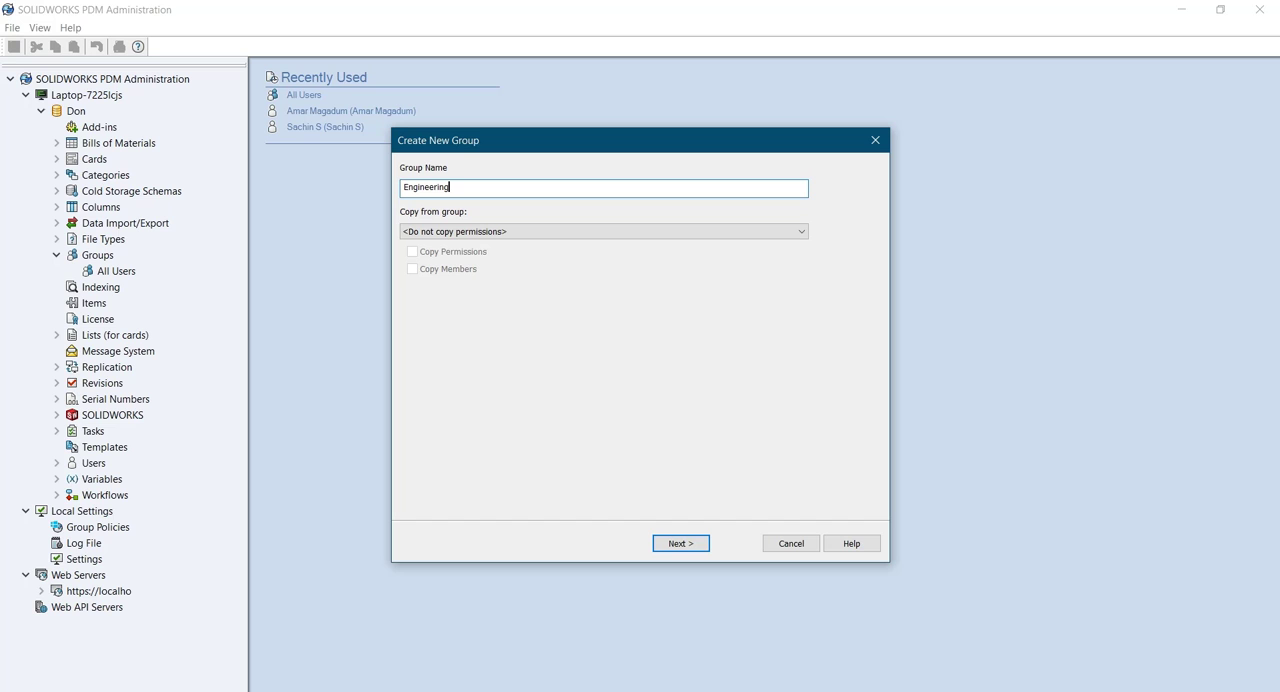
mouse_move(680, 517)
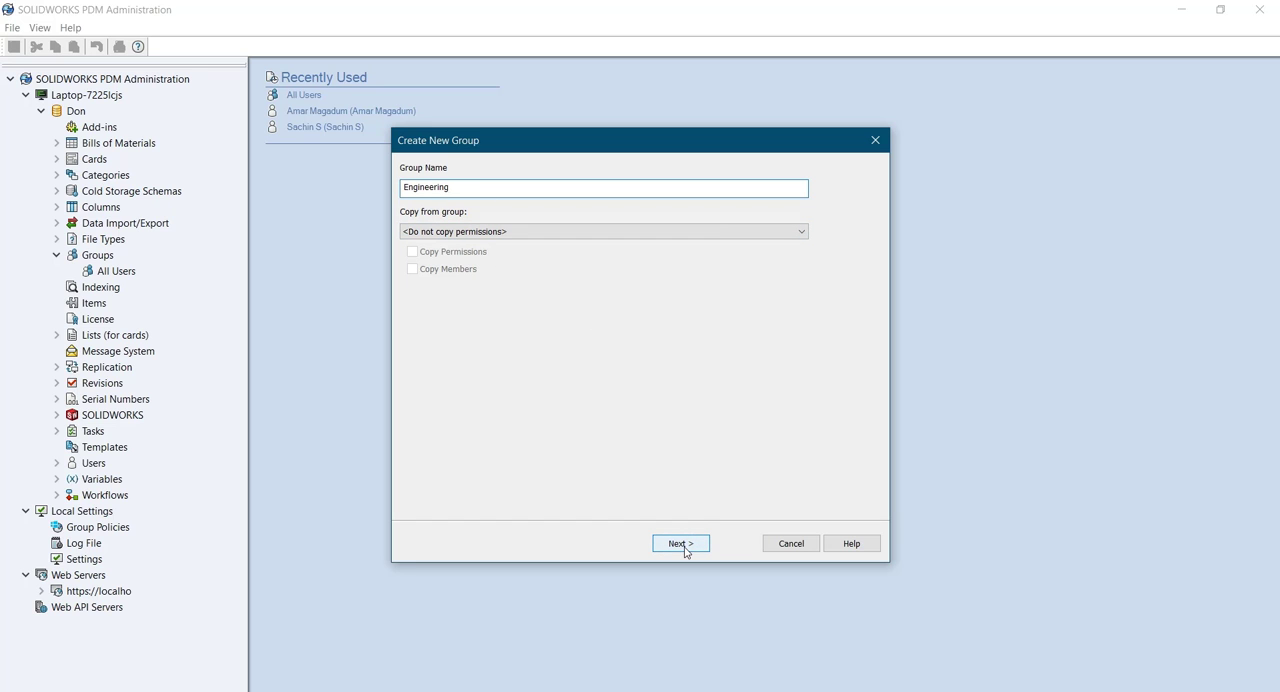
left_click(680, 543)
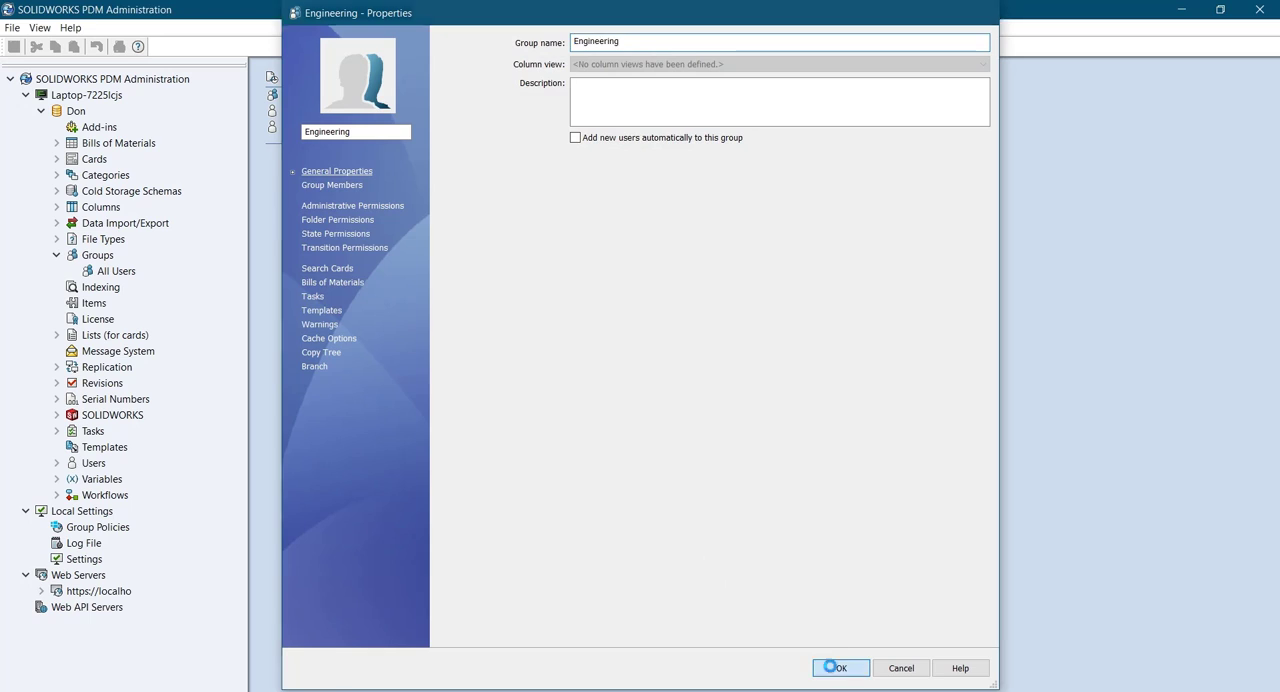
left_click(840, 668)
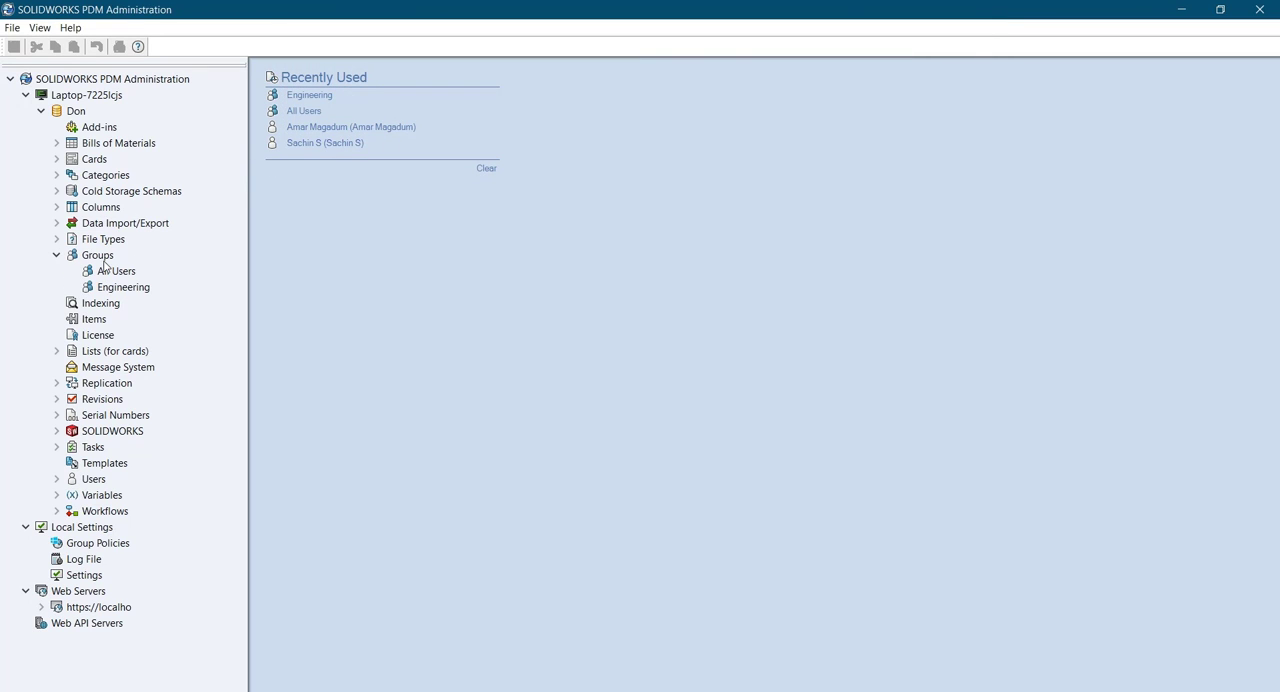
- Create a group named 'Management' and save its properties
right_click(97, 254)
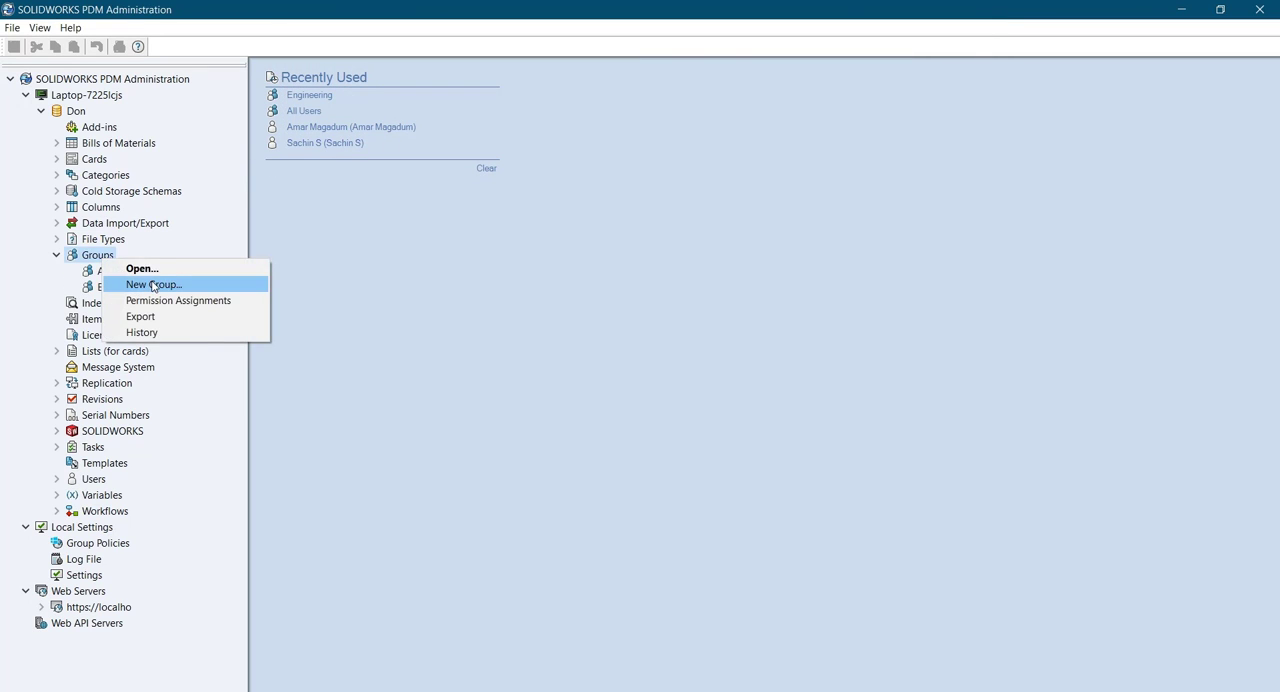
left_click(154, 284)
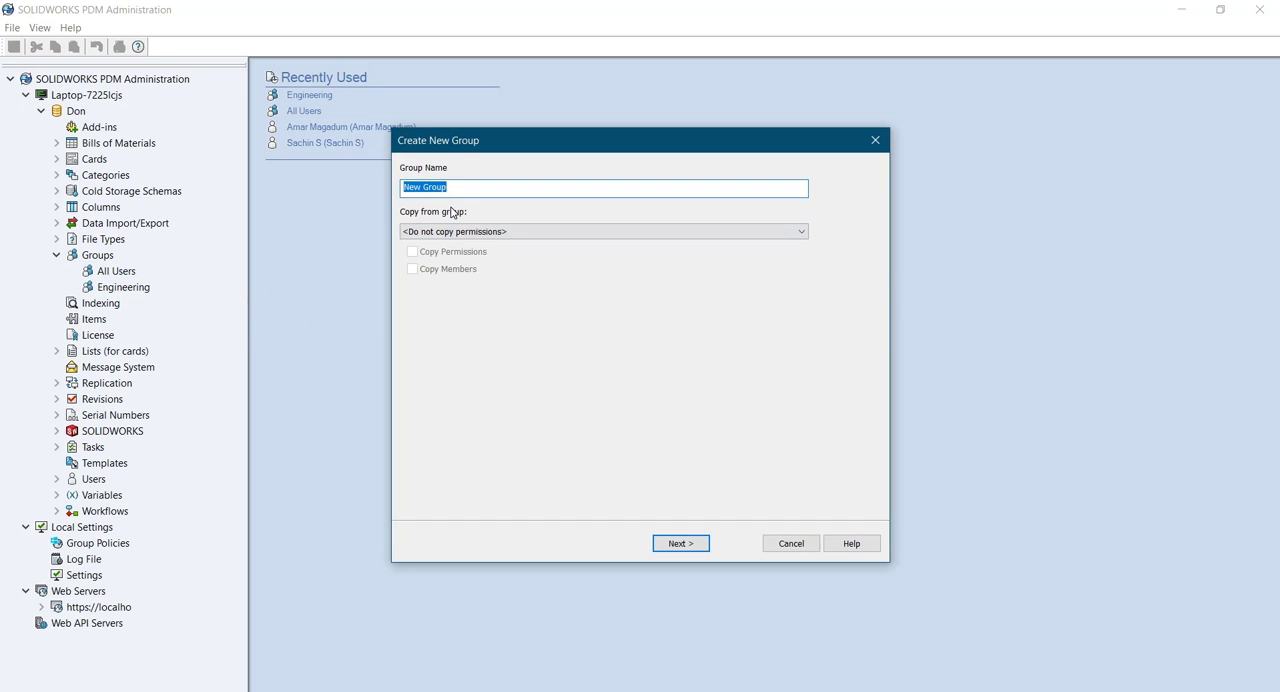
type("Management")
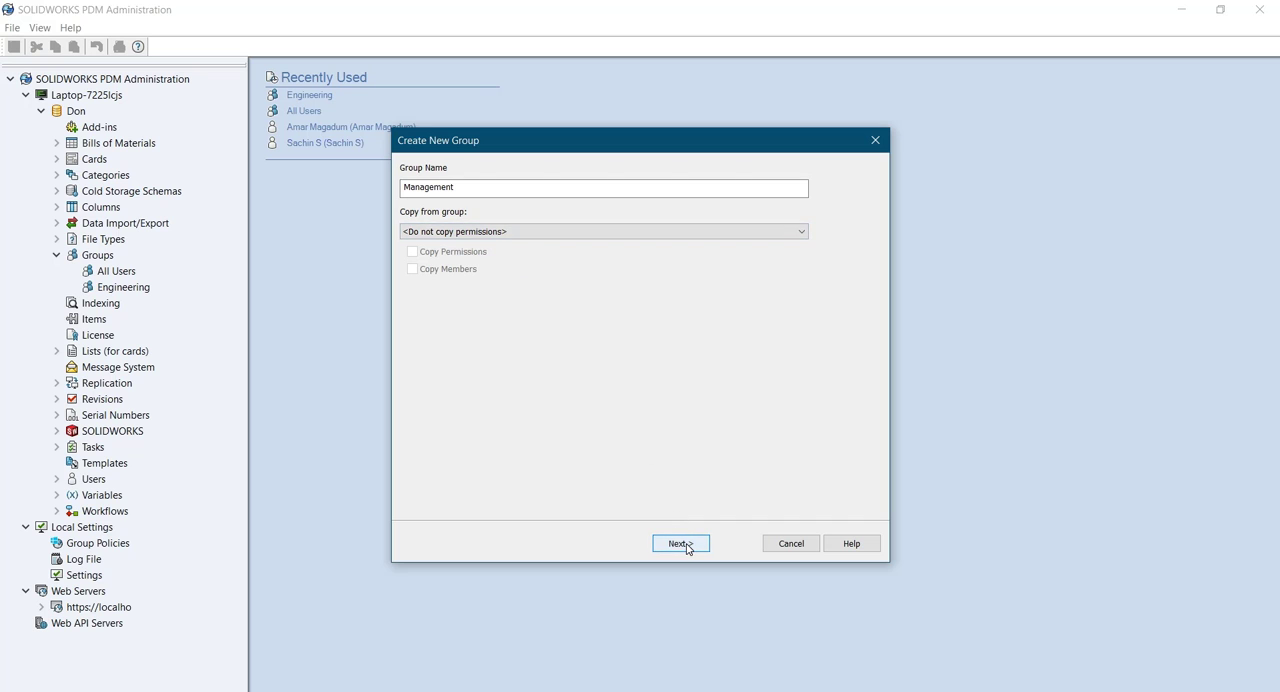
left_click(680, 543)
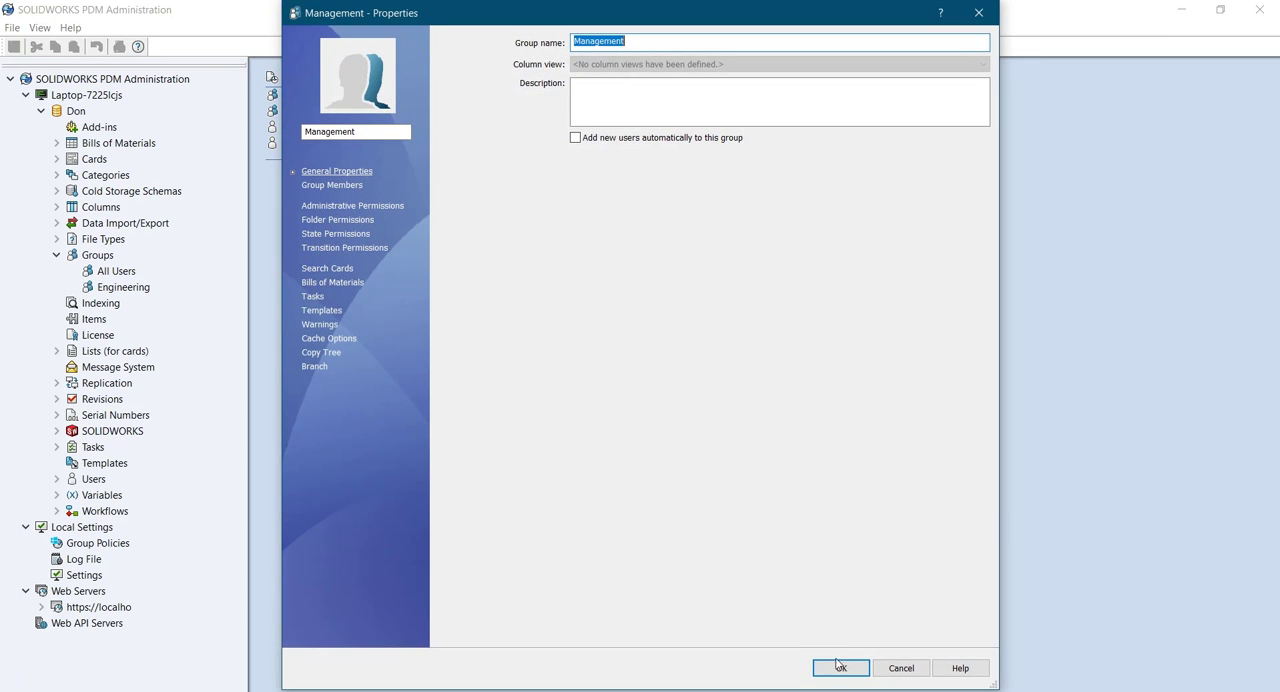
left_click(840, 668)
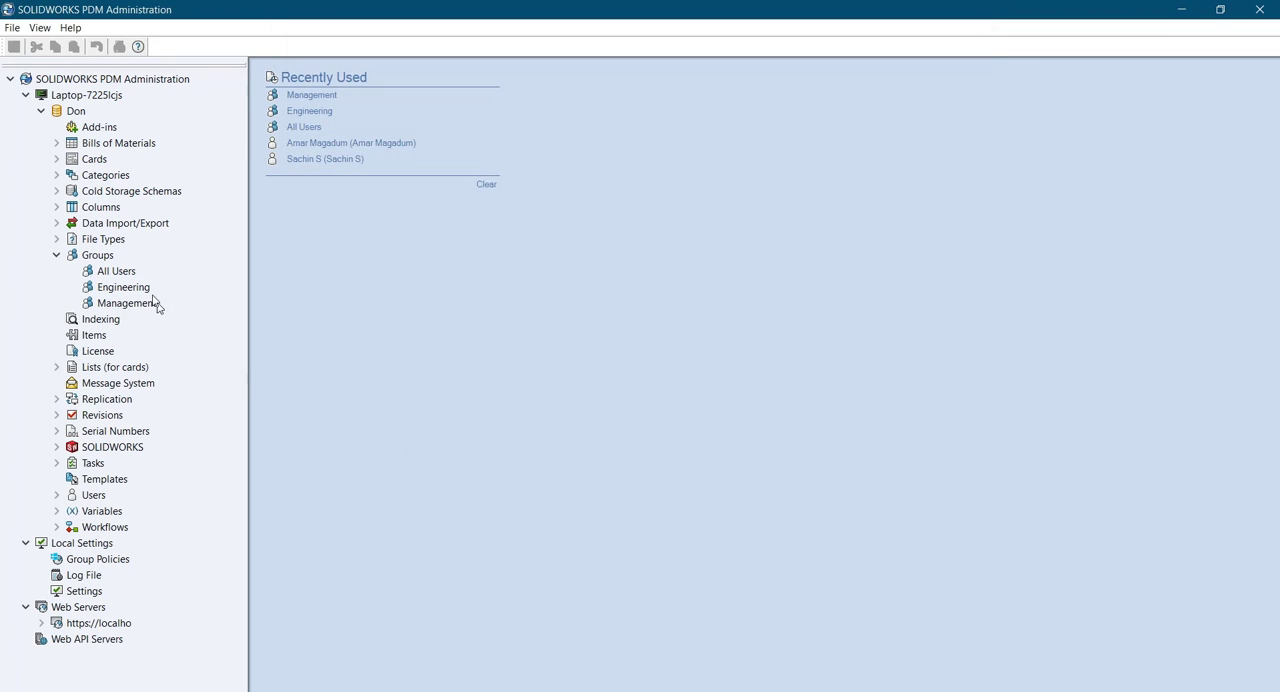
- Create a fourth group named 'Manufacturing' and save its properties
right_click(97, 255)
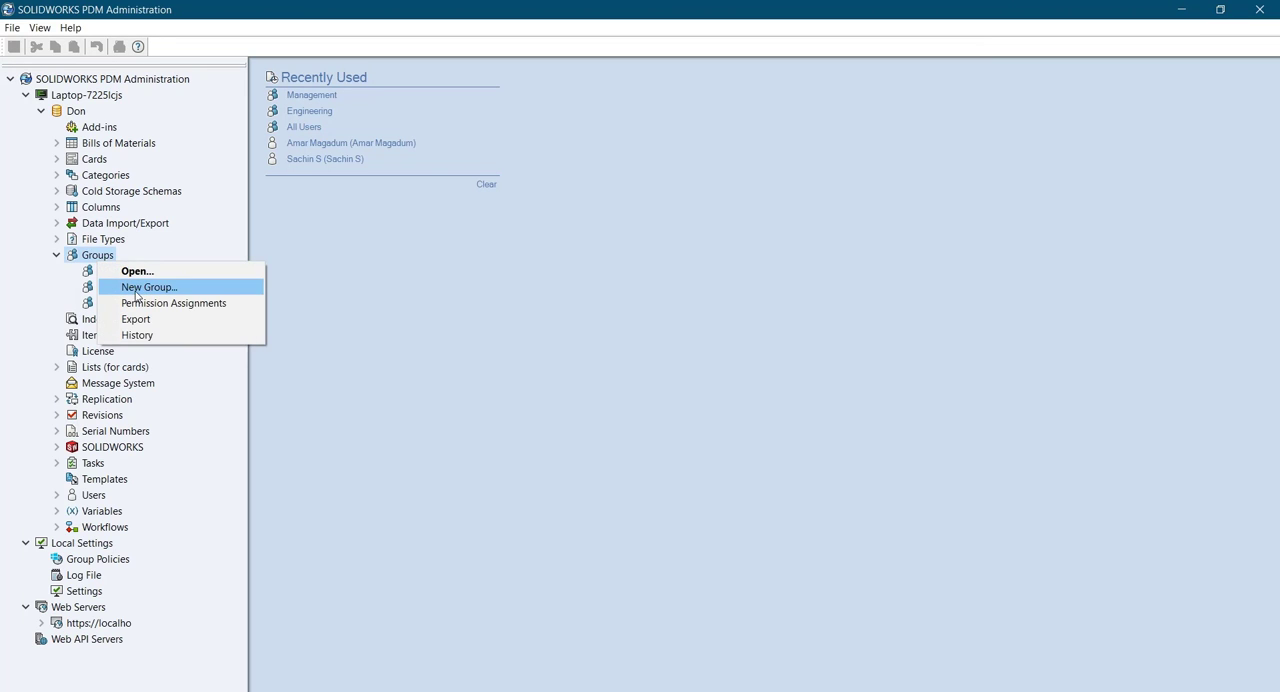
left_click(148, 287)
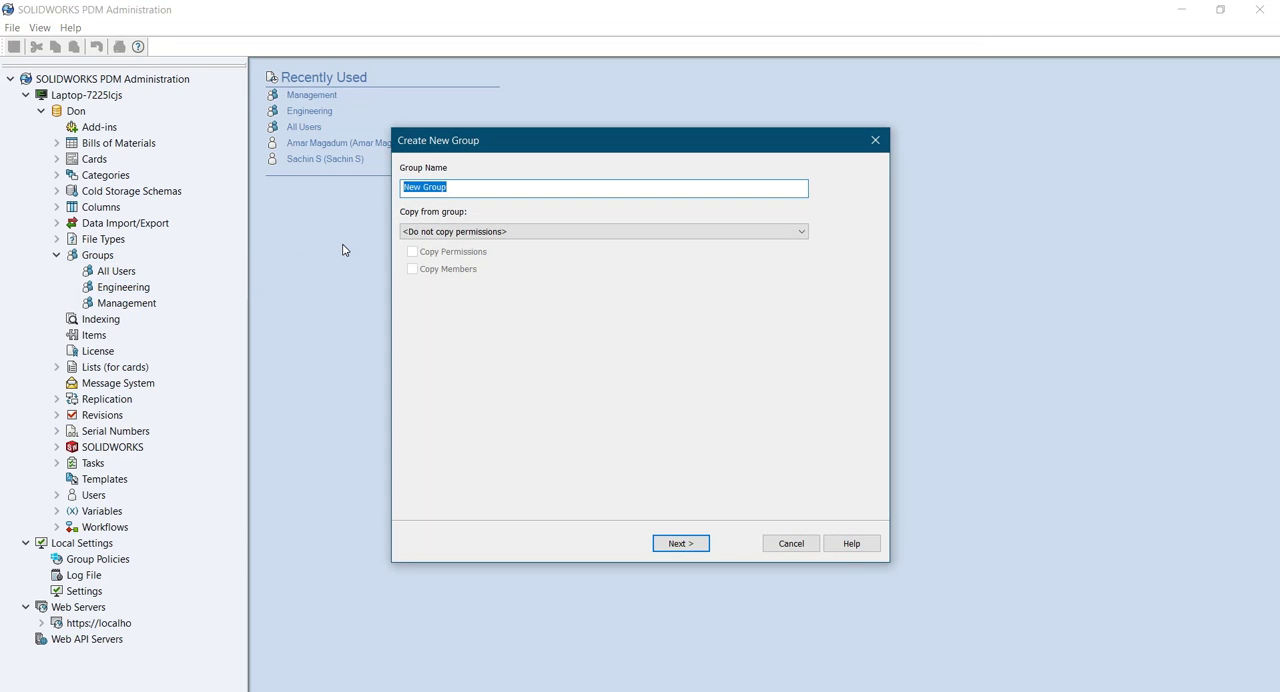
type("M")
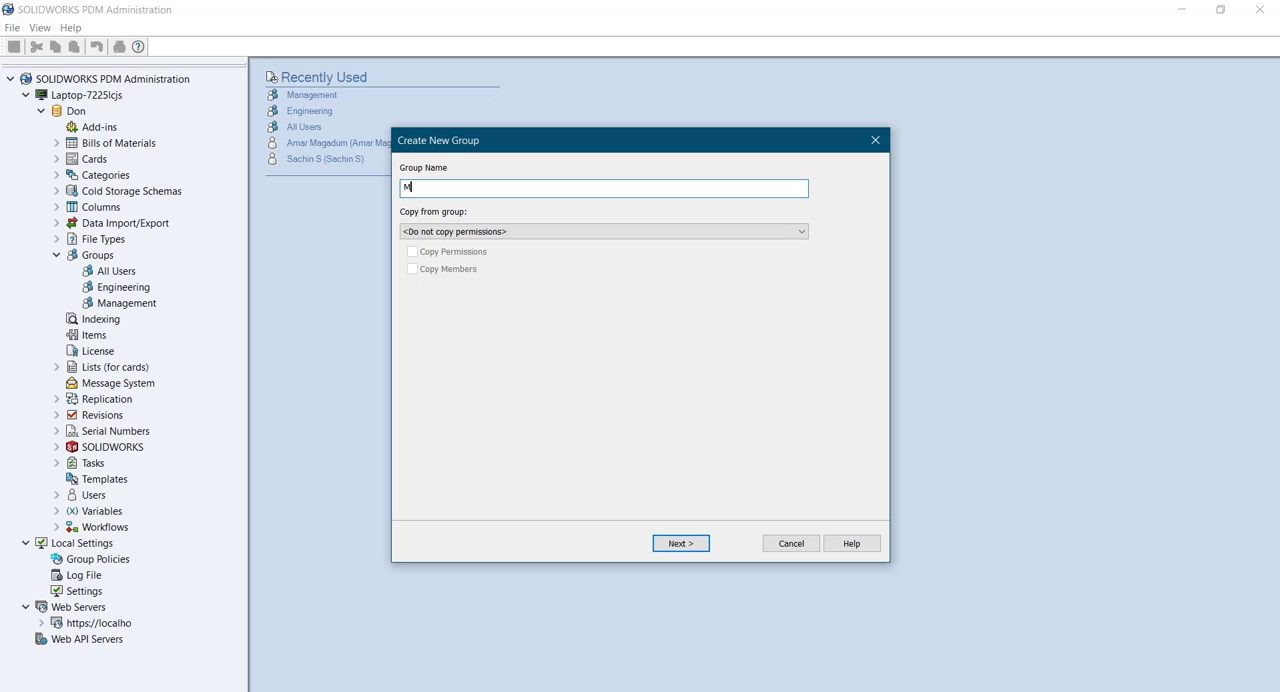
type("anuf")
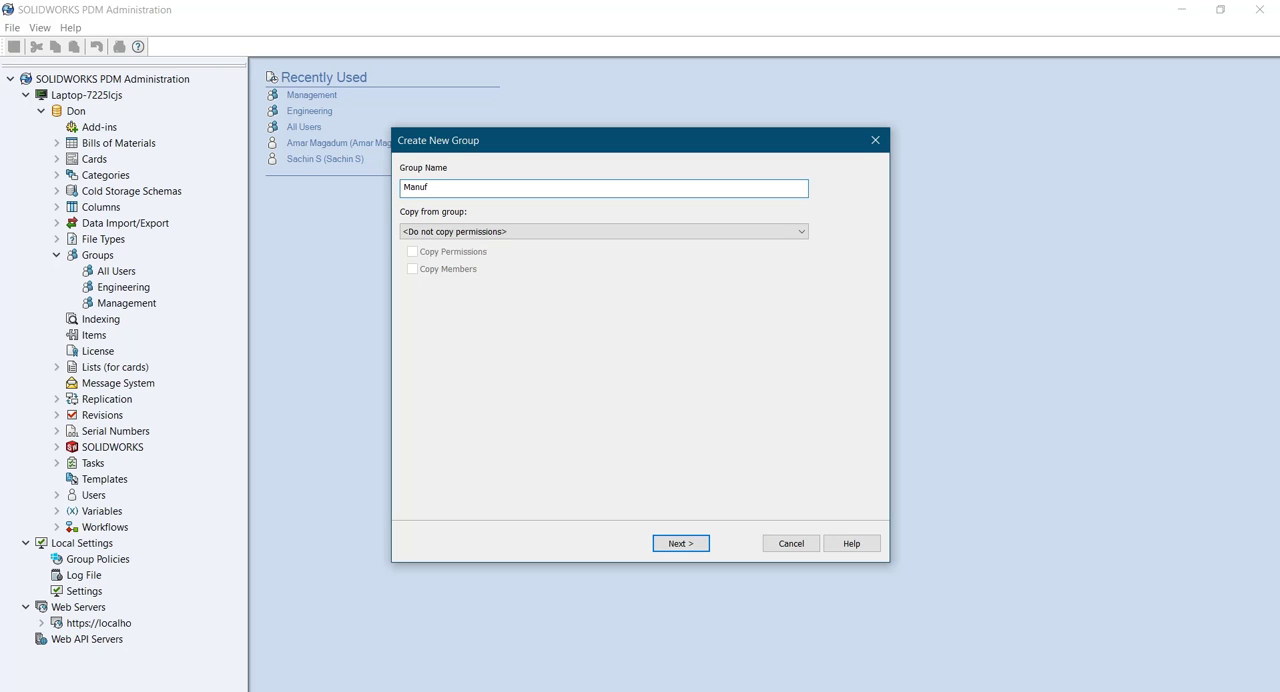
type("acturing")
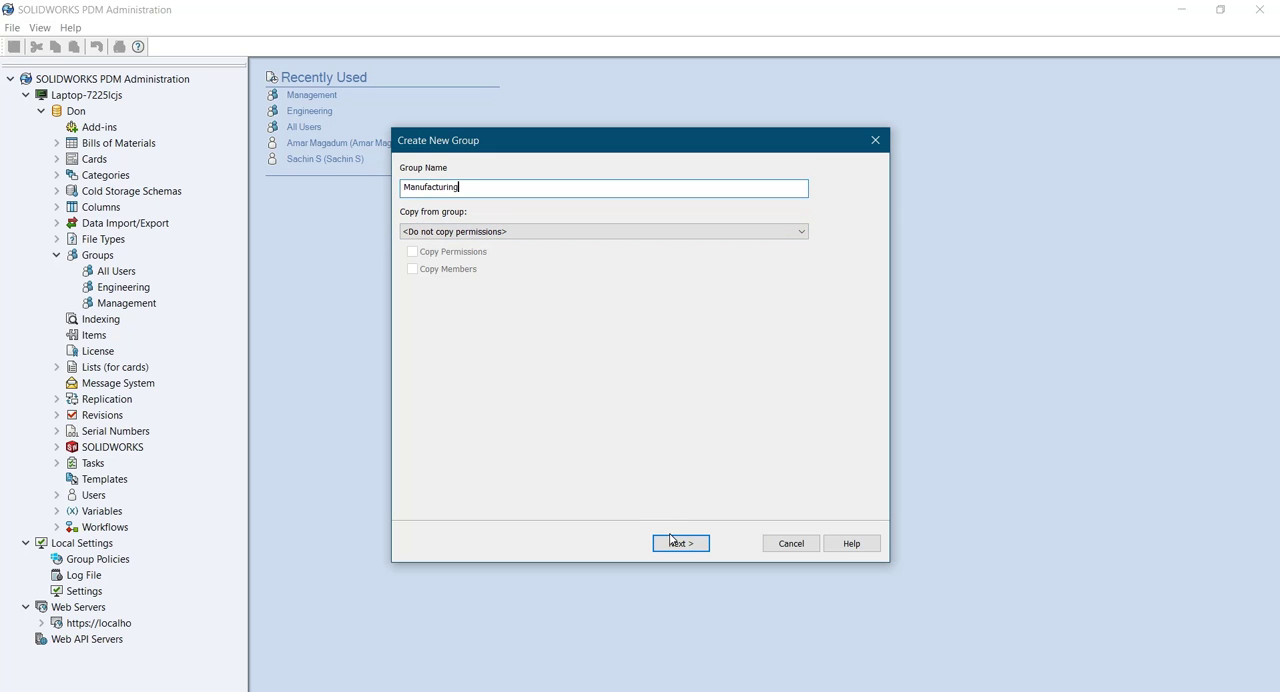
left_click(680, 543)
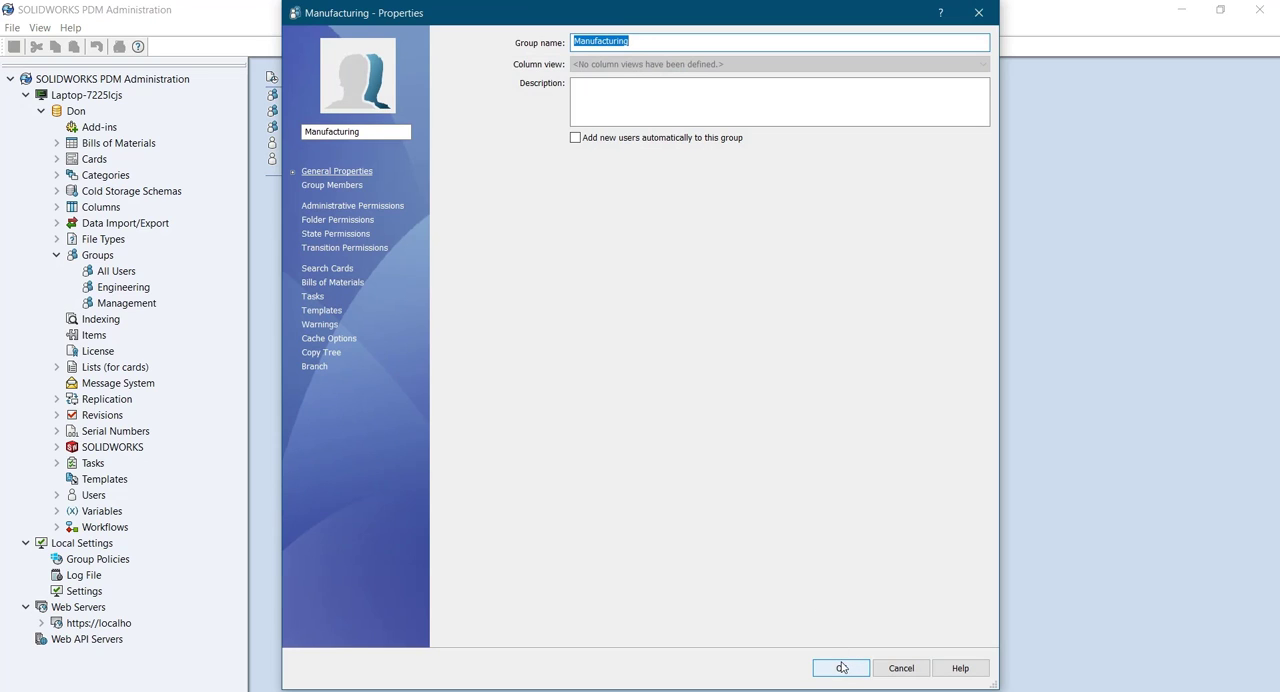
left_click(841, 668)
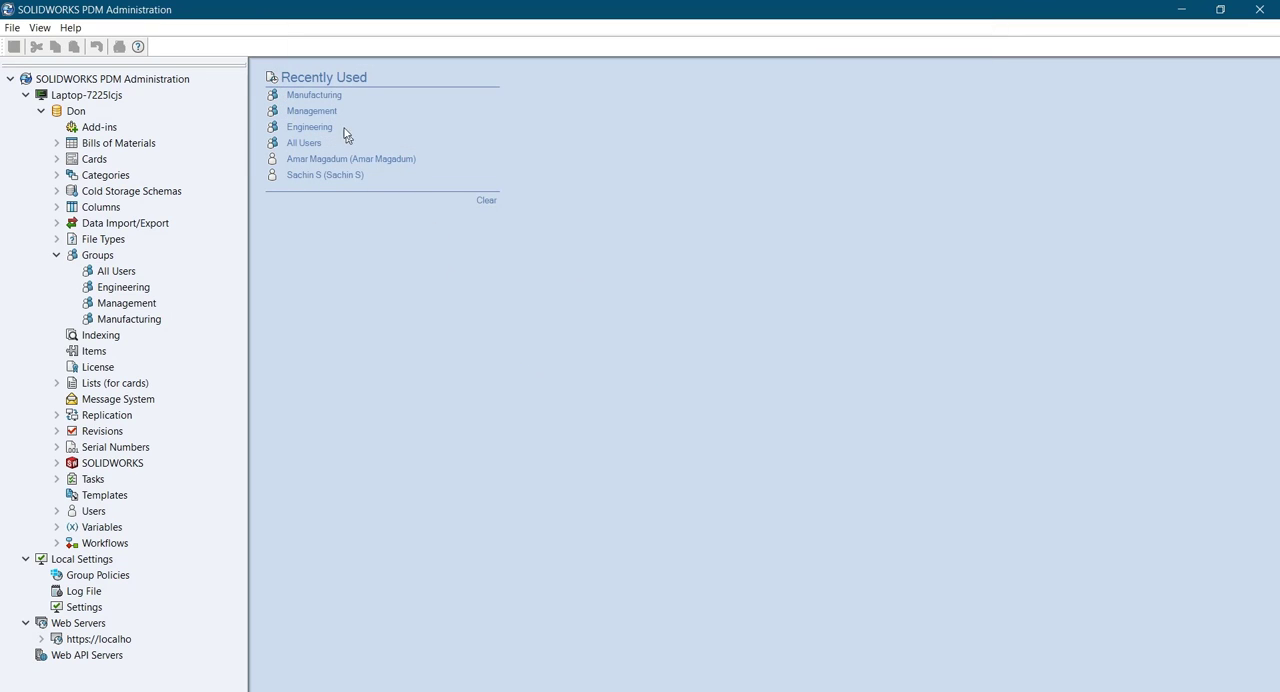
mouse_move(391, 381)
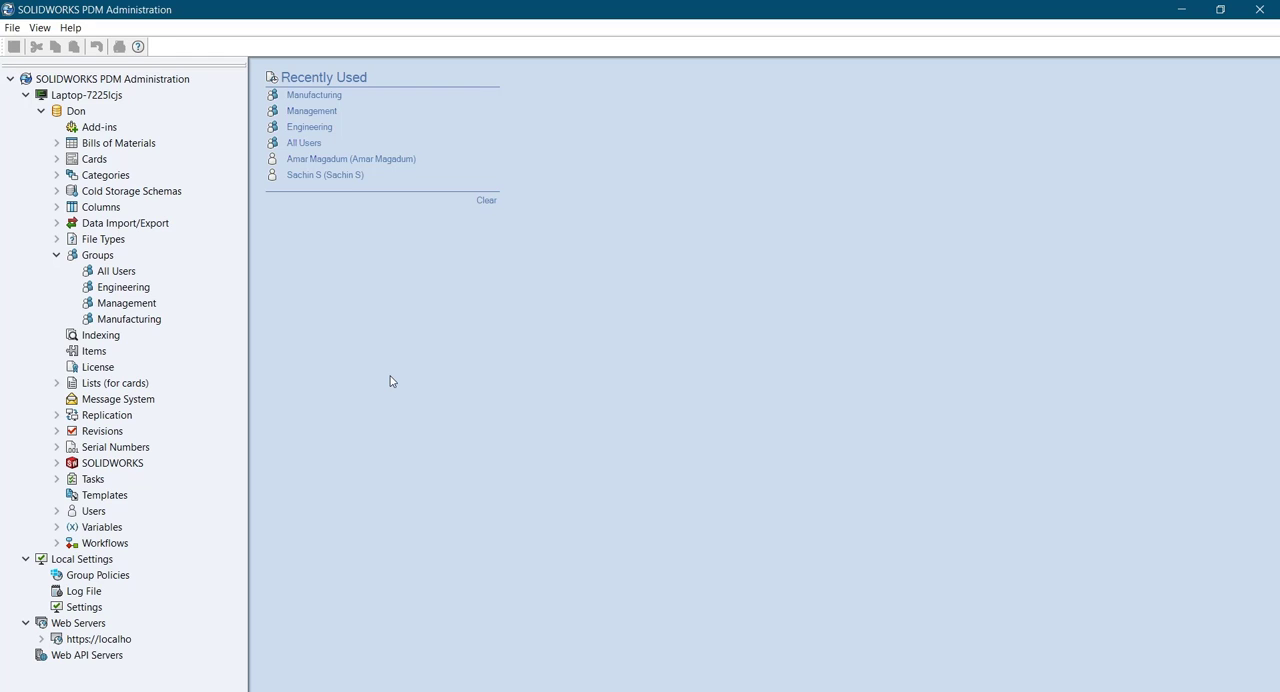
- Reopen the Management group's properties on its Administrative Permissions page
left_click(116, 271)
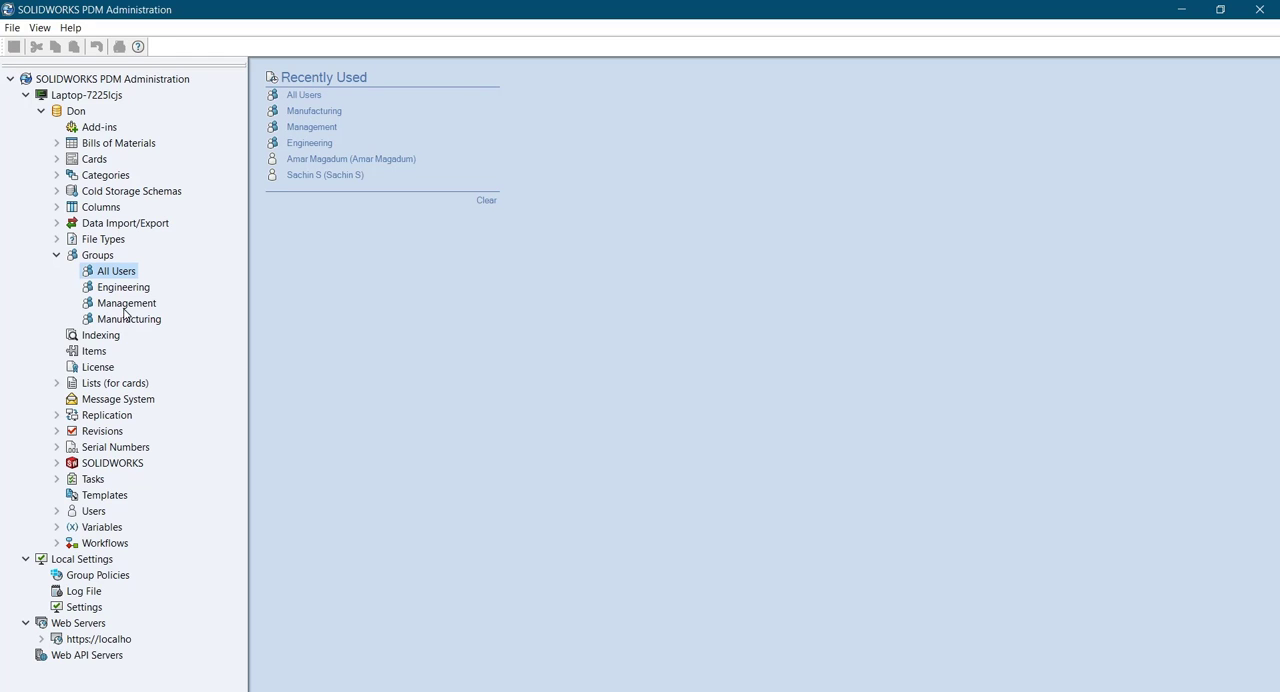
right_click(127, 302)
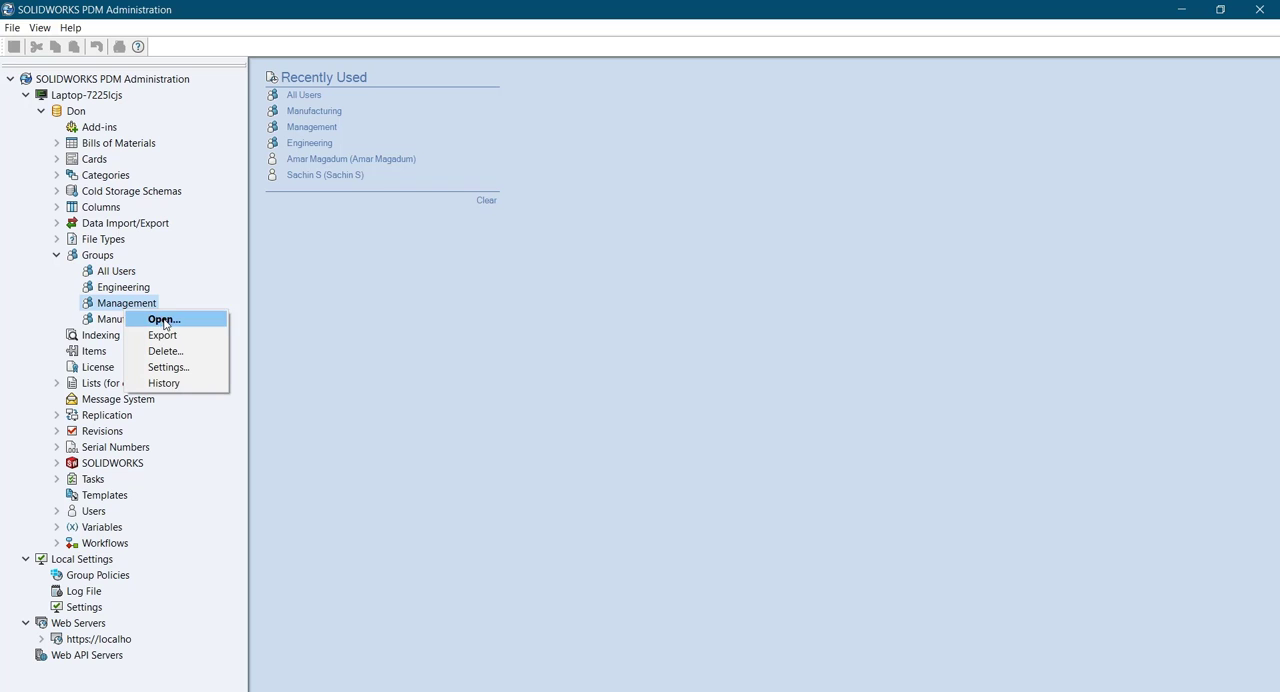
left_click(162, 319)
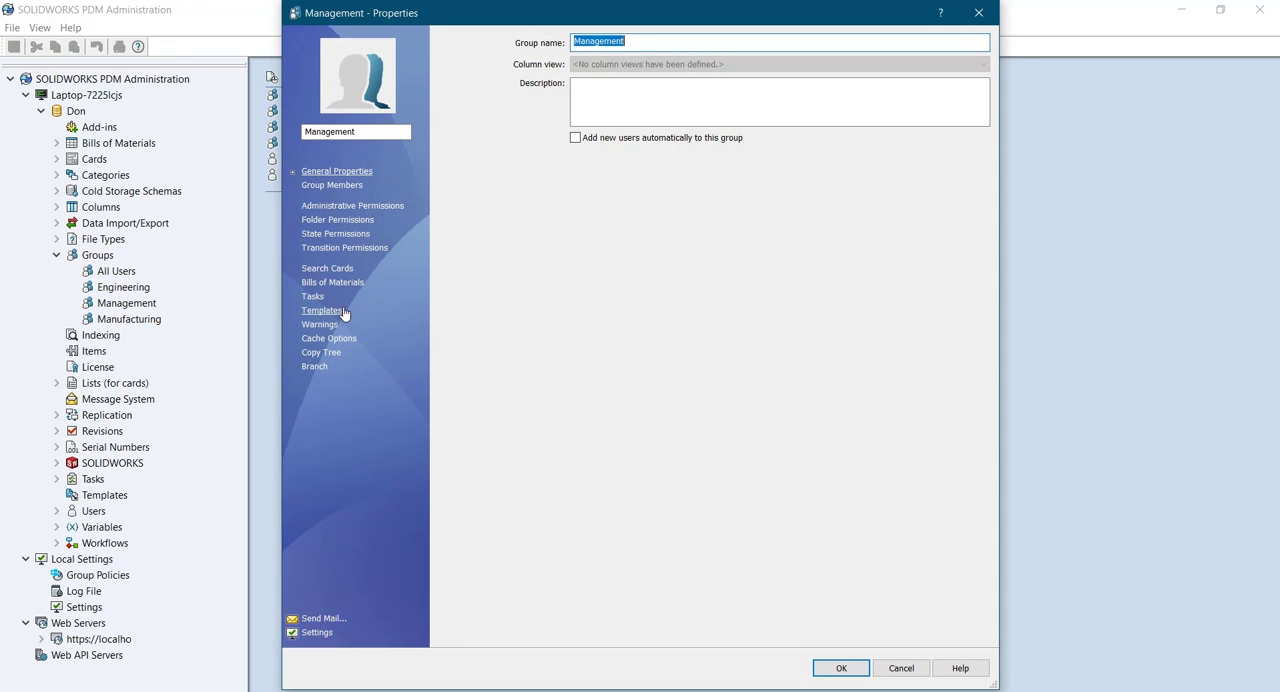
mouse_move(344, 247)
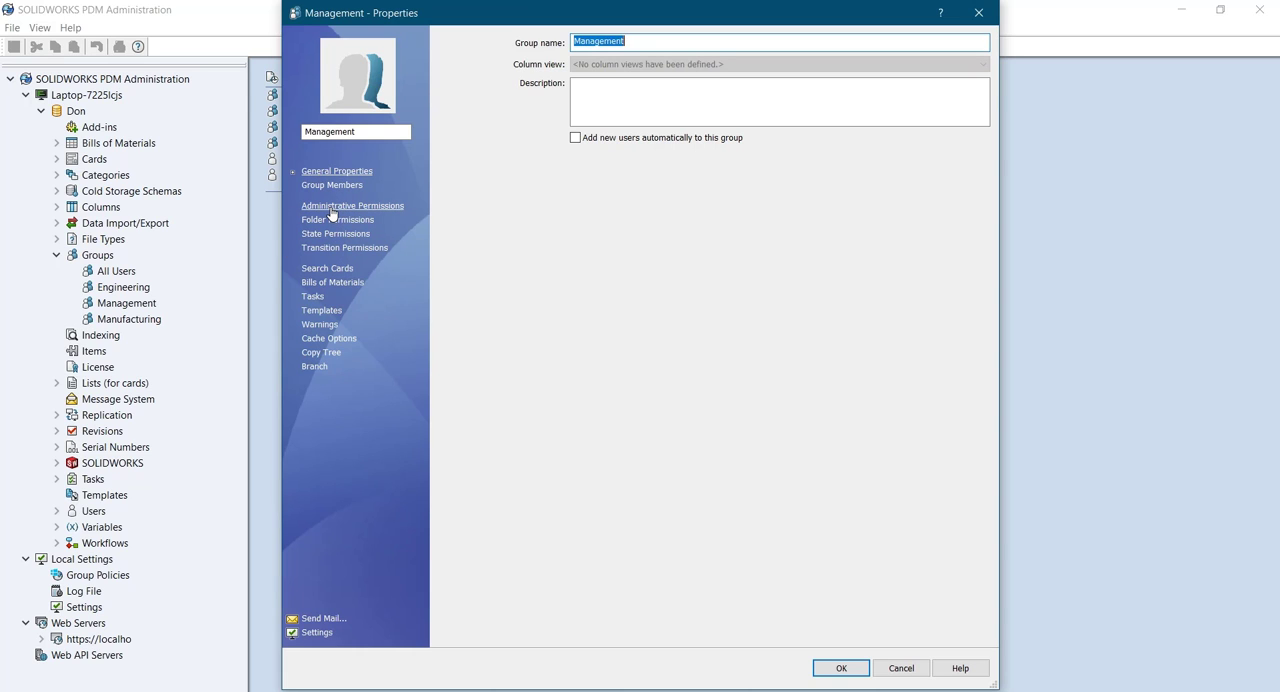
left_click(352, 205)
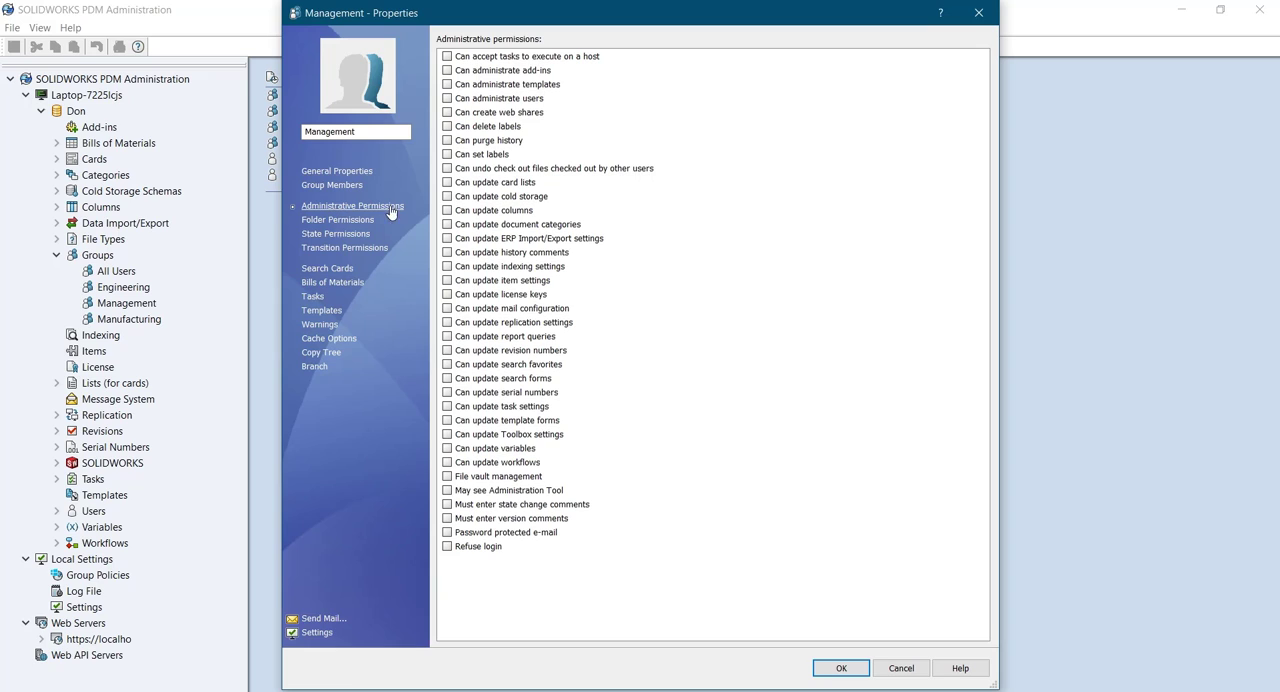
mouse_move(370, 213)
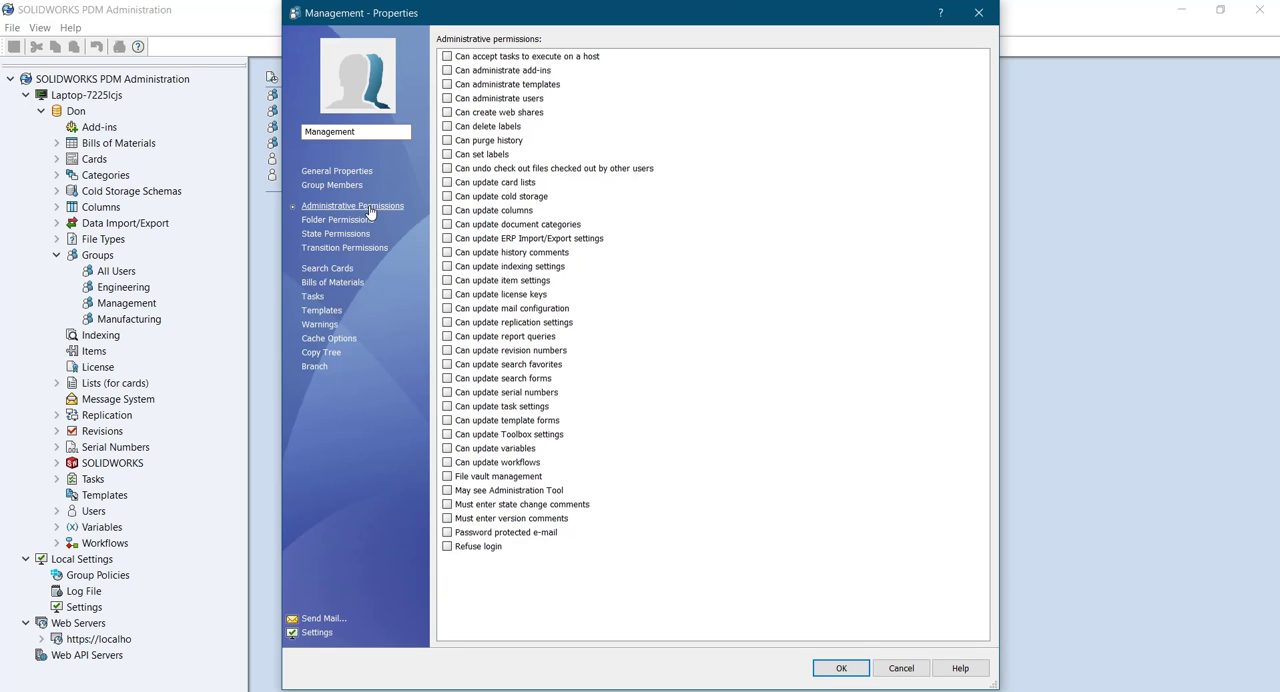
mouse_move(450, 477)
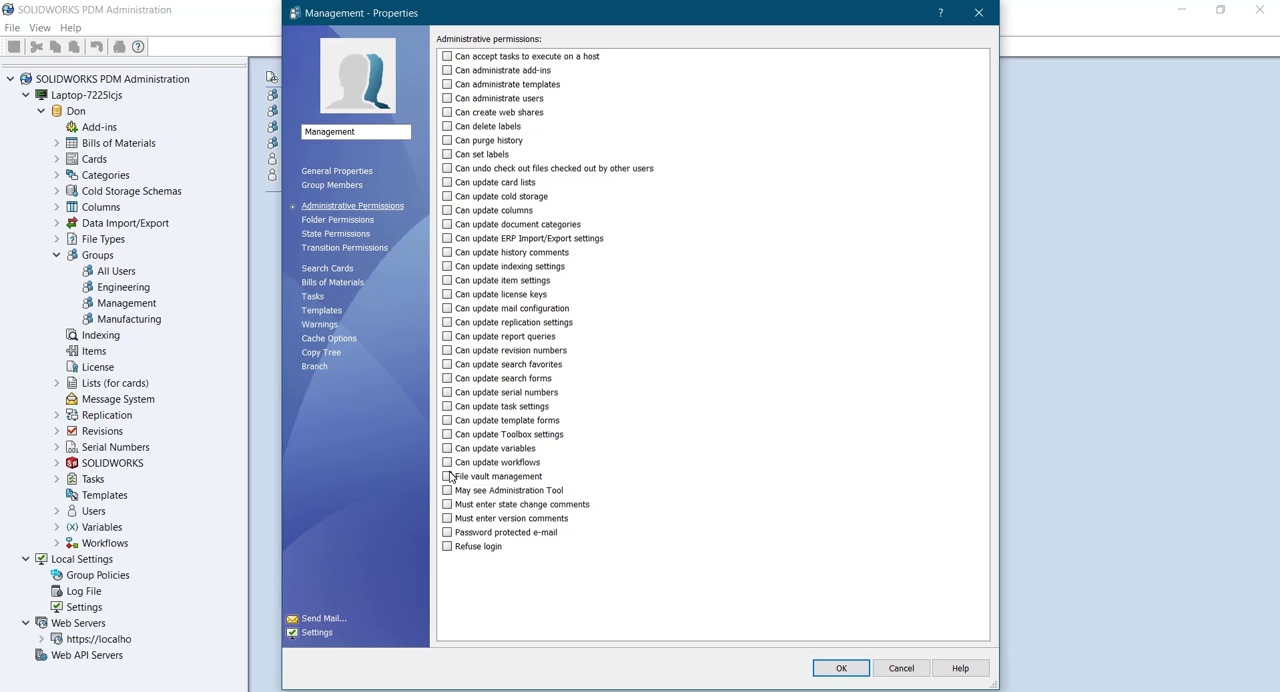
mouse_move(453, 477)
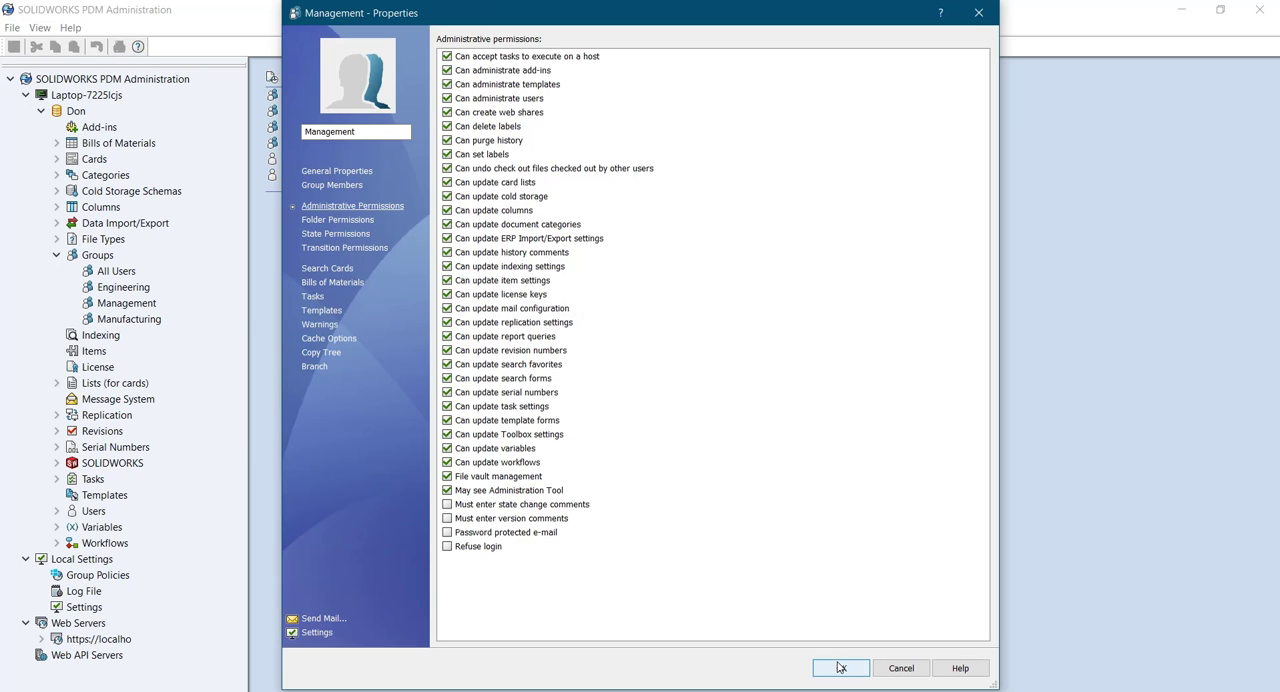
- Switch Management's properties to its Folder Permissions page
left_click(338, 219)
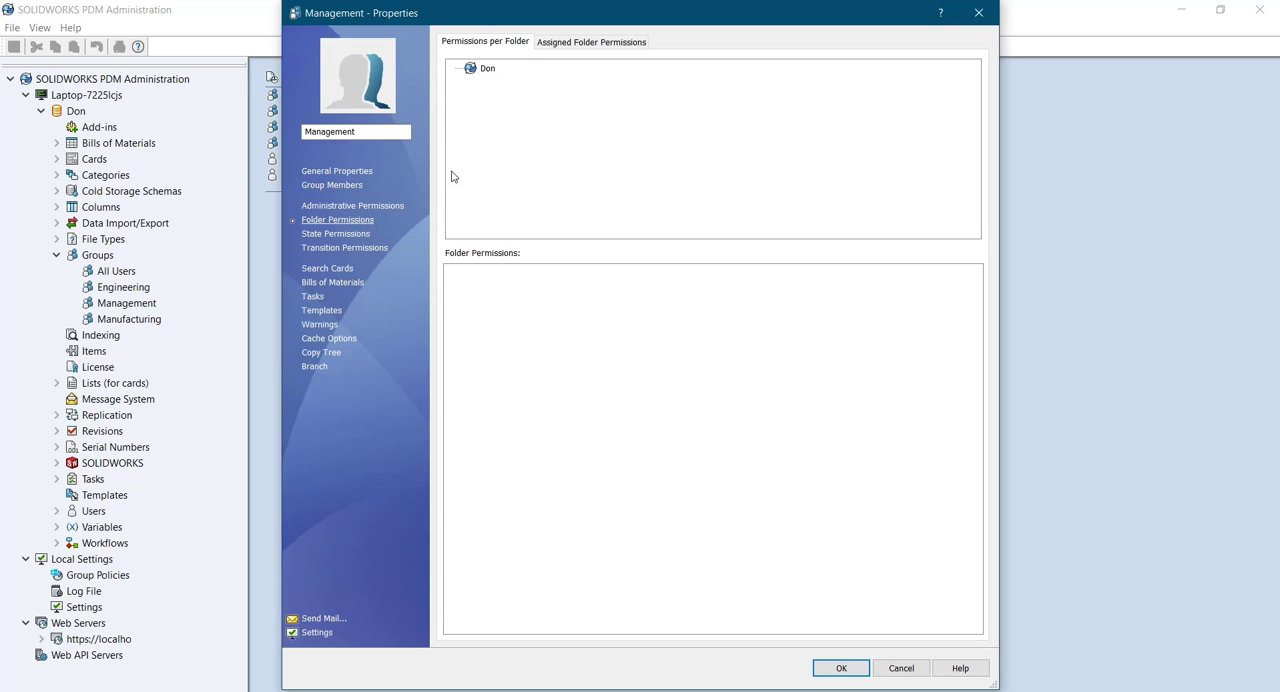
mouse_move(587, 41)
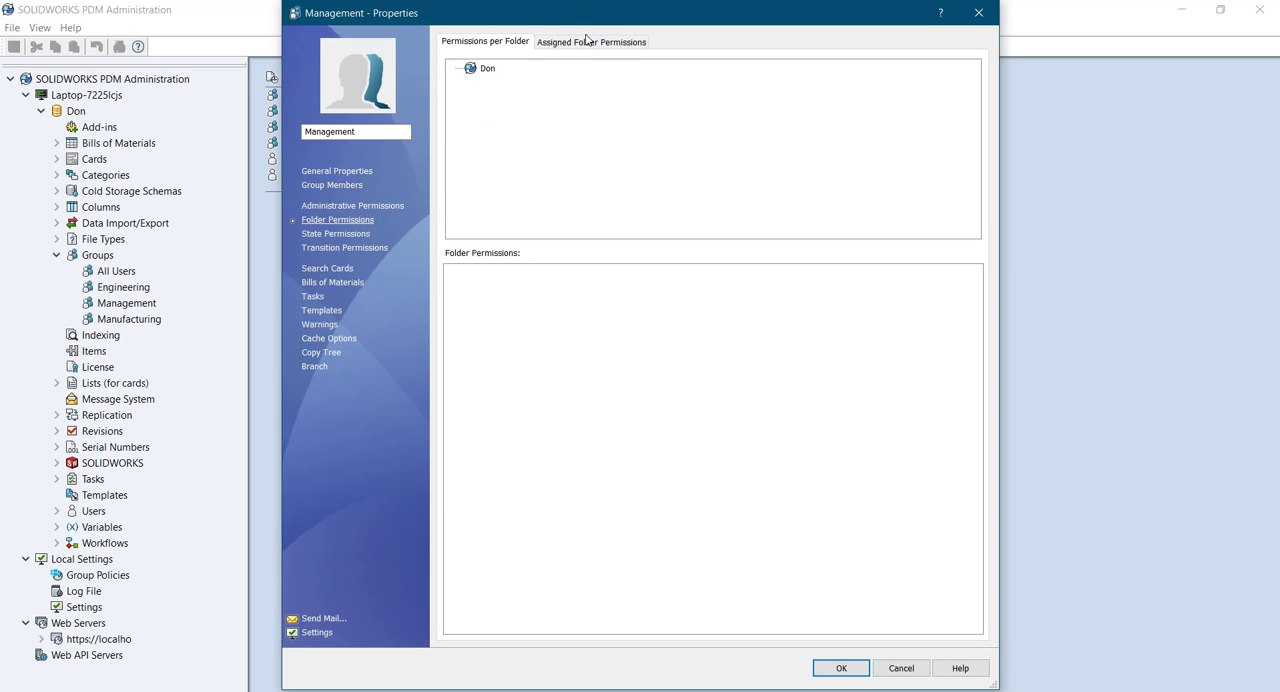
- Review Management's assigned folder and administrative permissions, then save and close its properties
left_click(591, 41)
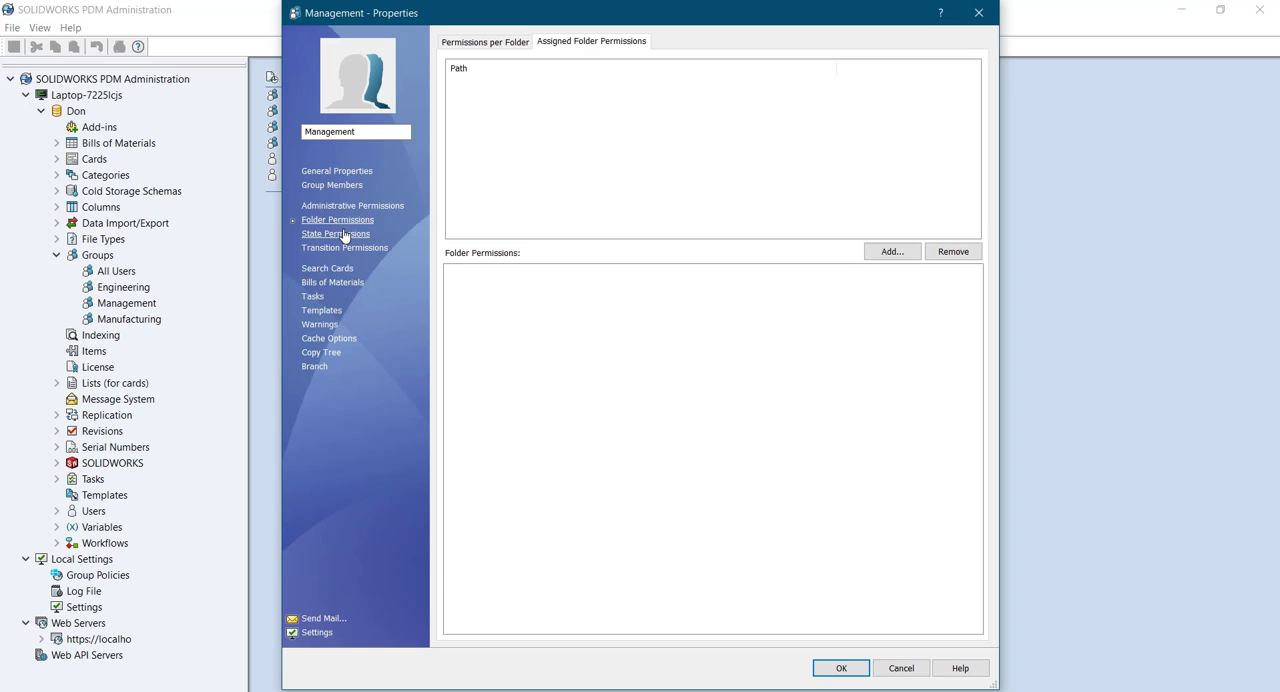
mouse_move(345, 247)
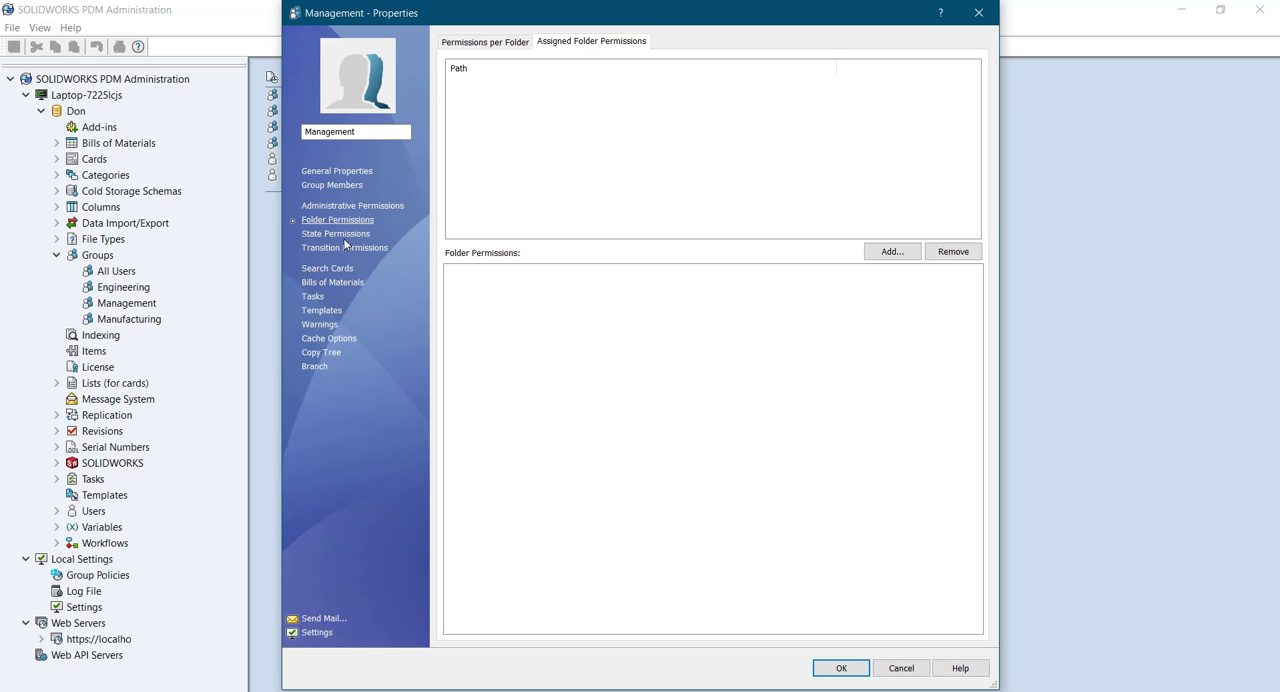
left_click(352, 205)
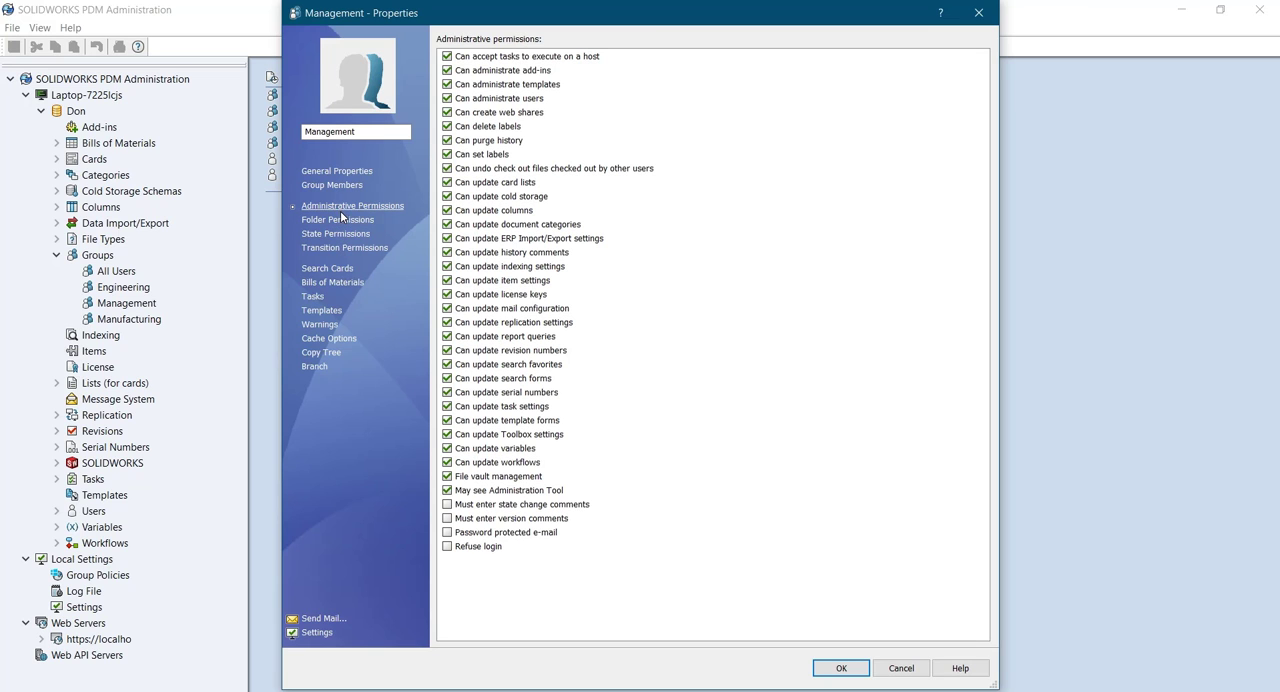
left_click(338, 219)
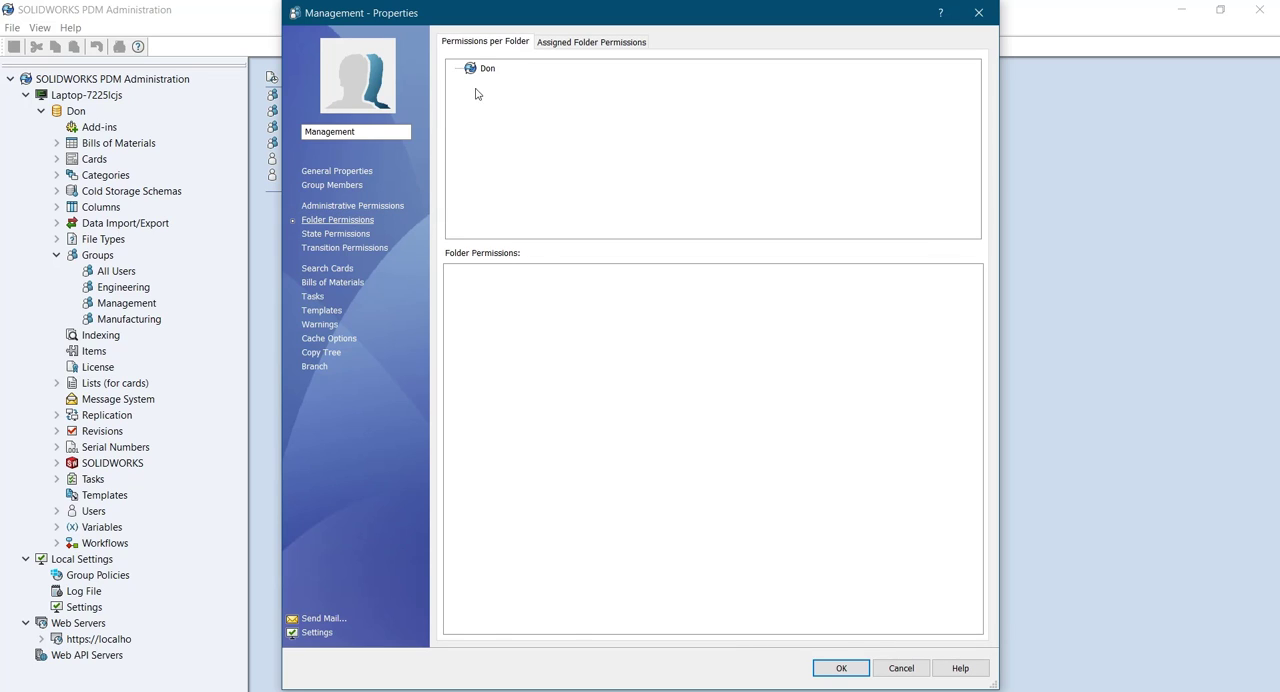
left_click(487, 68)
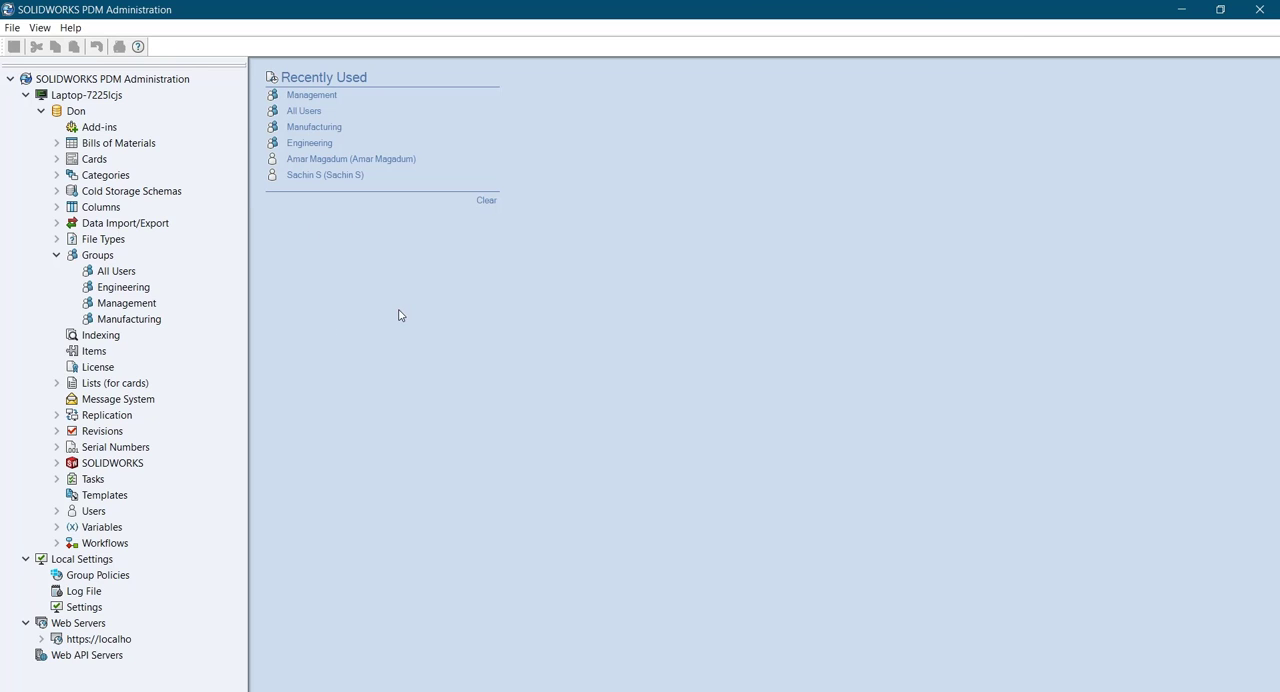
mouse_move(162, 240)
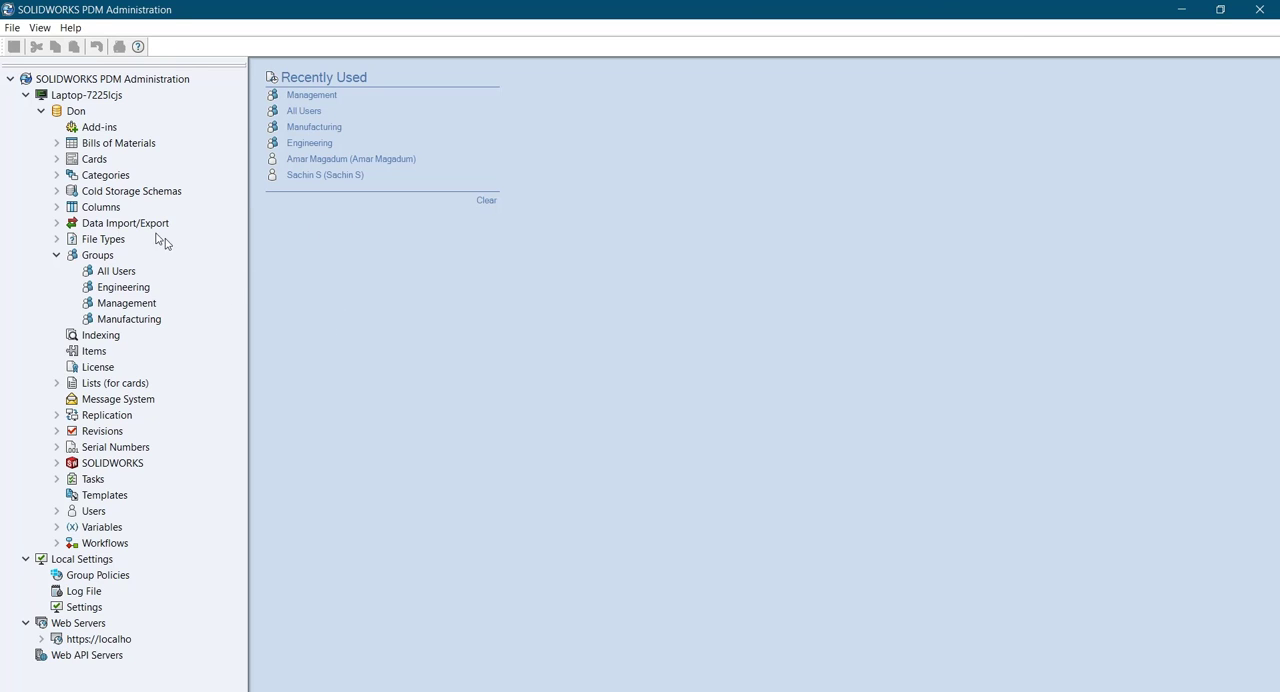
- Select the Engineering group and open its properties from the right-click menu
left_click(123, 287)
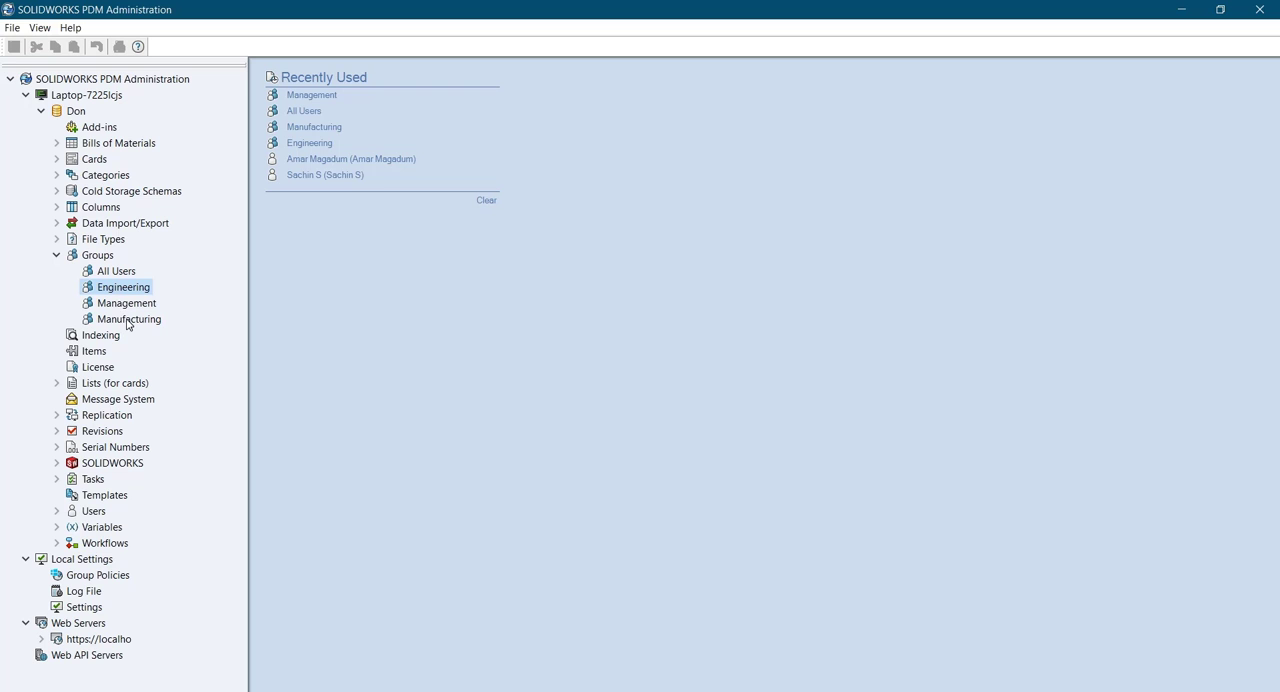
right_click(123, 287)
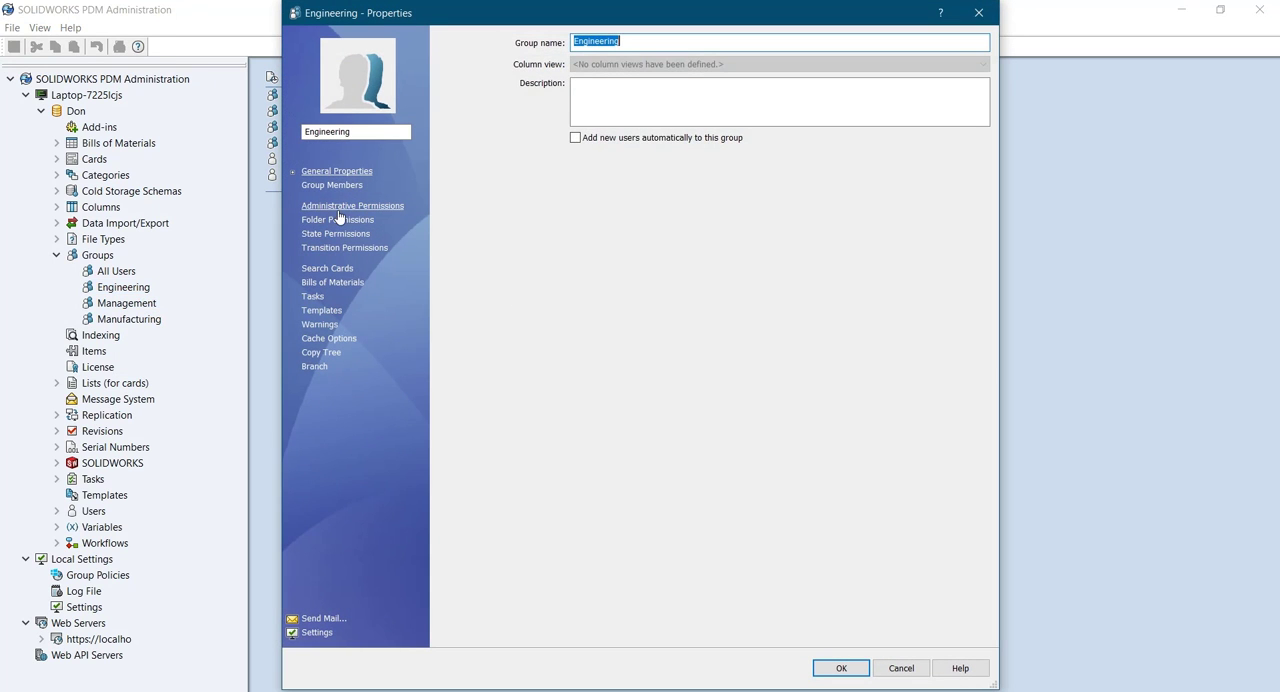
- Grant Engineering accept-tasks, update-search-favorites and state-change-comment permissions, then view folder permissions
left_click(352, 205)
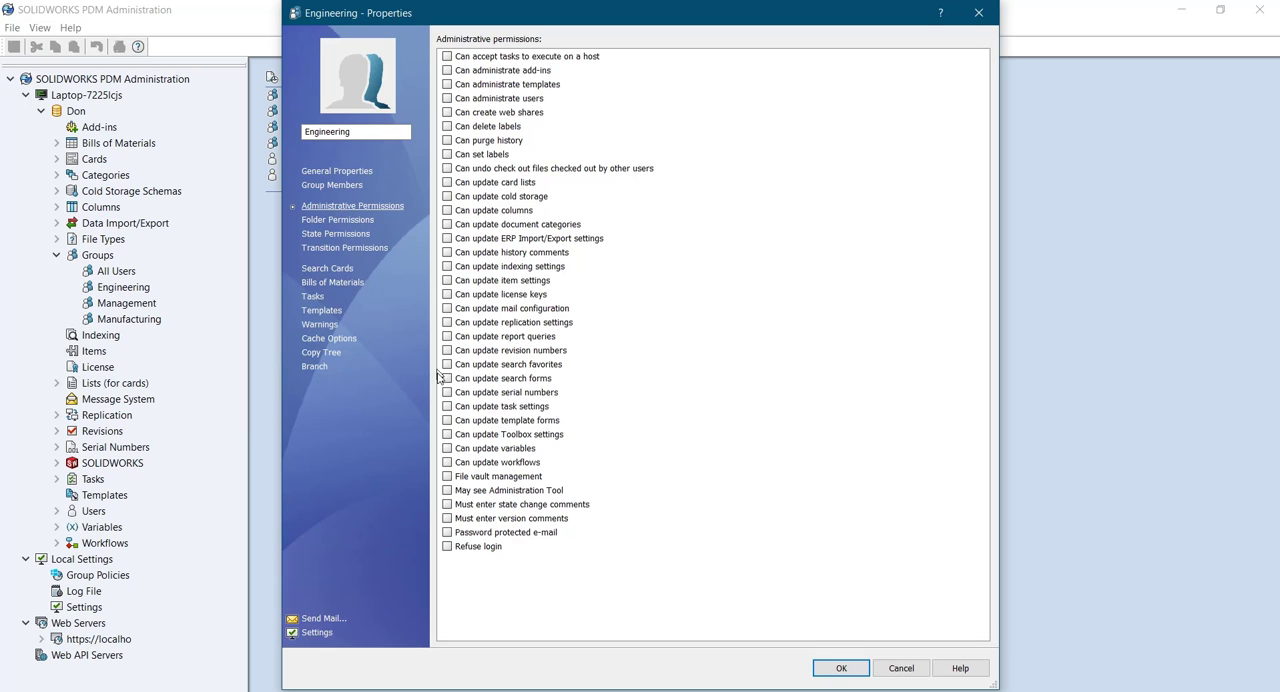
left_click(447, 56)
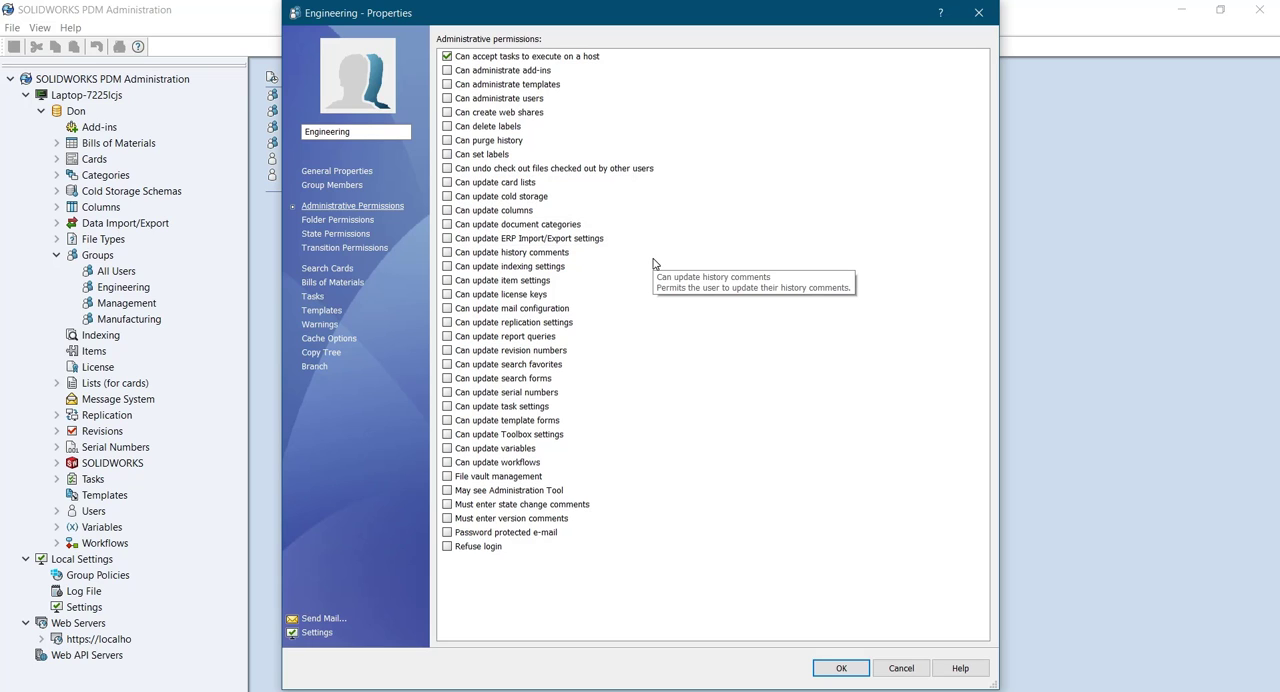
mouse_move(637, 301)
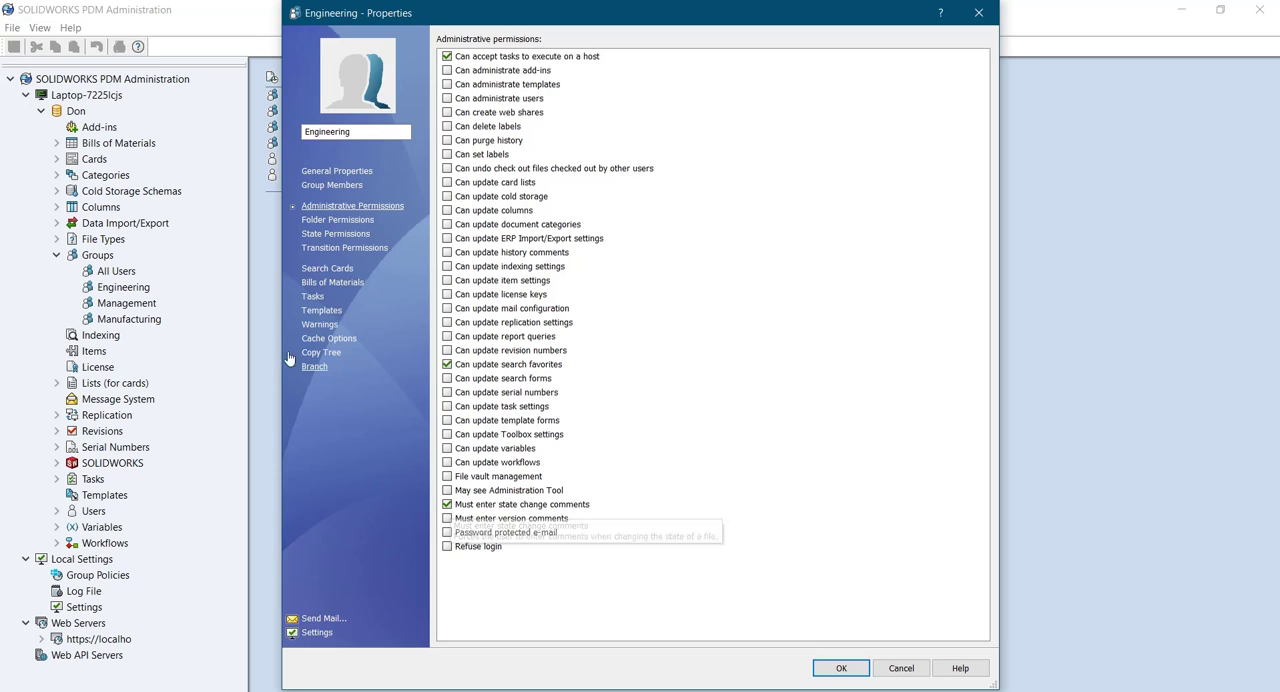
left_click(338, 219)
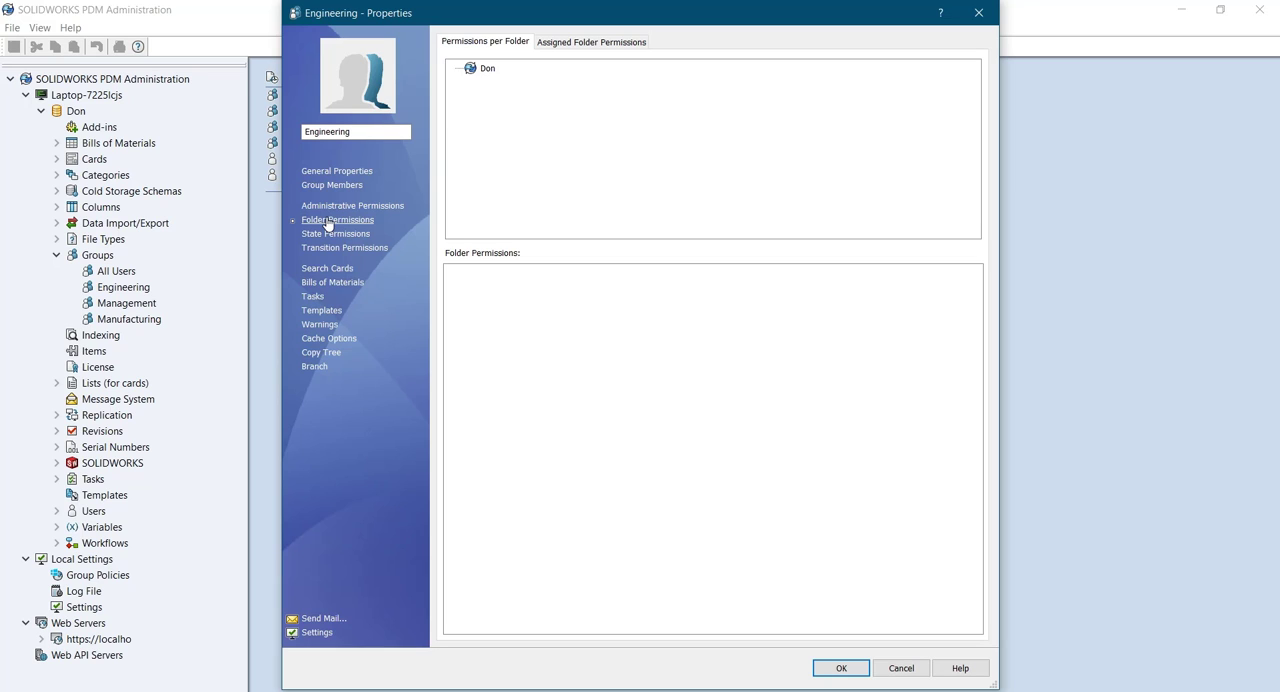
- Grant Engineering most folder permissions on the Don vault and save its properties
left_click(488, 68)
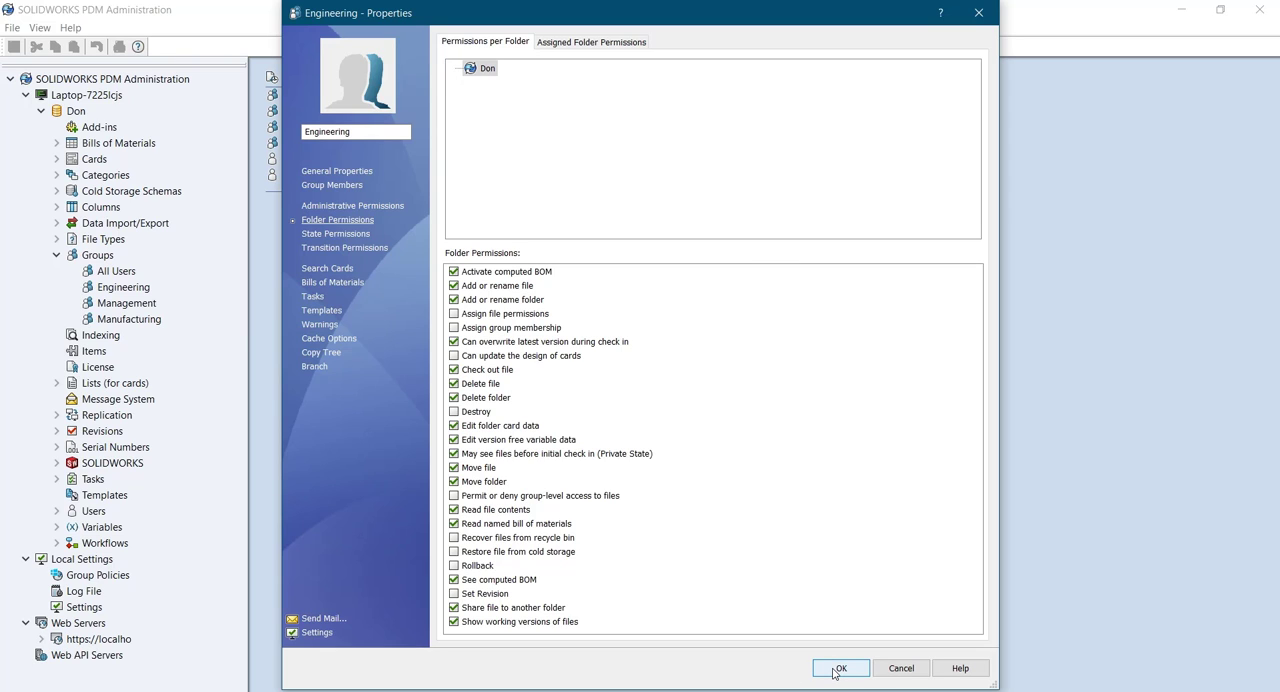
left_click(840, 668)
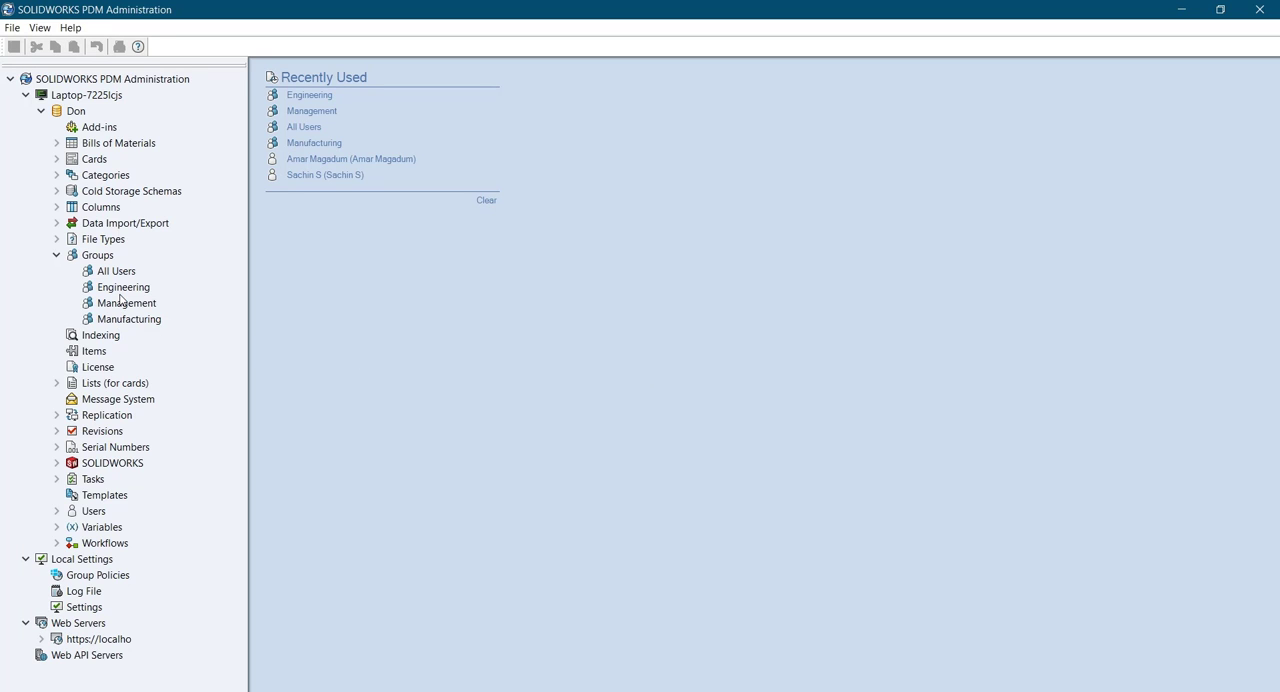
mouse_move(137, 324)
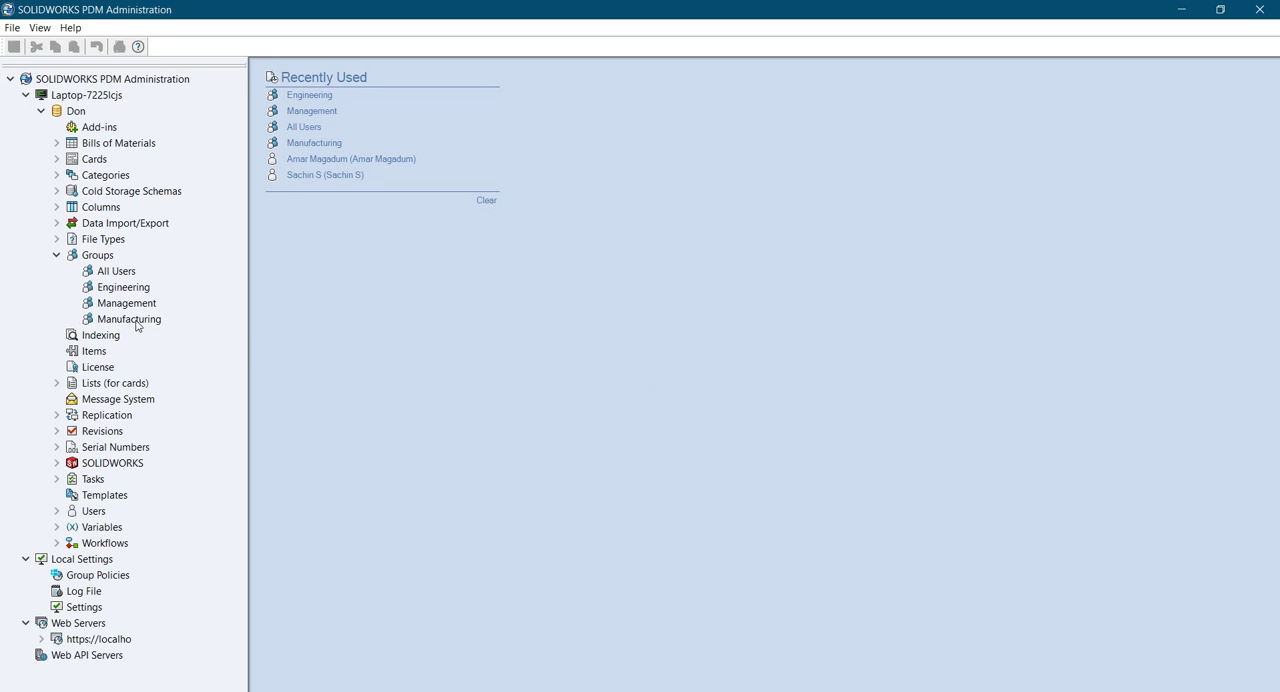
- Open the Manufacturing group's properties from its right-click menu
left_click(129, 318)
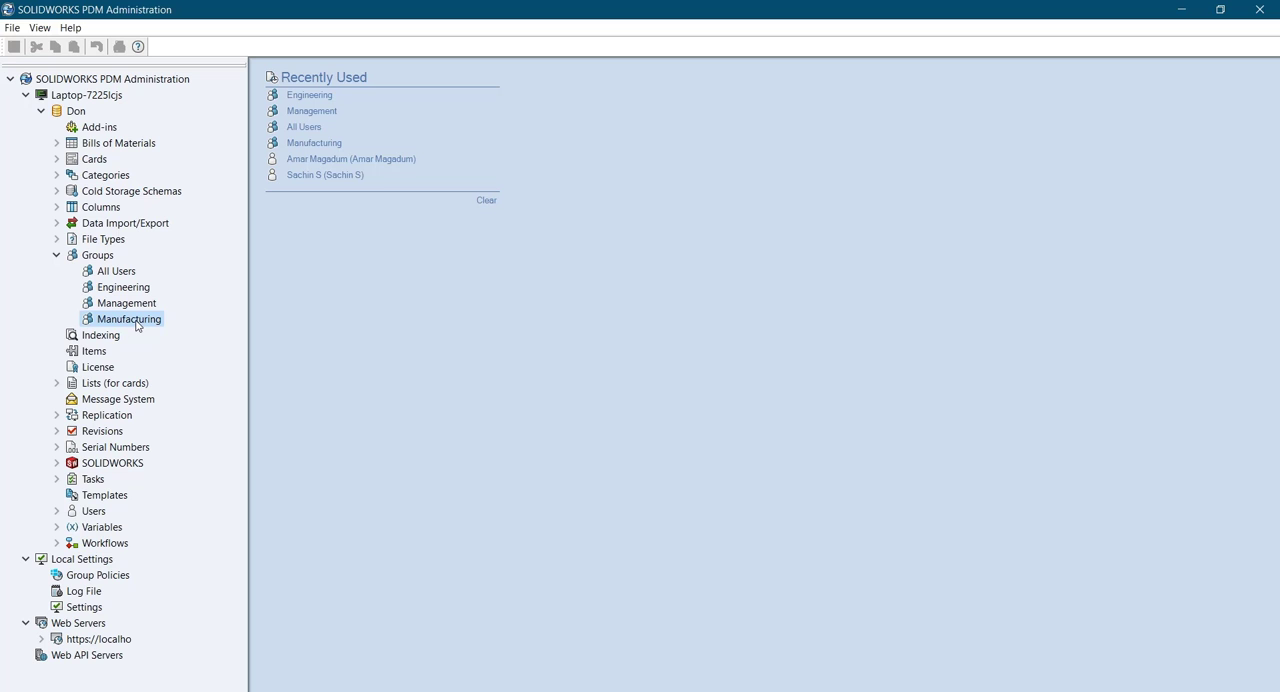
right_click(129, 318)
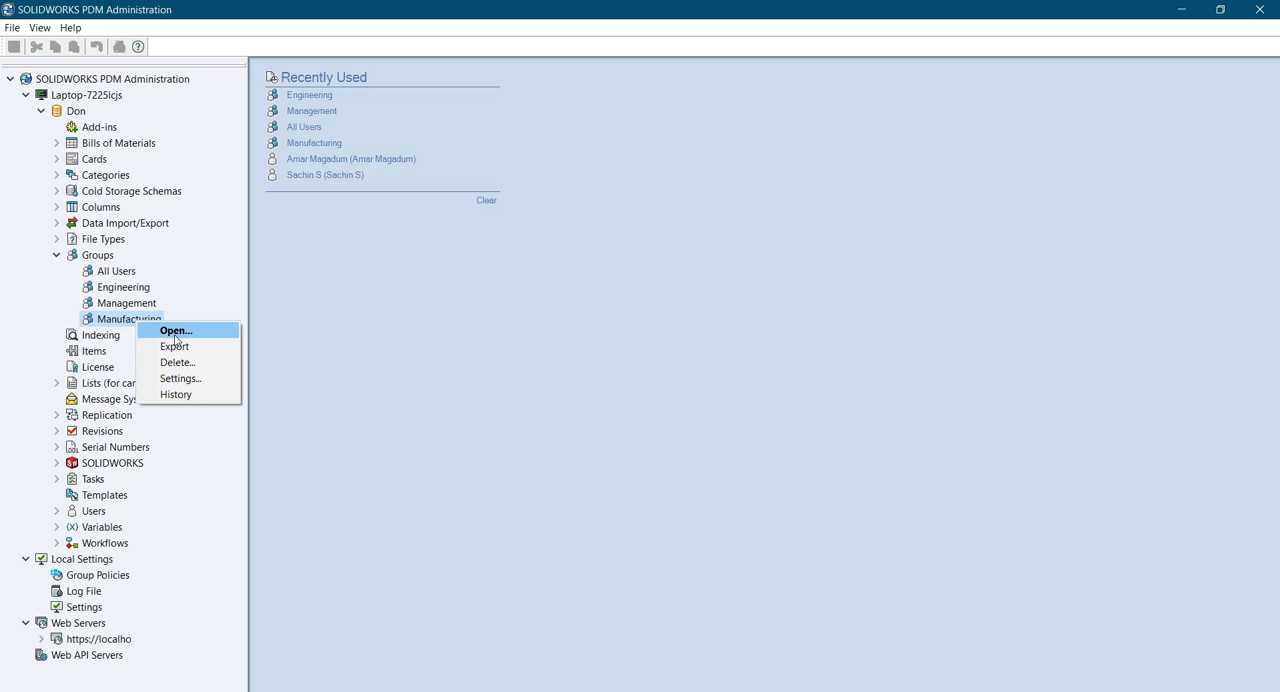
left_click(176, 330)
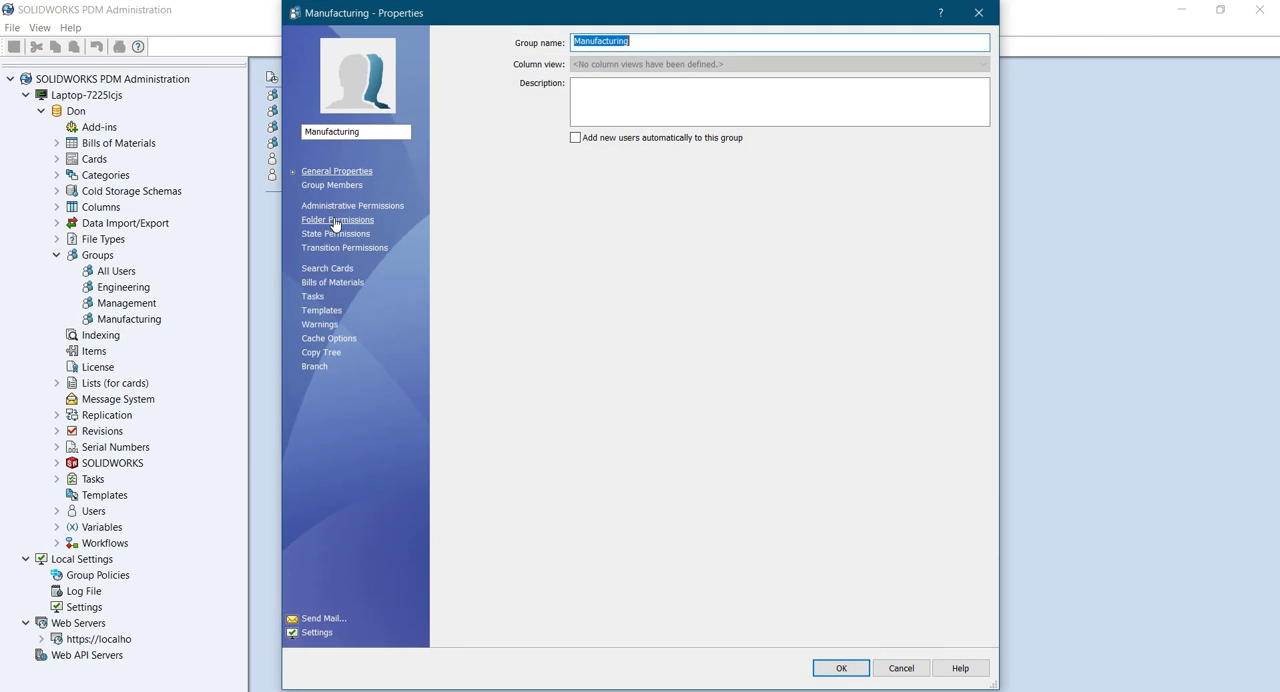
- Require state change comments and allow search-favorite updates for Manufacturing, then view folder permissions
left_click(352, 205)
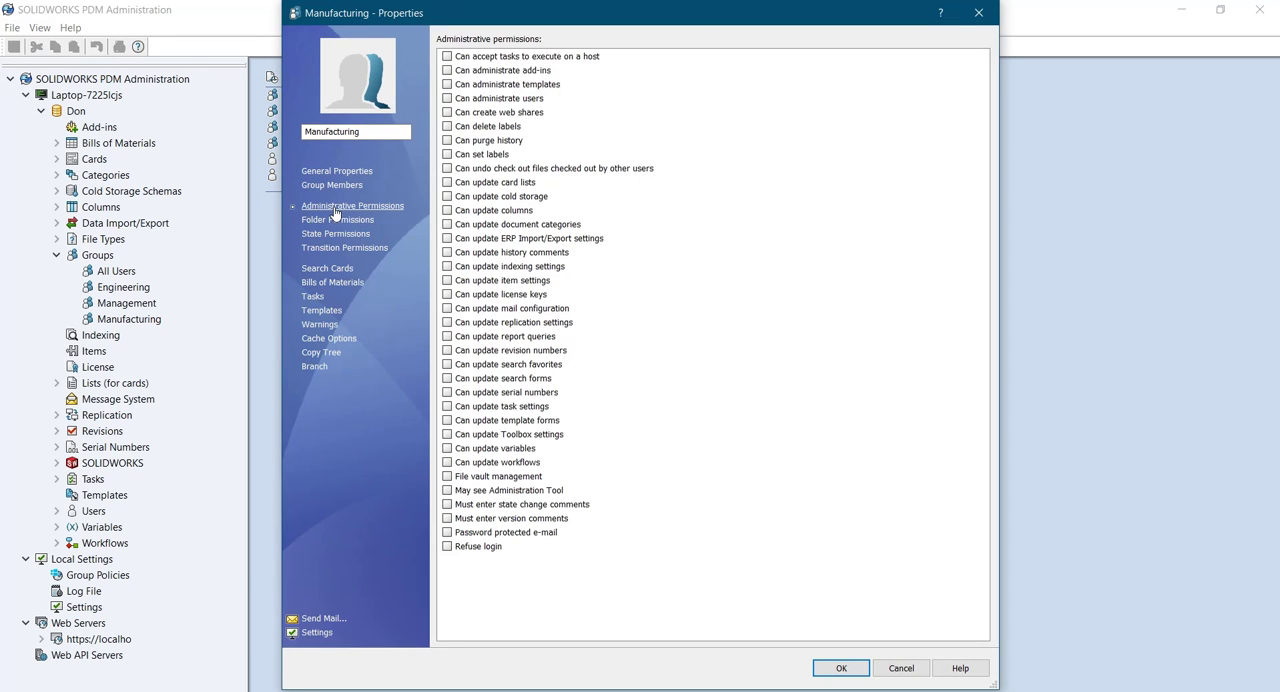
mouse_move(423, 440)
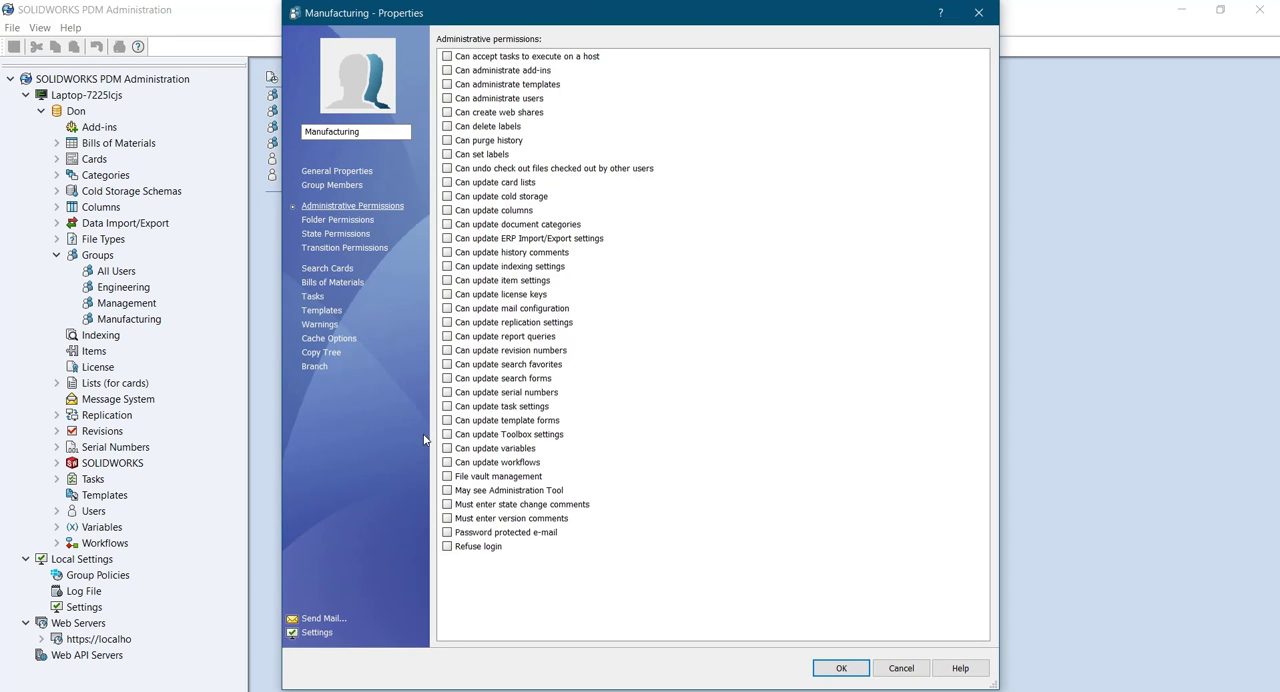
mouse_move(447, 504)
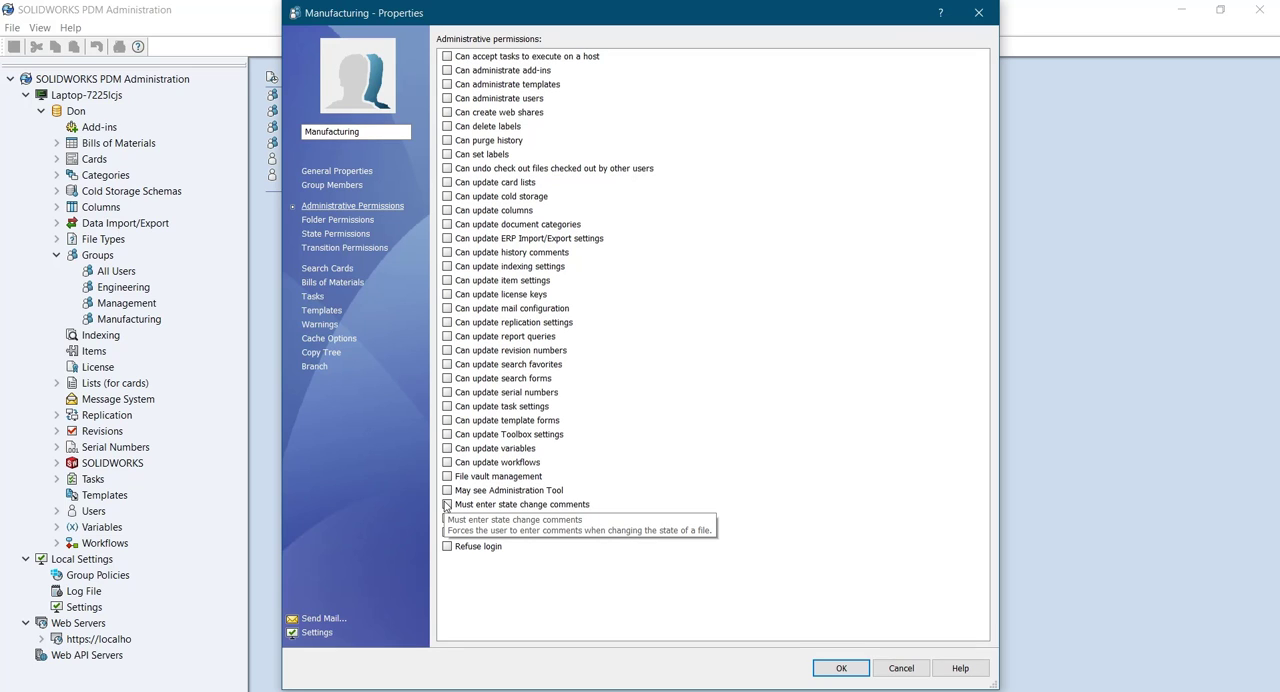
left_click(447, 504)
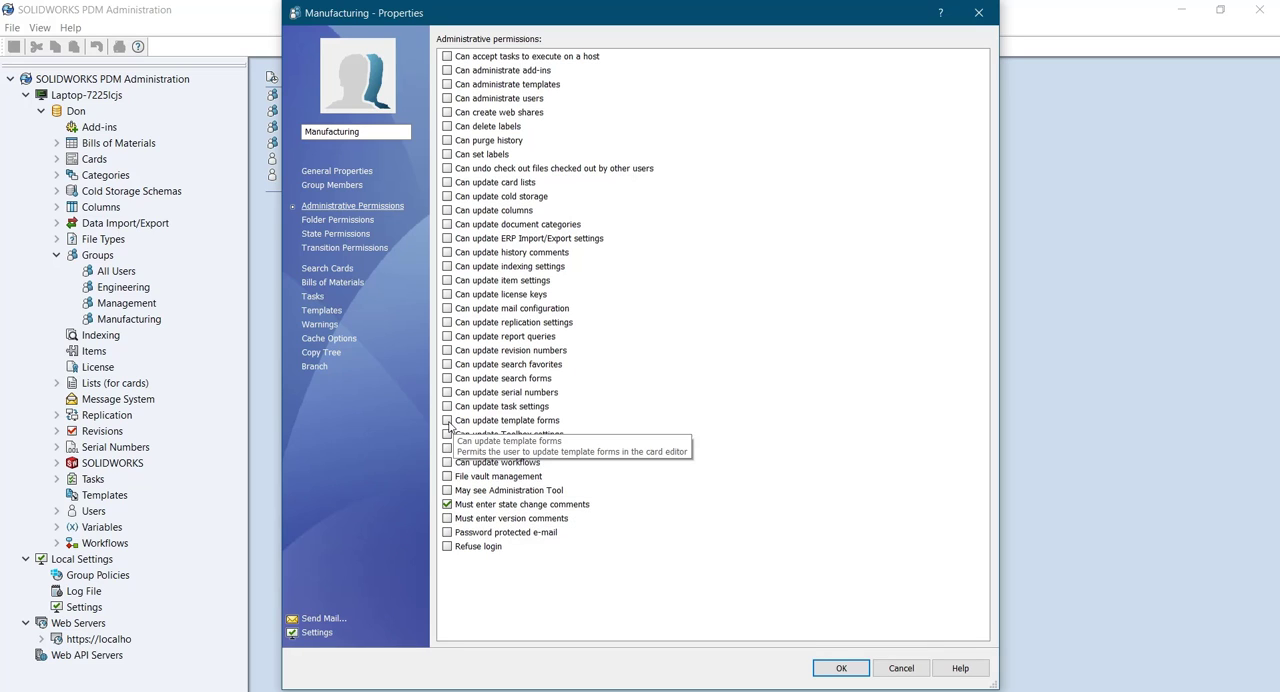
mouse_move(450, 434)
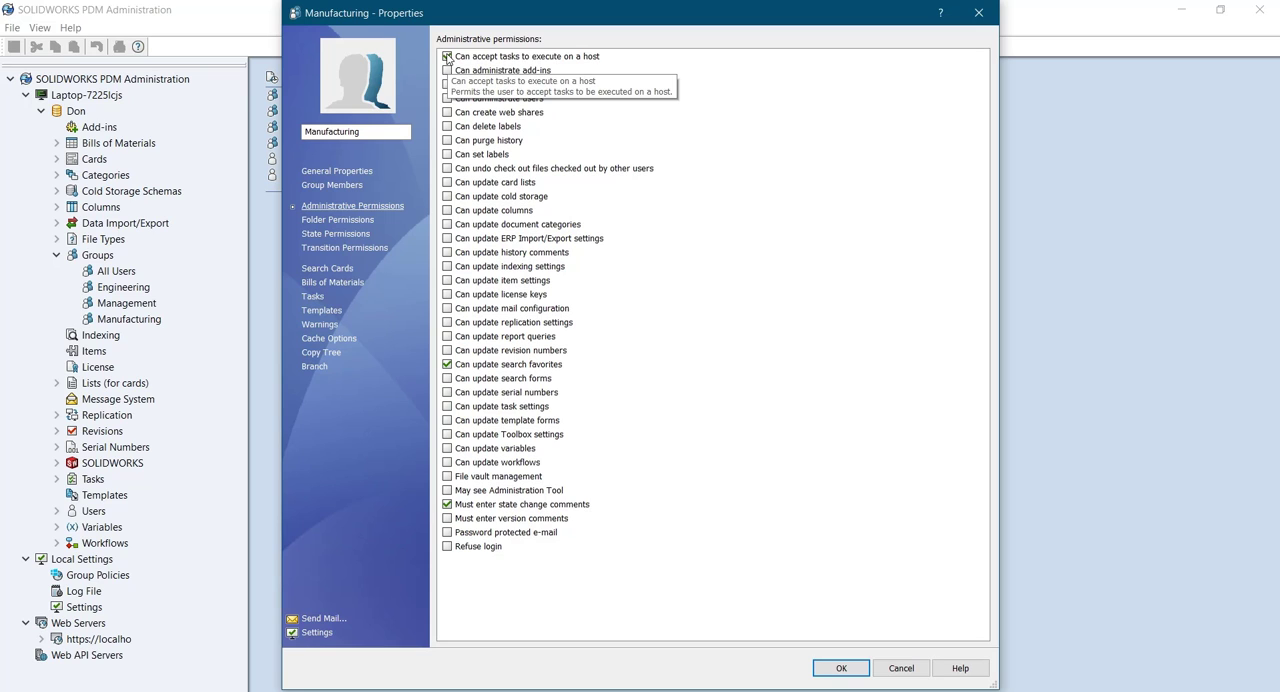
left_click(337, 219)
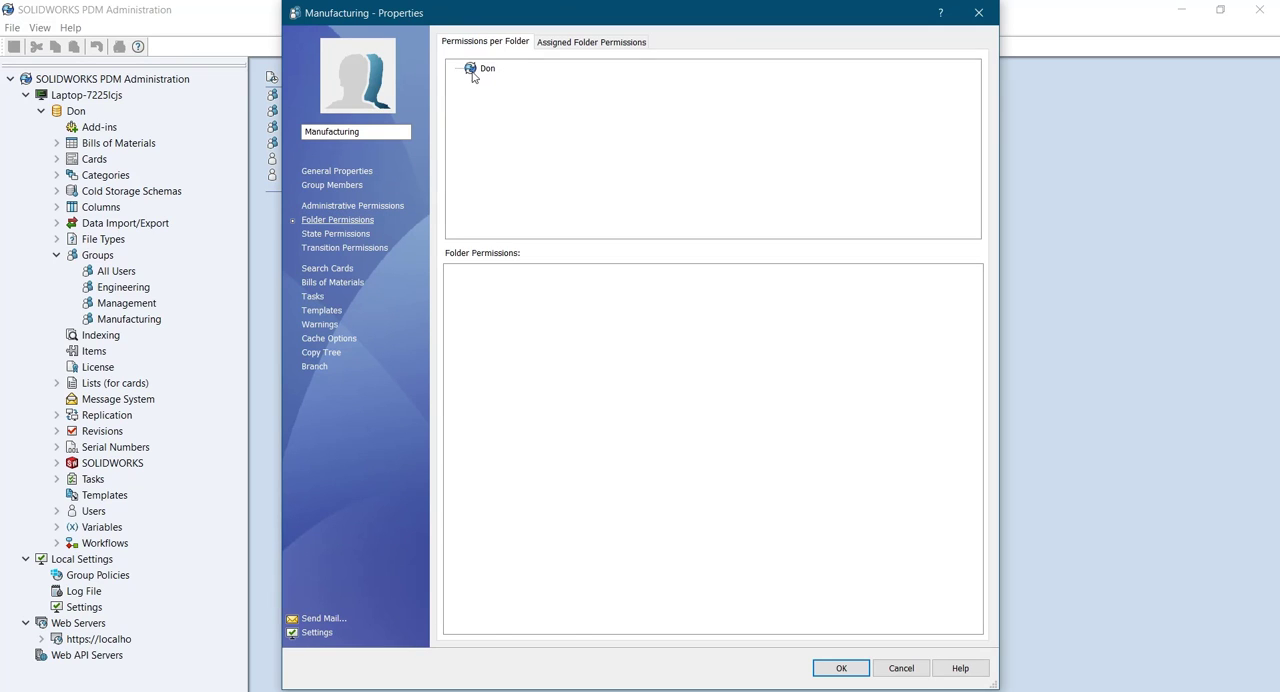
- Grant Manufacturing Don vault permissions like check out, move and read file contents, then save
left_click(469, 68)
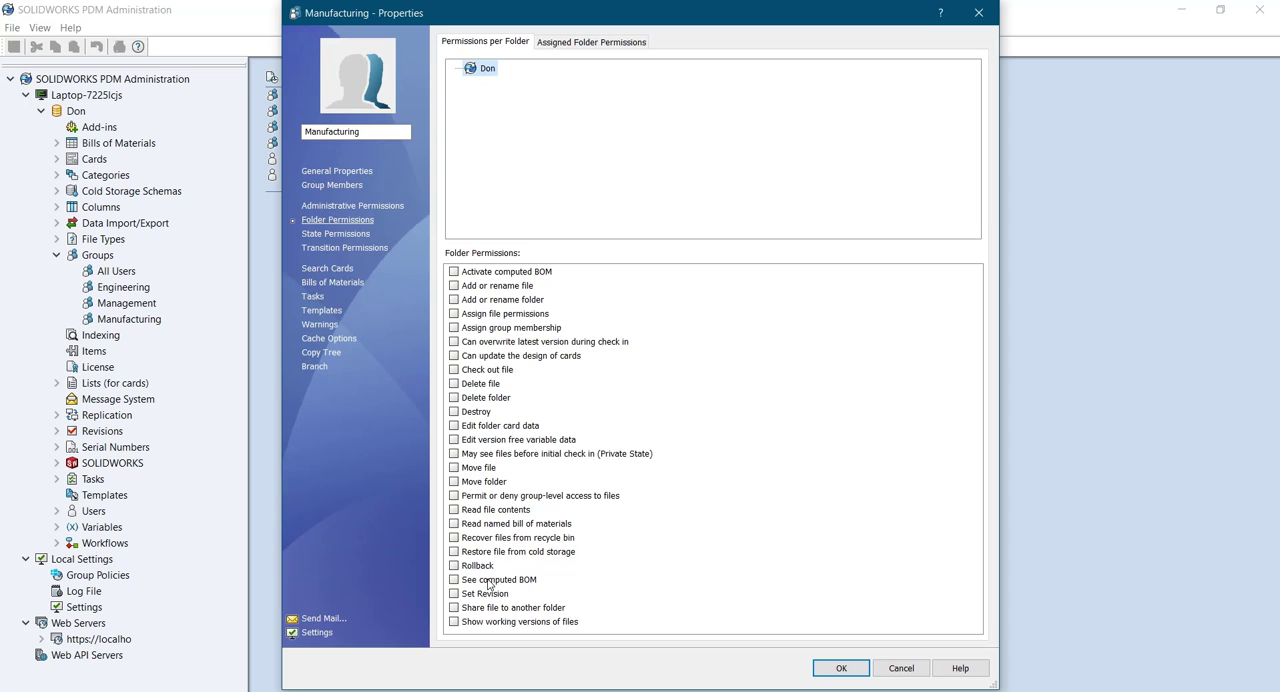
mouse_move(446, 603)
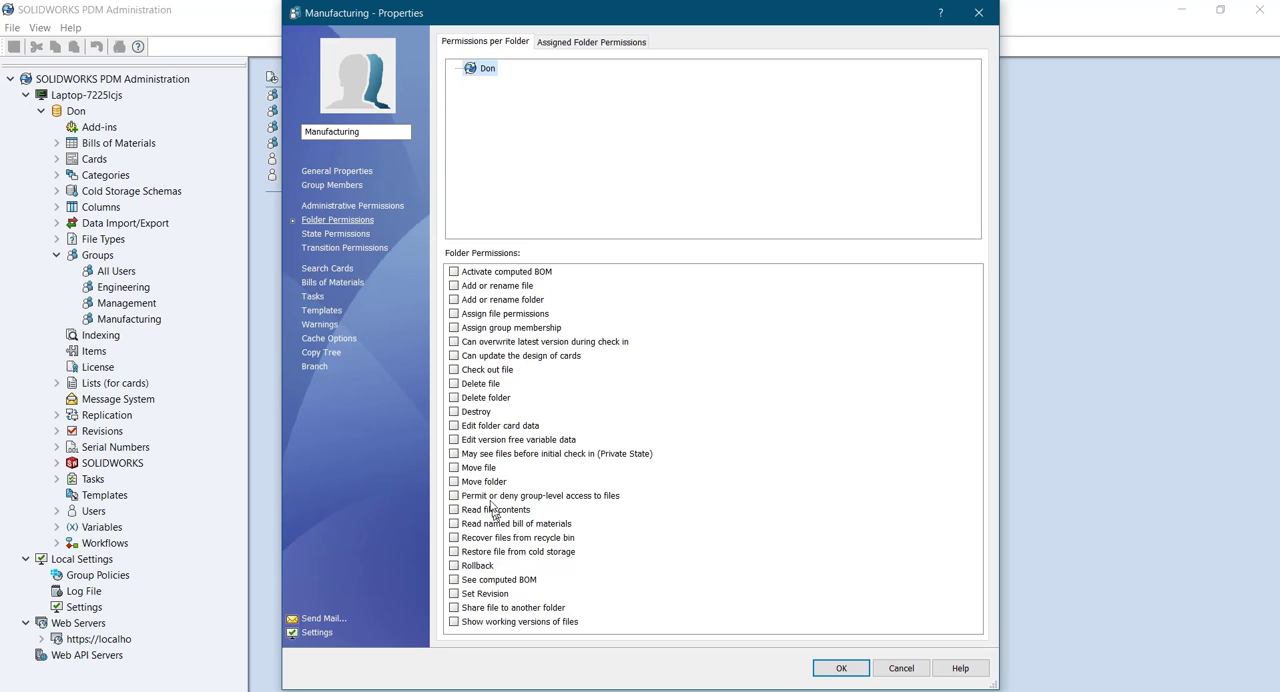
mouse_move(457, 320)
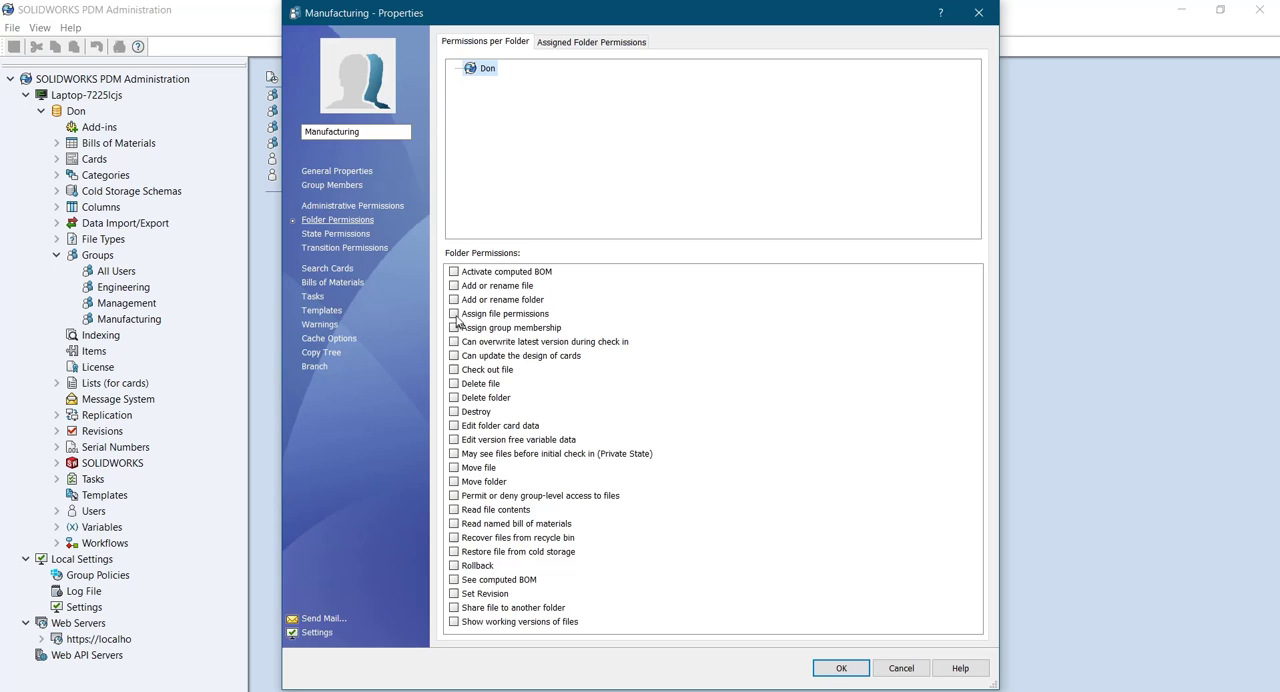
left_click(454, 314)
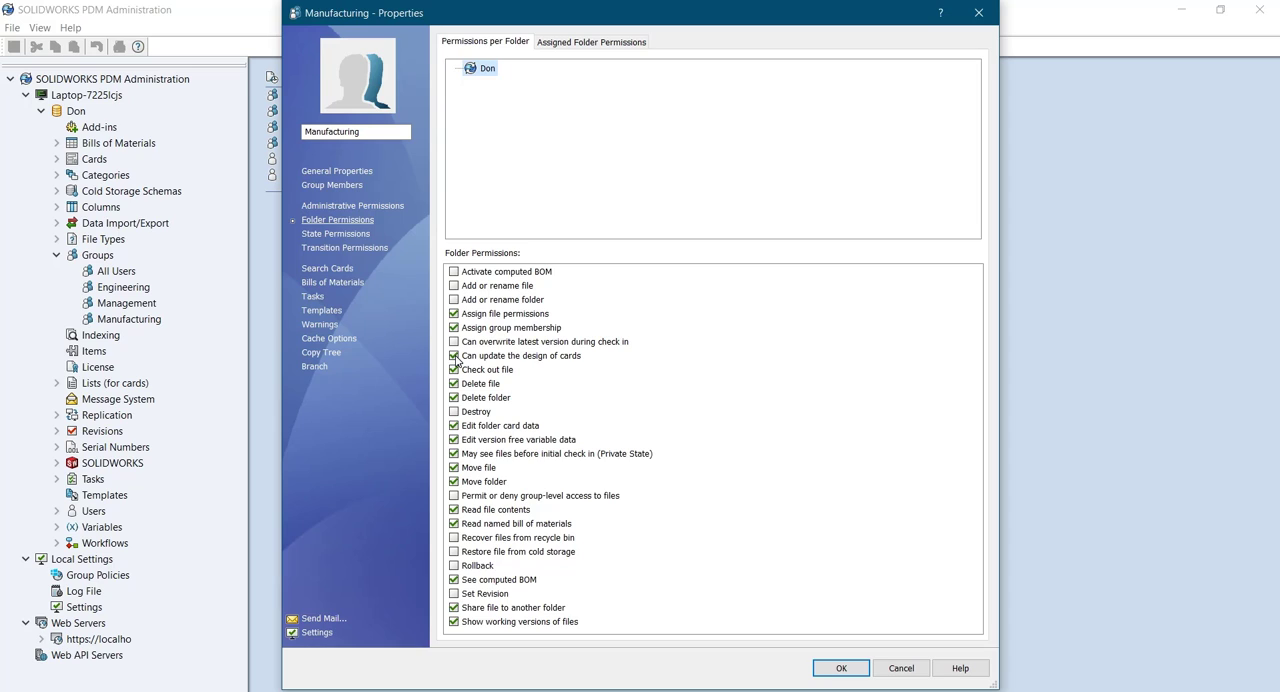
left_click(454, 355)
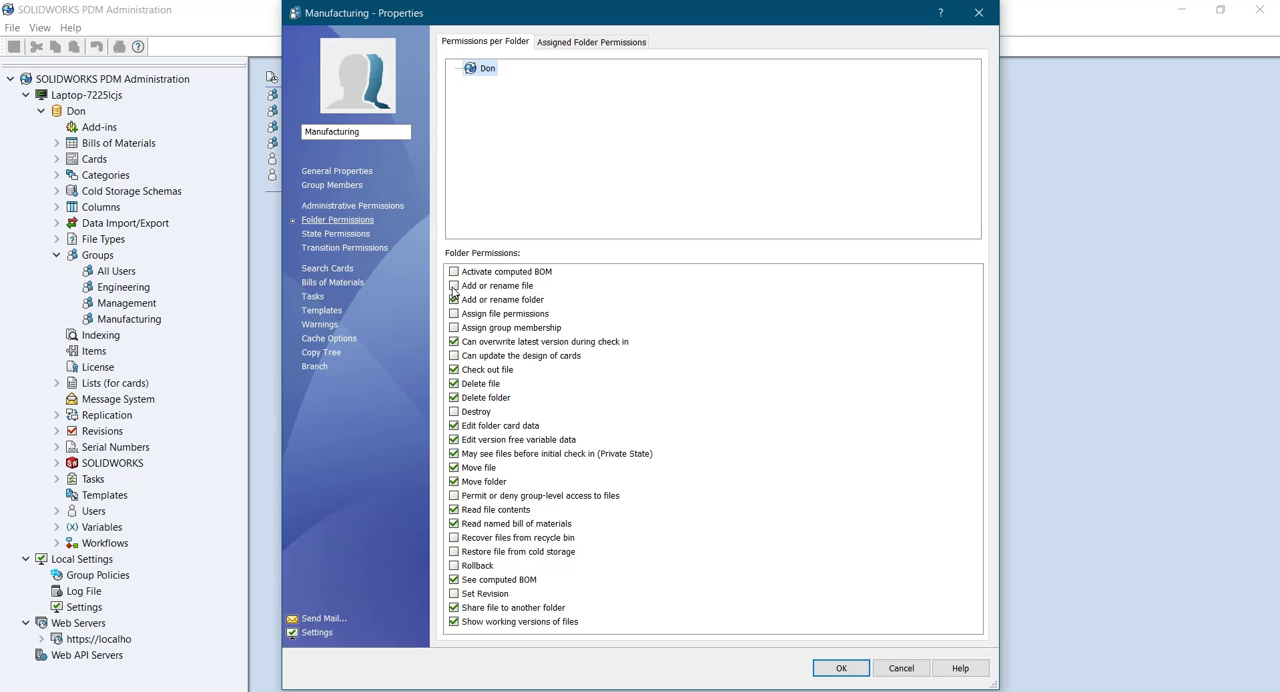
left_click(454, 271)
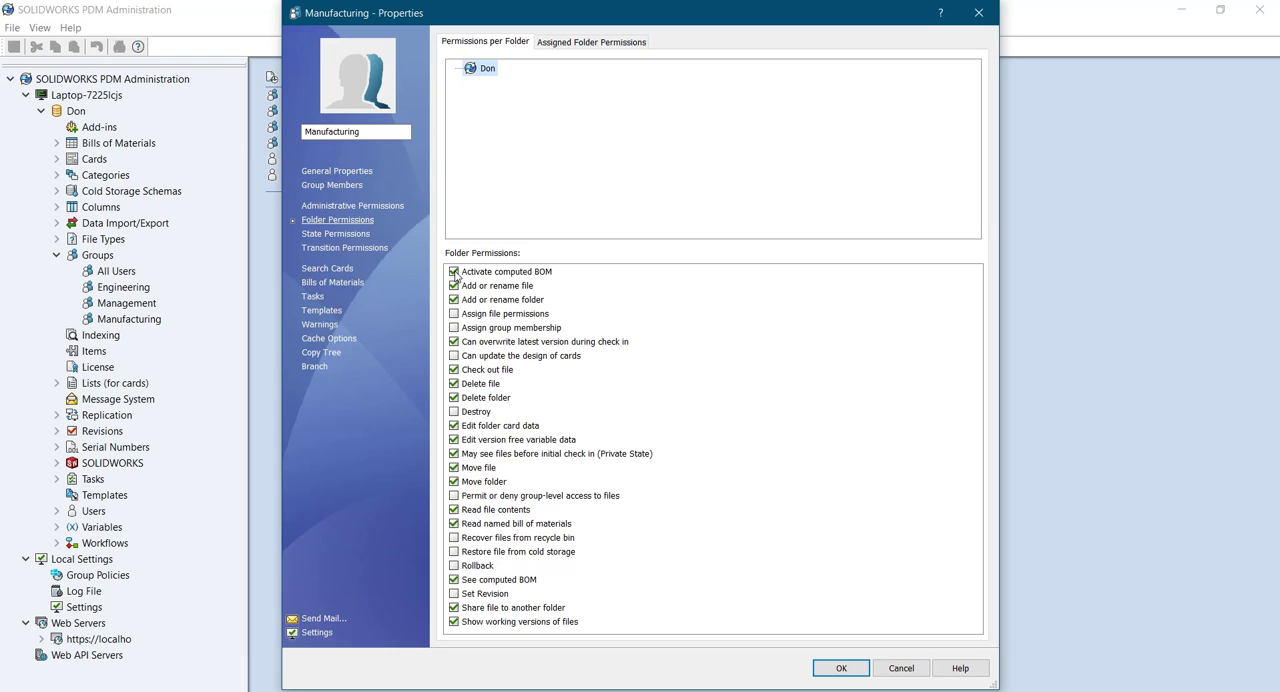
mouse_move(744, 561)
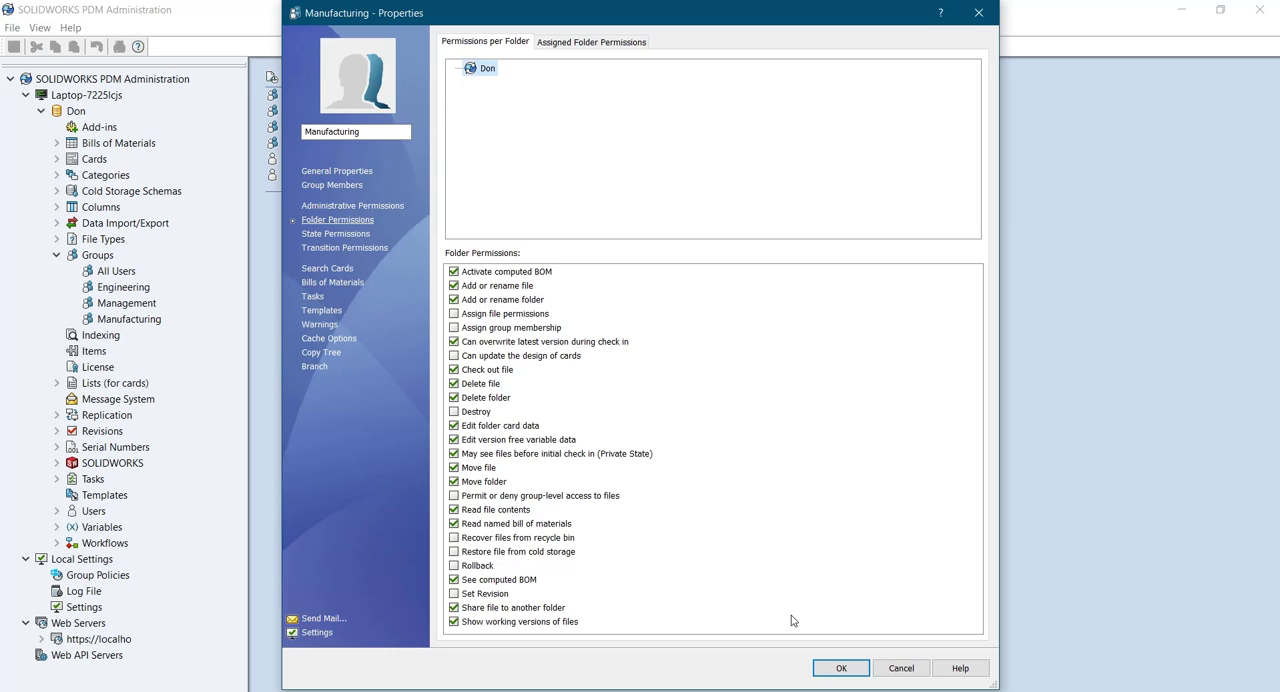
mouse_move(809, 495)
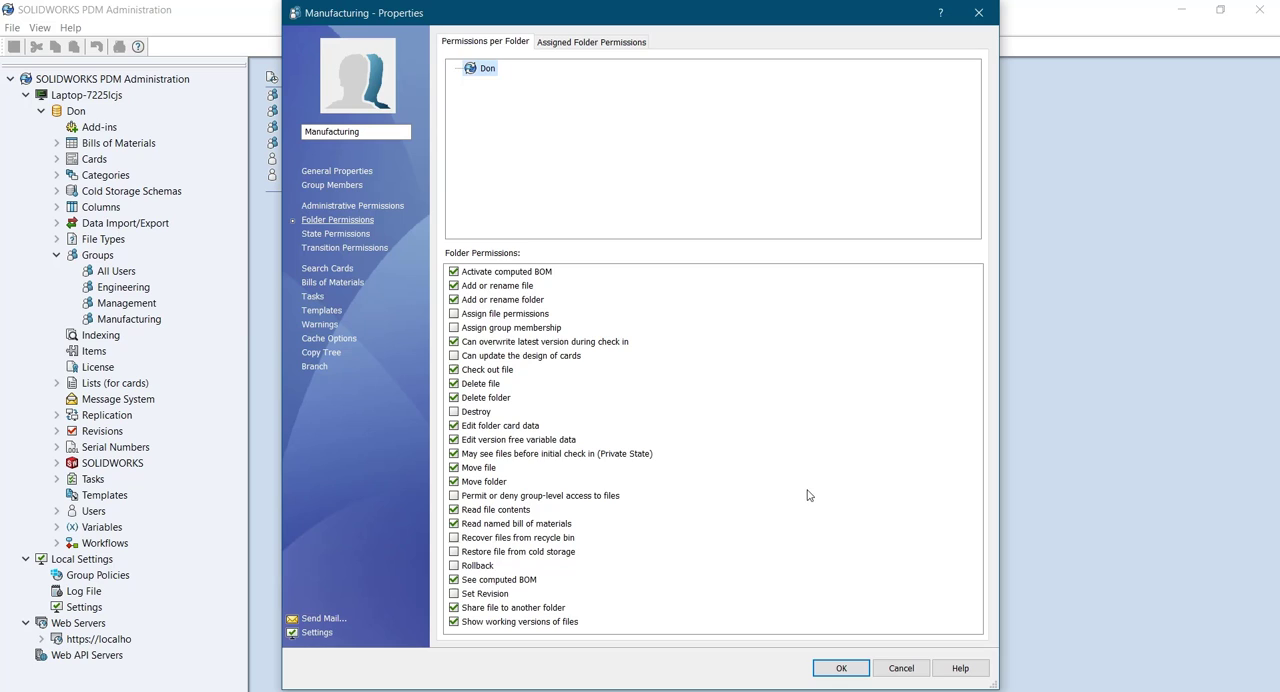
mouse_move(841, 668)
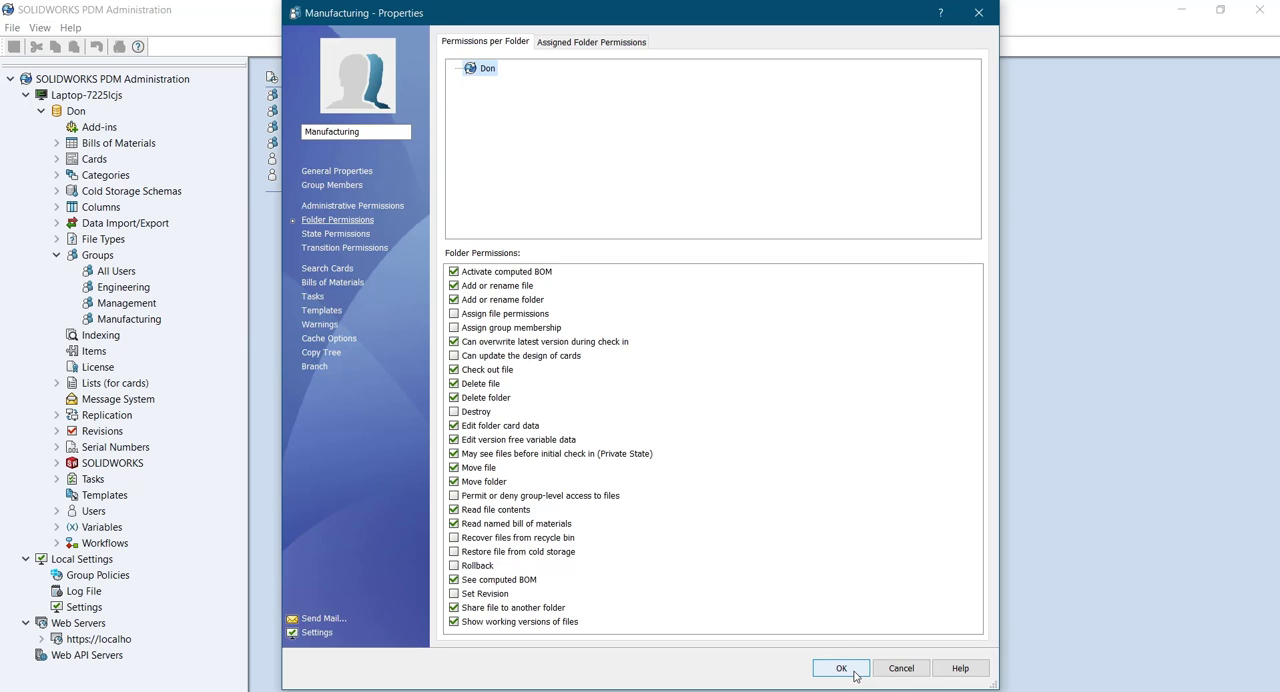
left_click(840, 668)
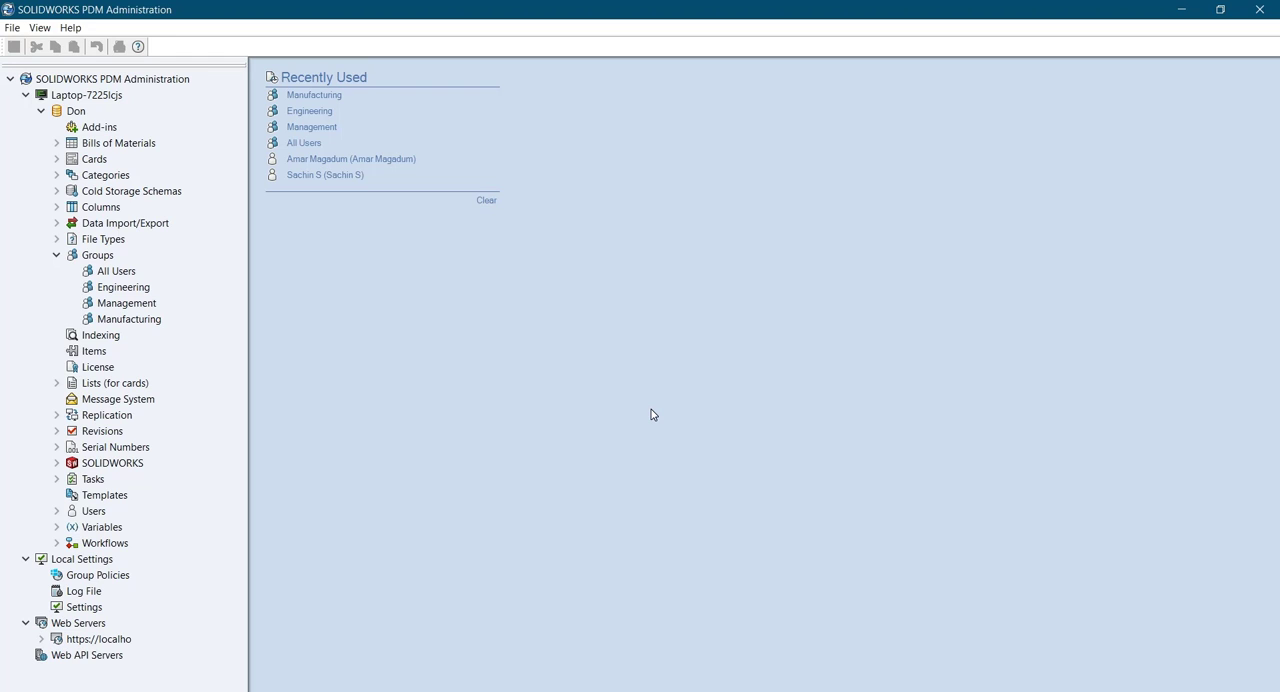
mouse_move(559, 463)
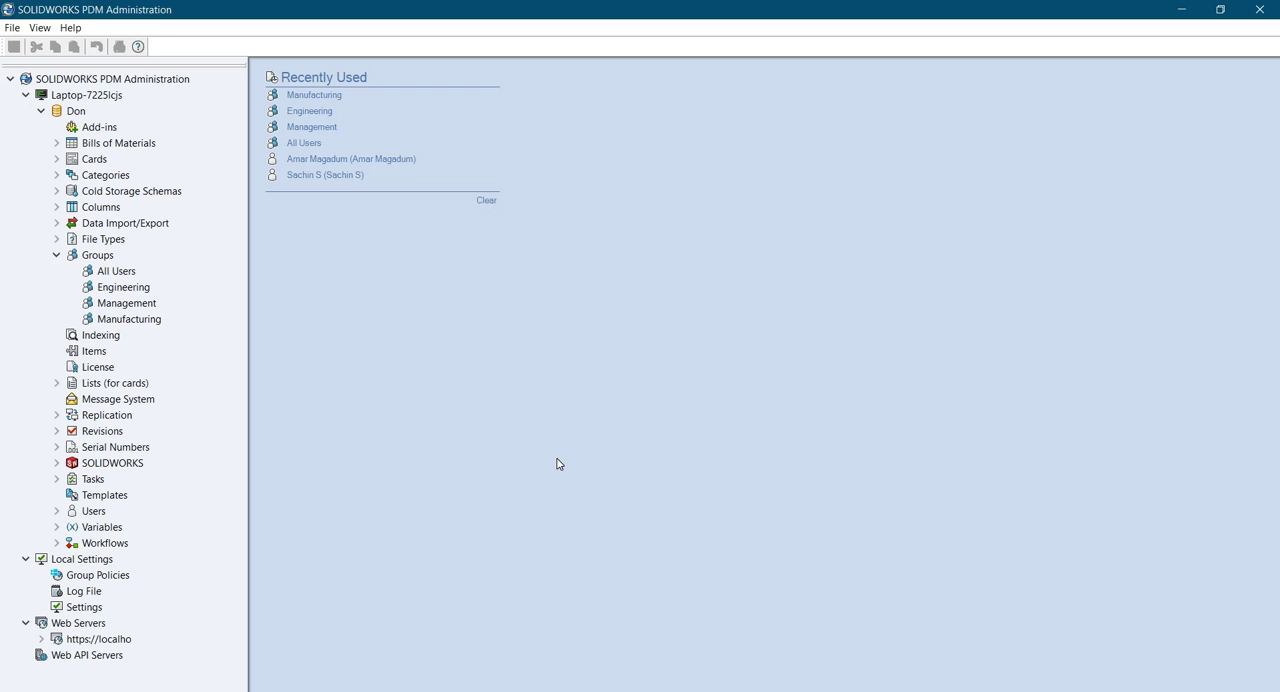
mouse_move(351, 255)
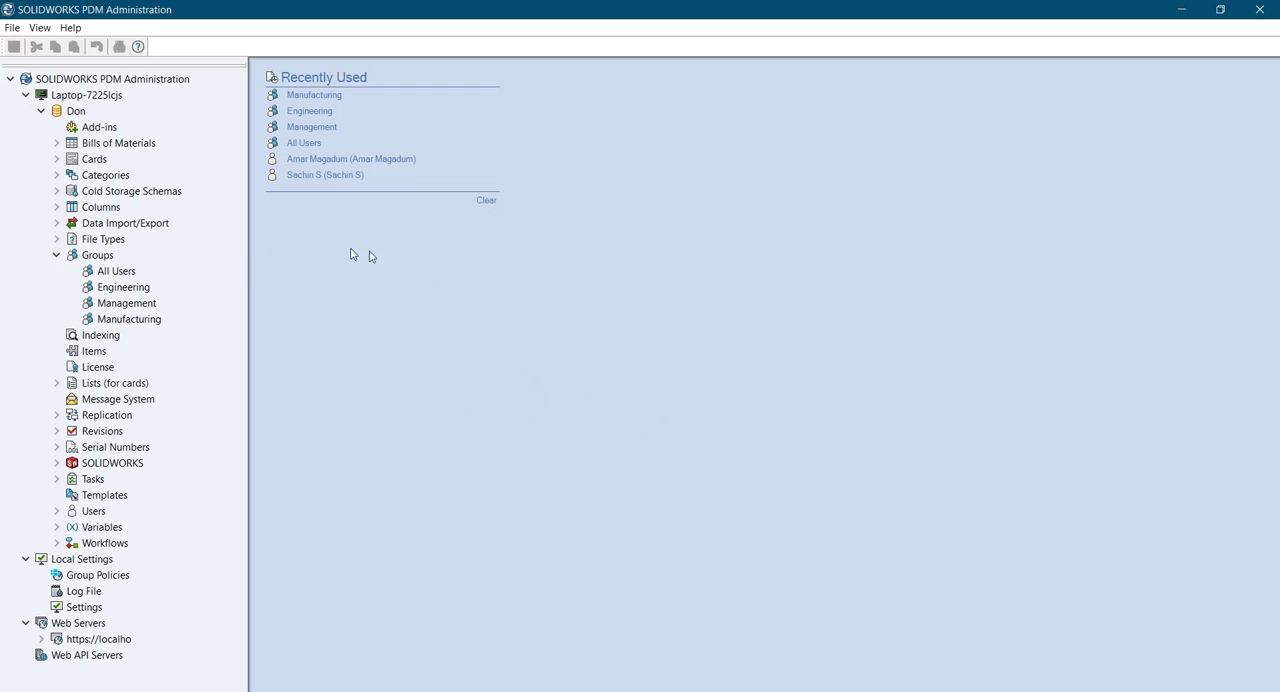
mouse_move(113, 403)
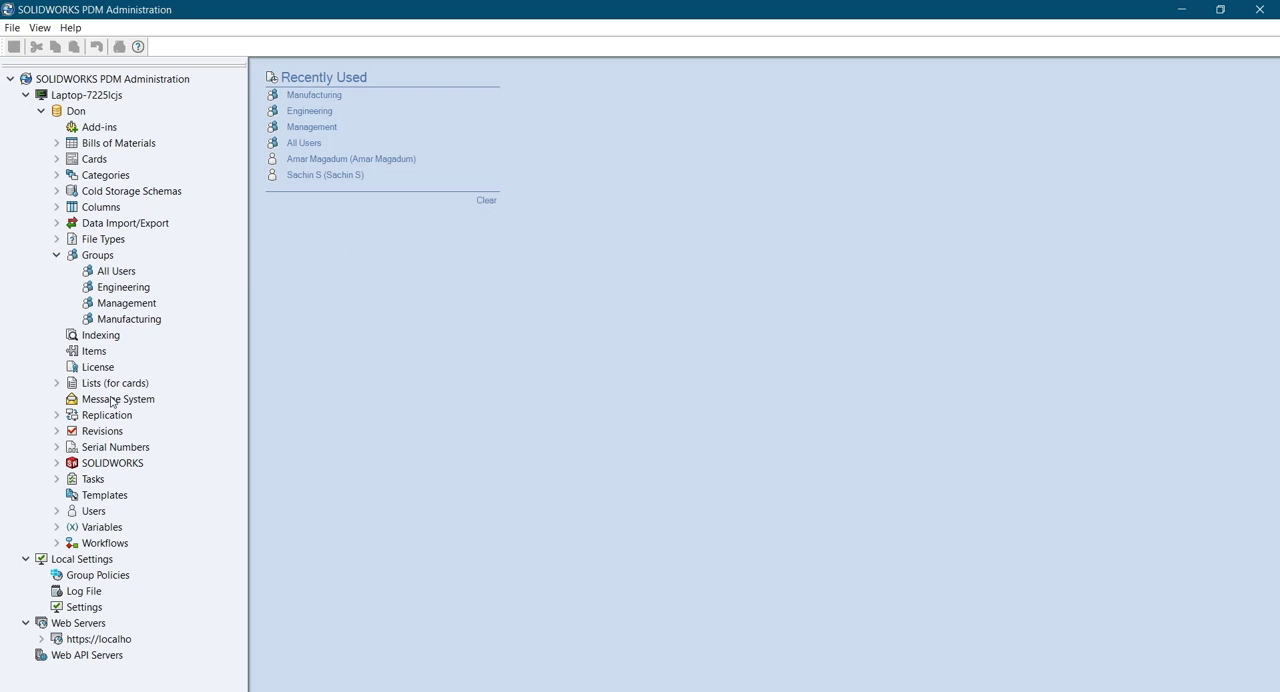
- Expand the Users list to show five users and open All Users' properties
left_click(57, 511)
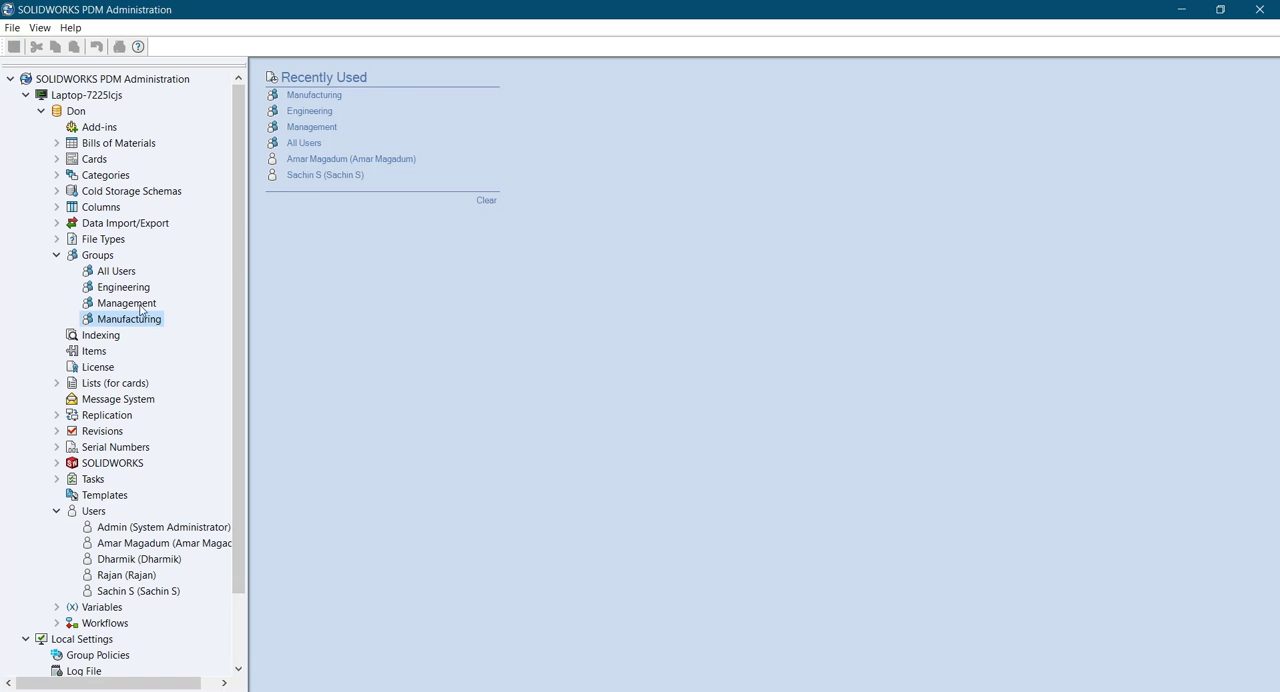
right_click(116, 270)
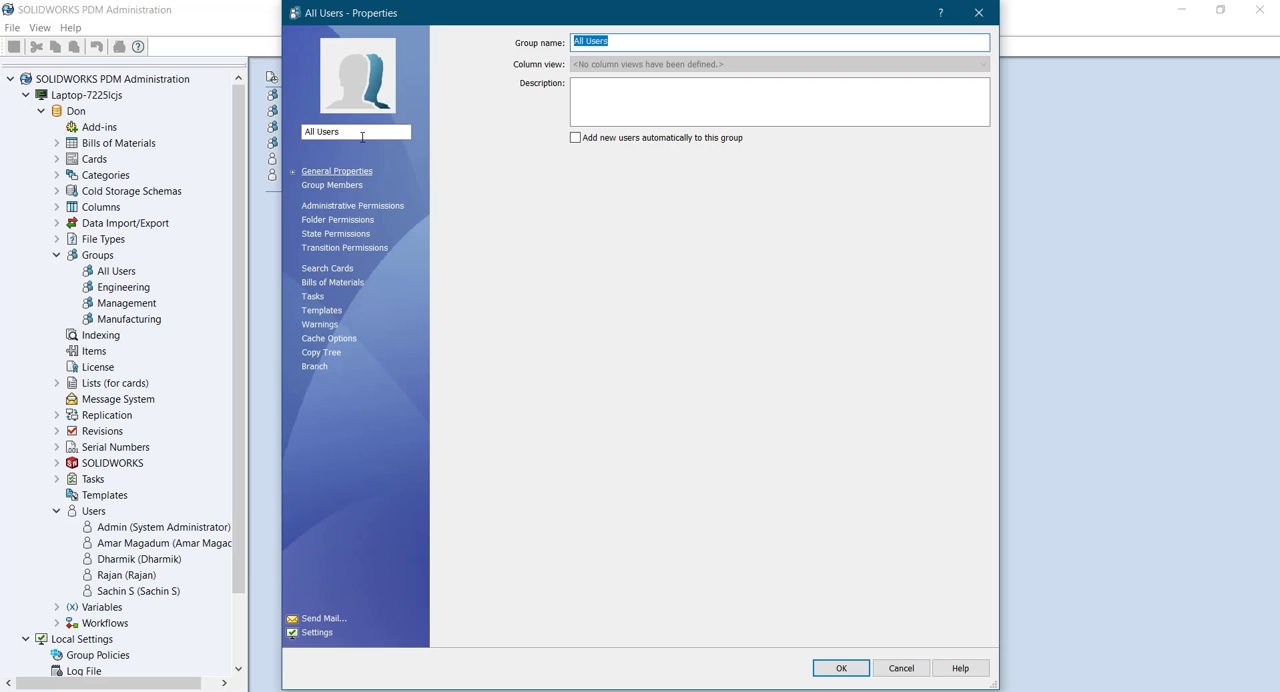
- Add the fourth and fifth listed users as members of All Users
left_click(332, 185)
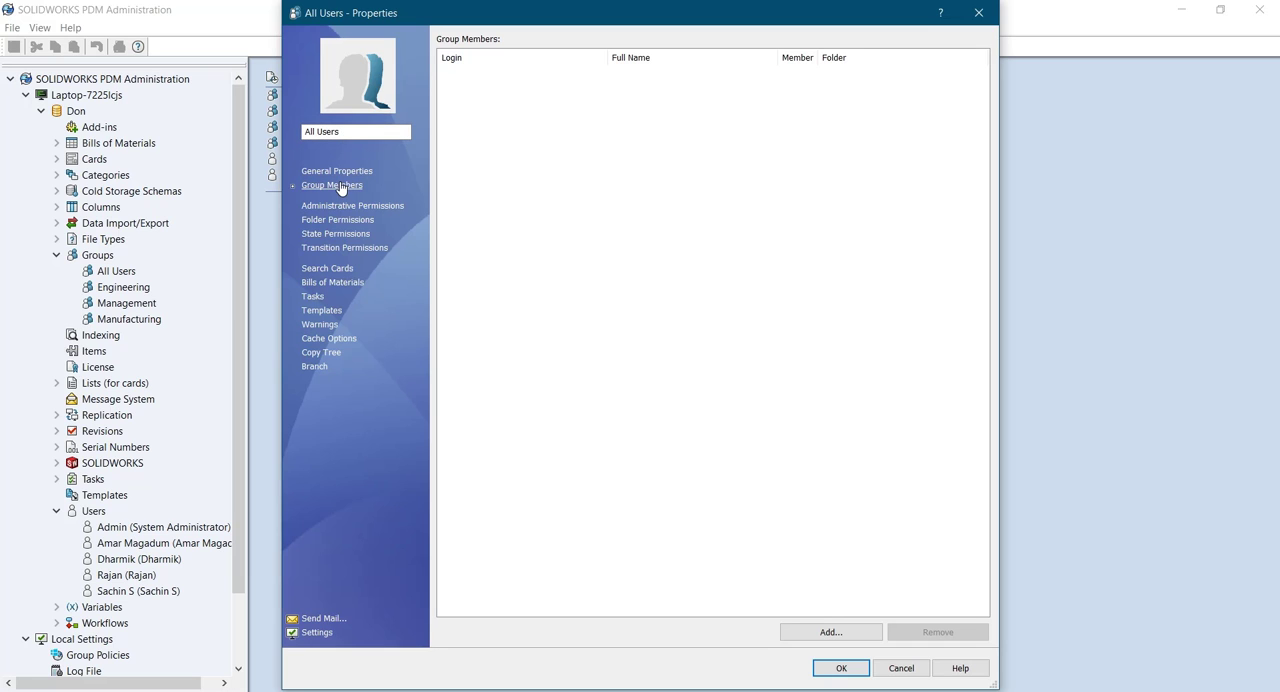
left_click(830, 631)
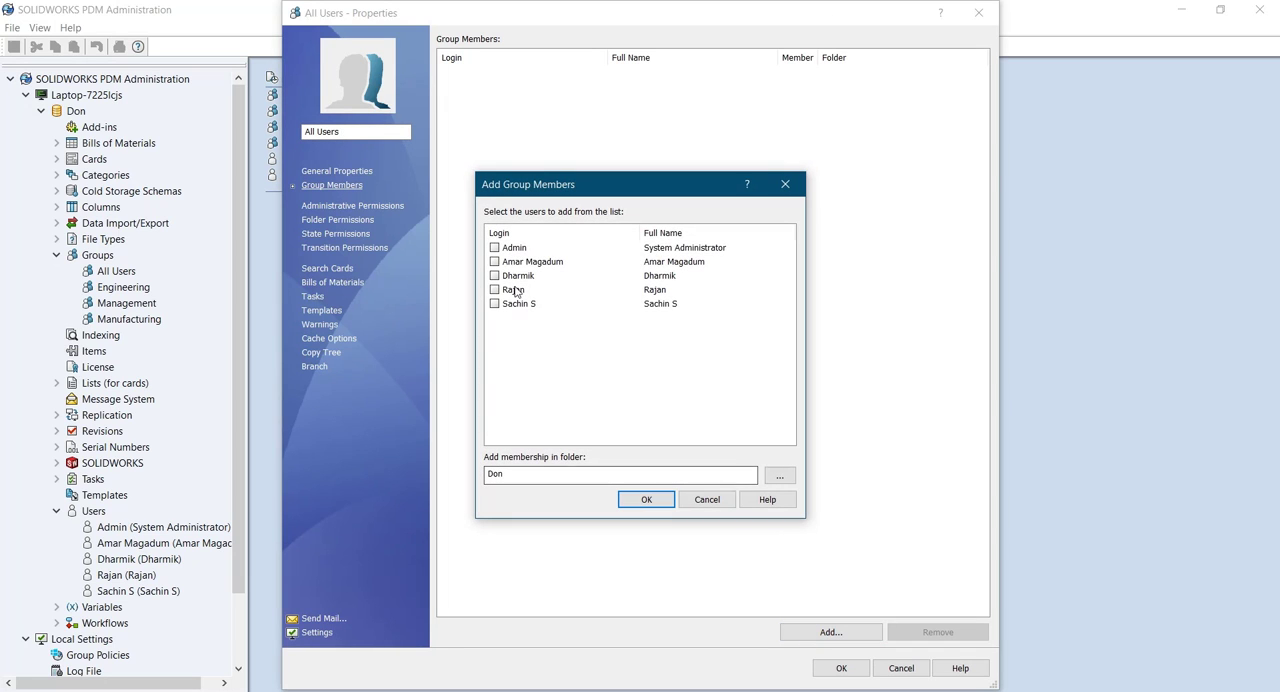
left_click(493, 289)
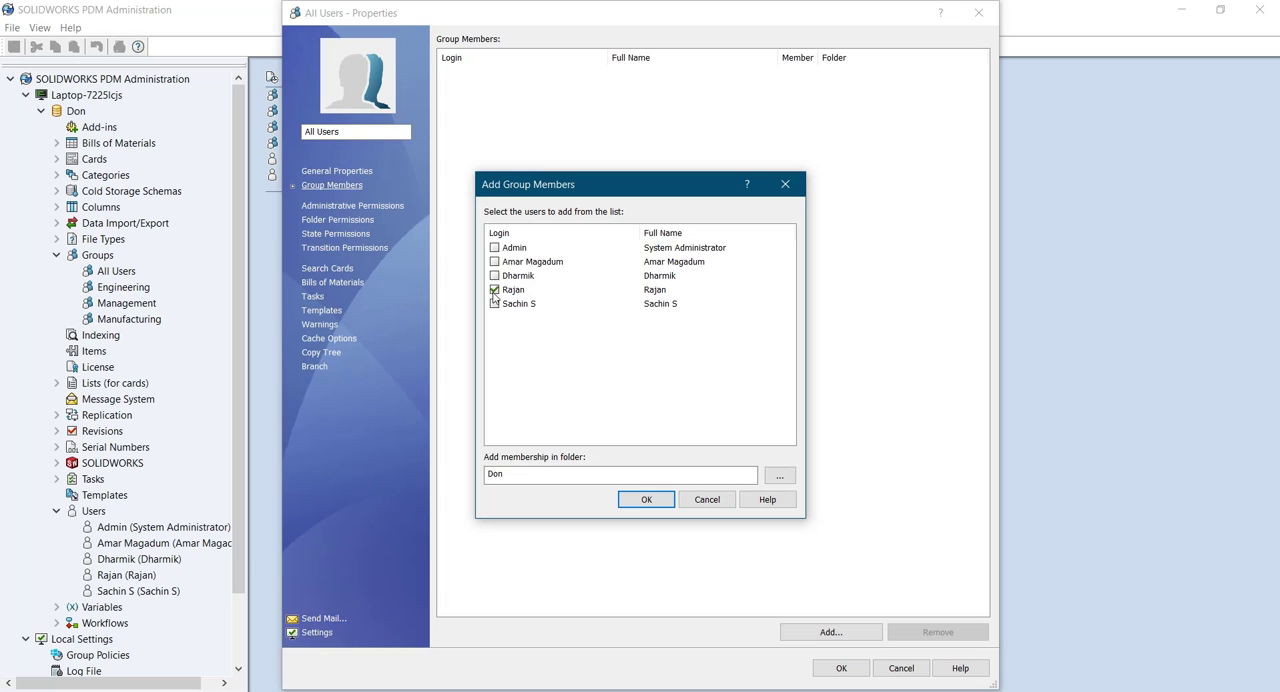
left_click(494, 303)
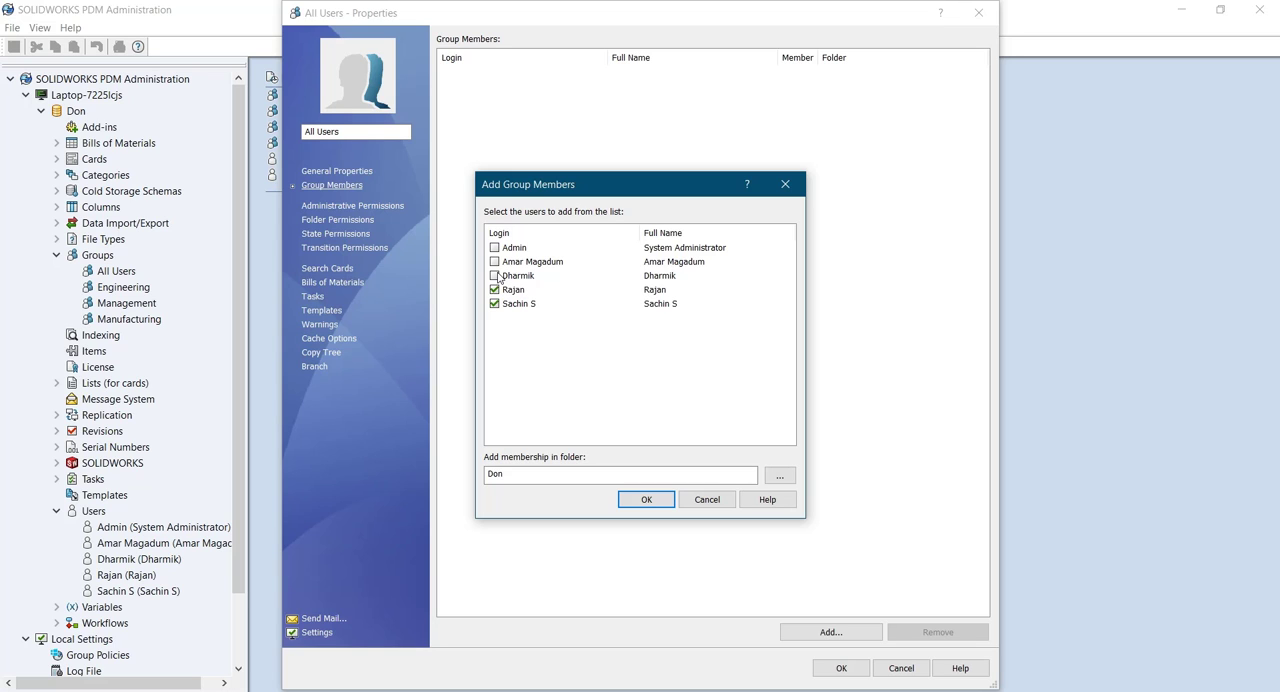
left_click(646, 499)
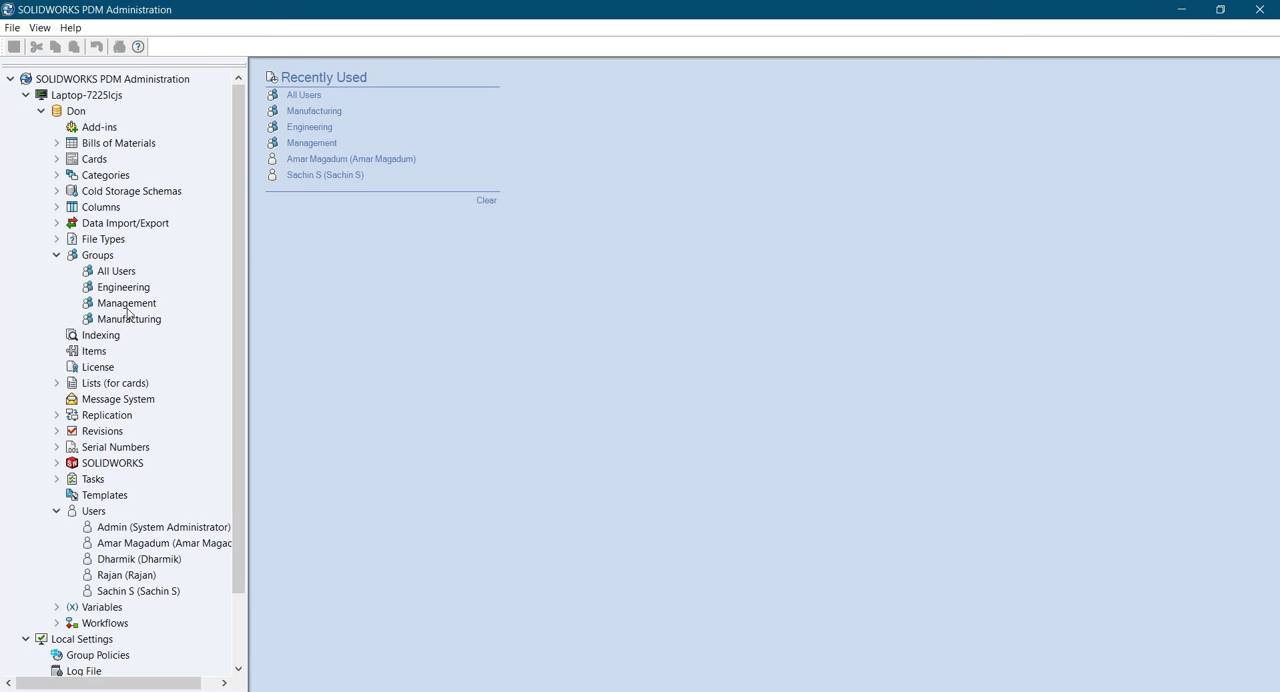
- Open Engineering's properties, add Admin as a member, and save the group
right_click(123, 287)
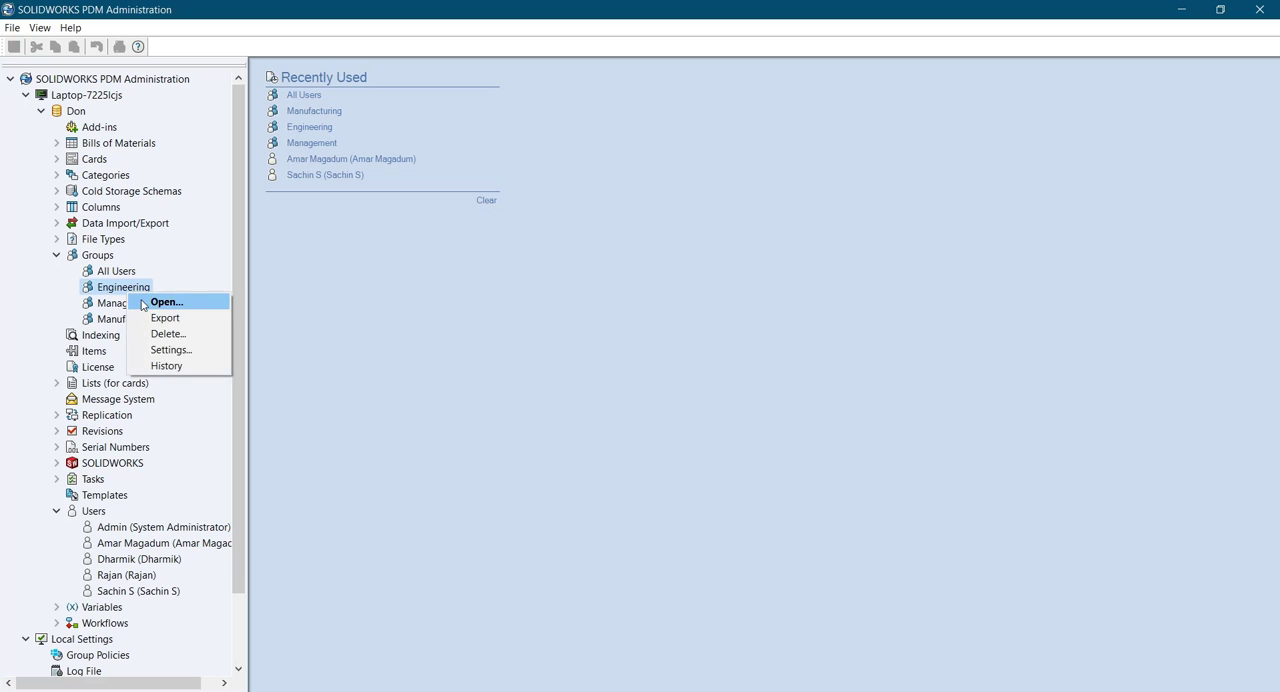
left_click(166, 302)
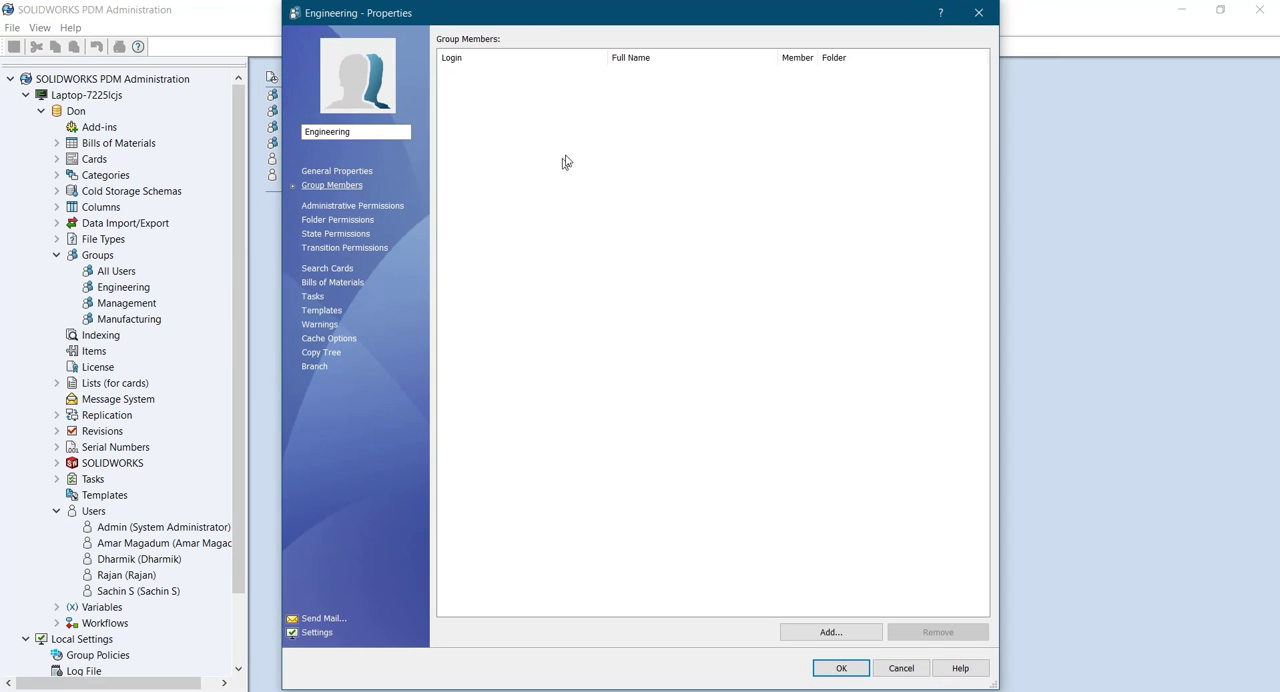
left_click(830, 631)
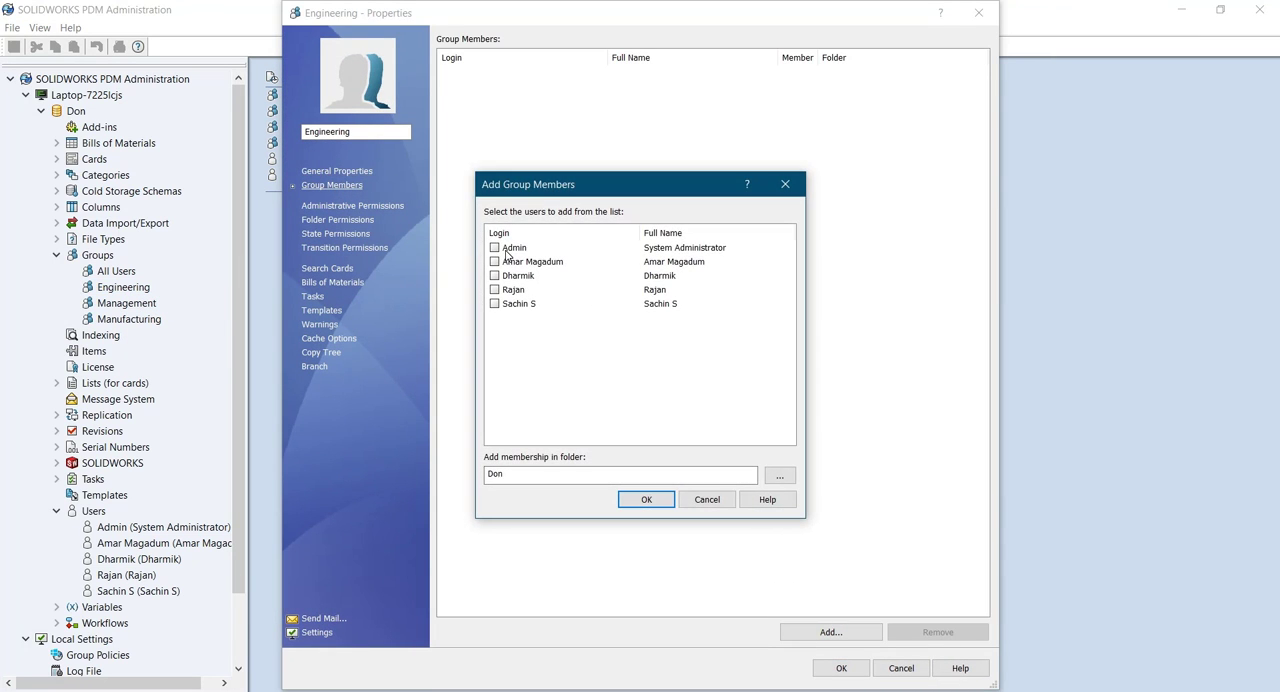
left_click(493, 247)
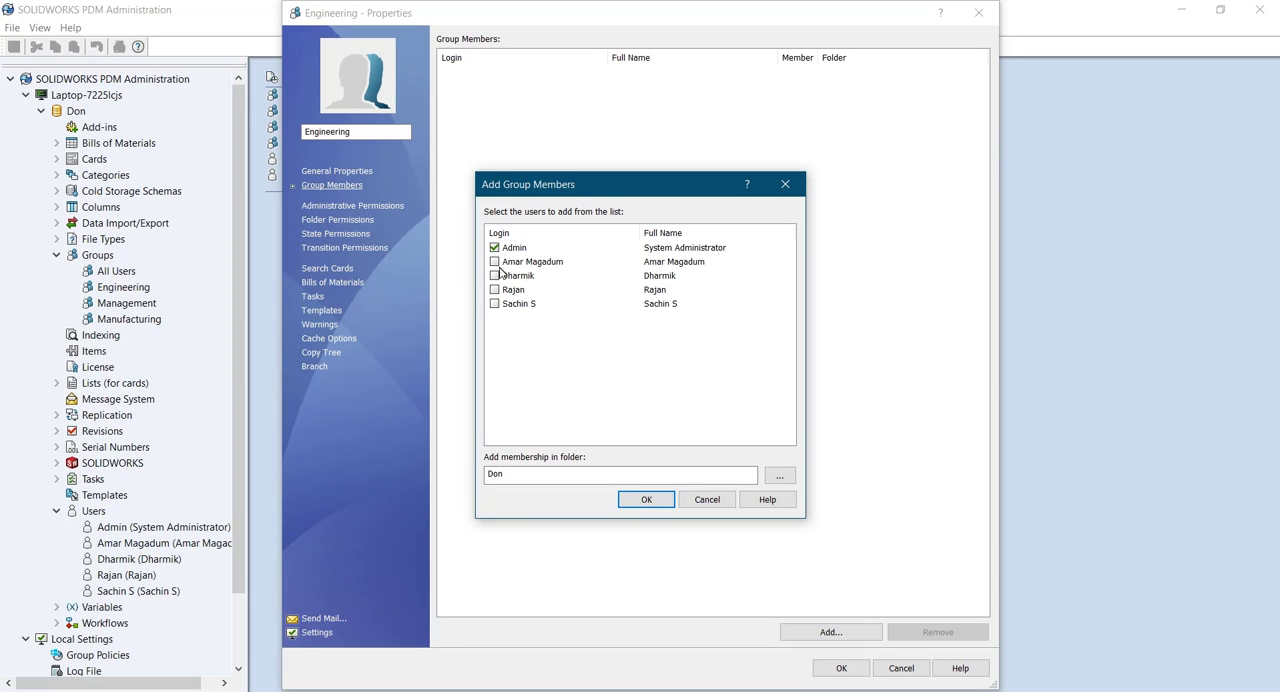
left_click(646, 499)
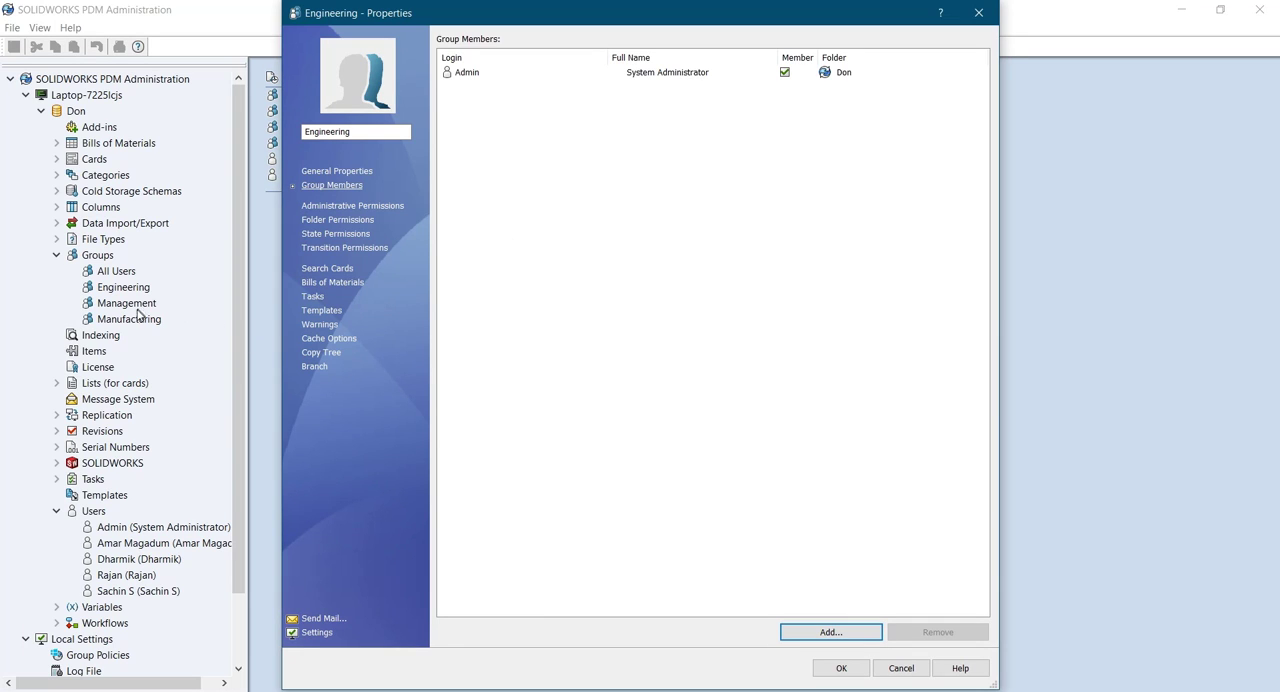
mouse_move(129, 318)
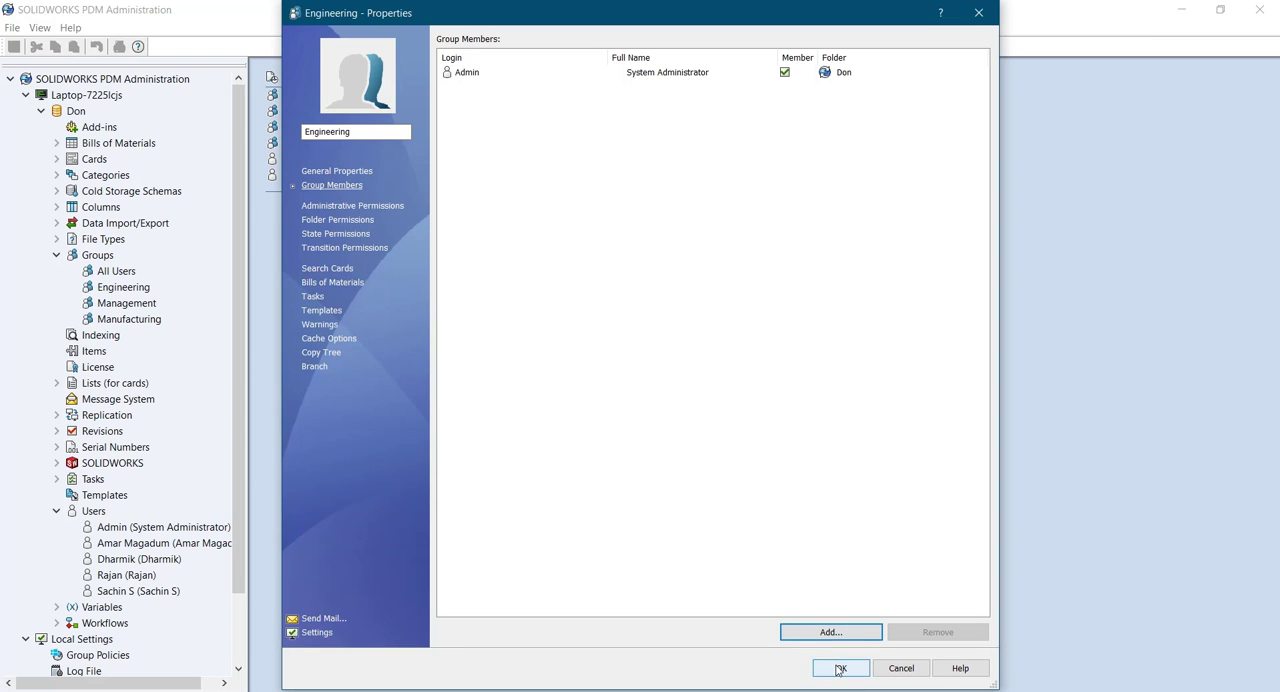
left_click(840, 668)
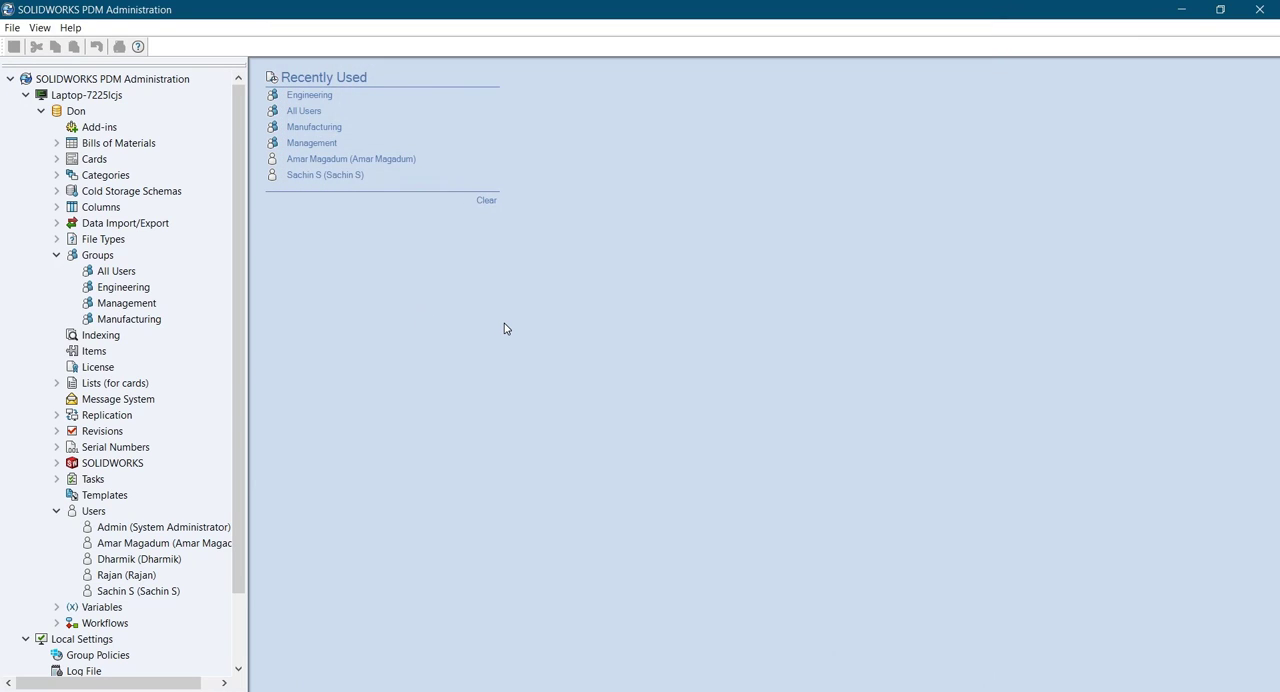
mouse_move(560, 448)
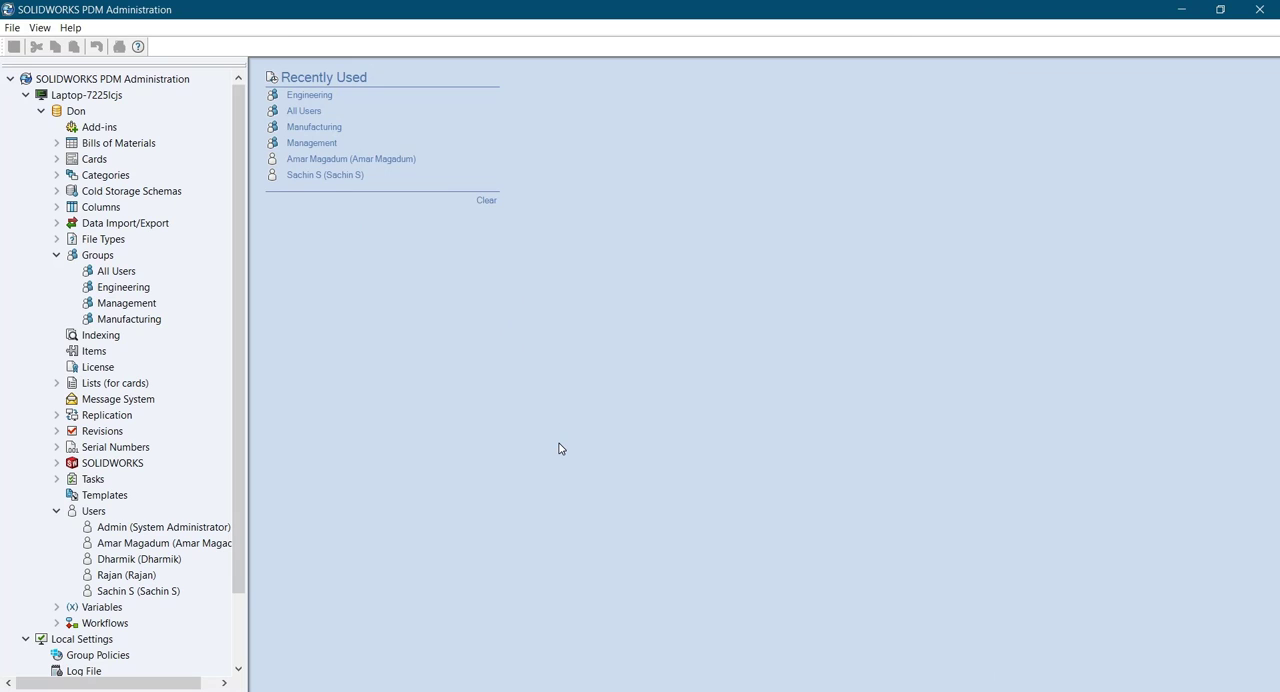